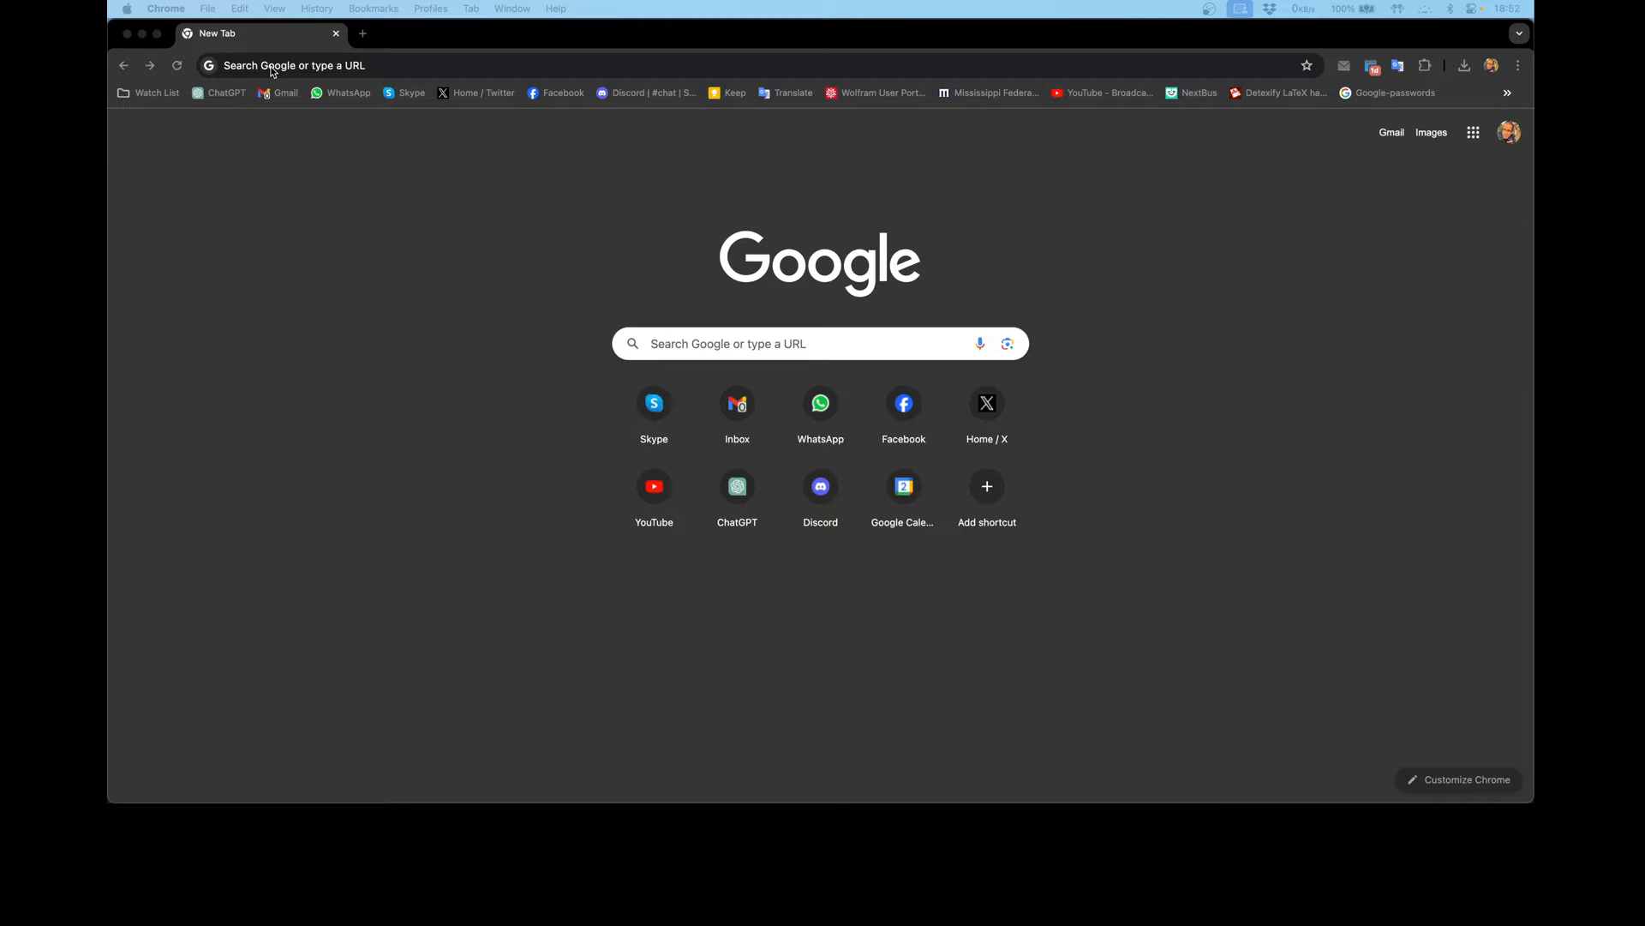
- Rerun the 'okular macos download' Google search and scroll to the apps.kde.org Okular result
left_click(272, 65)
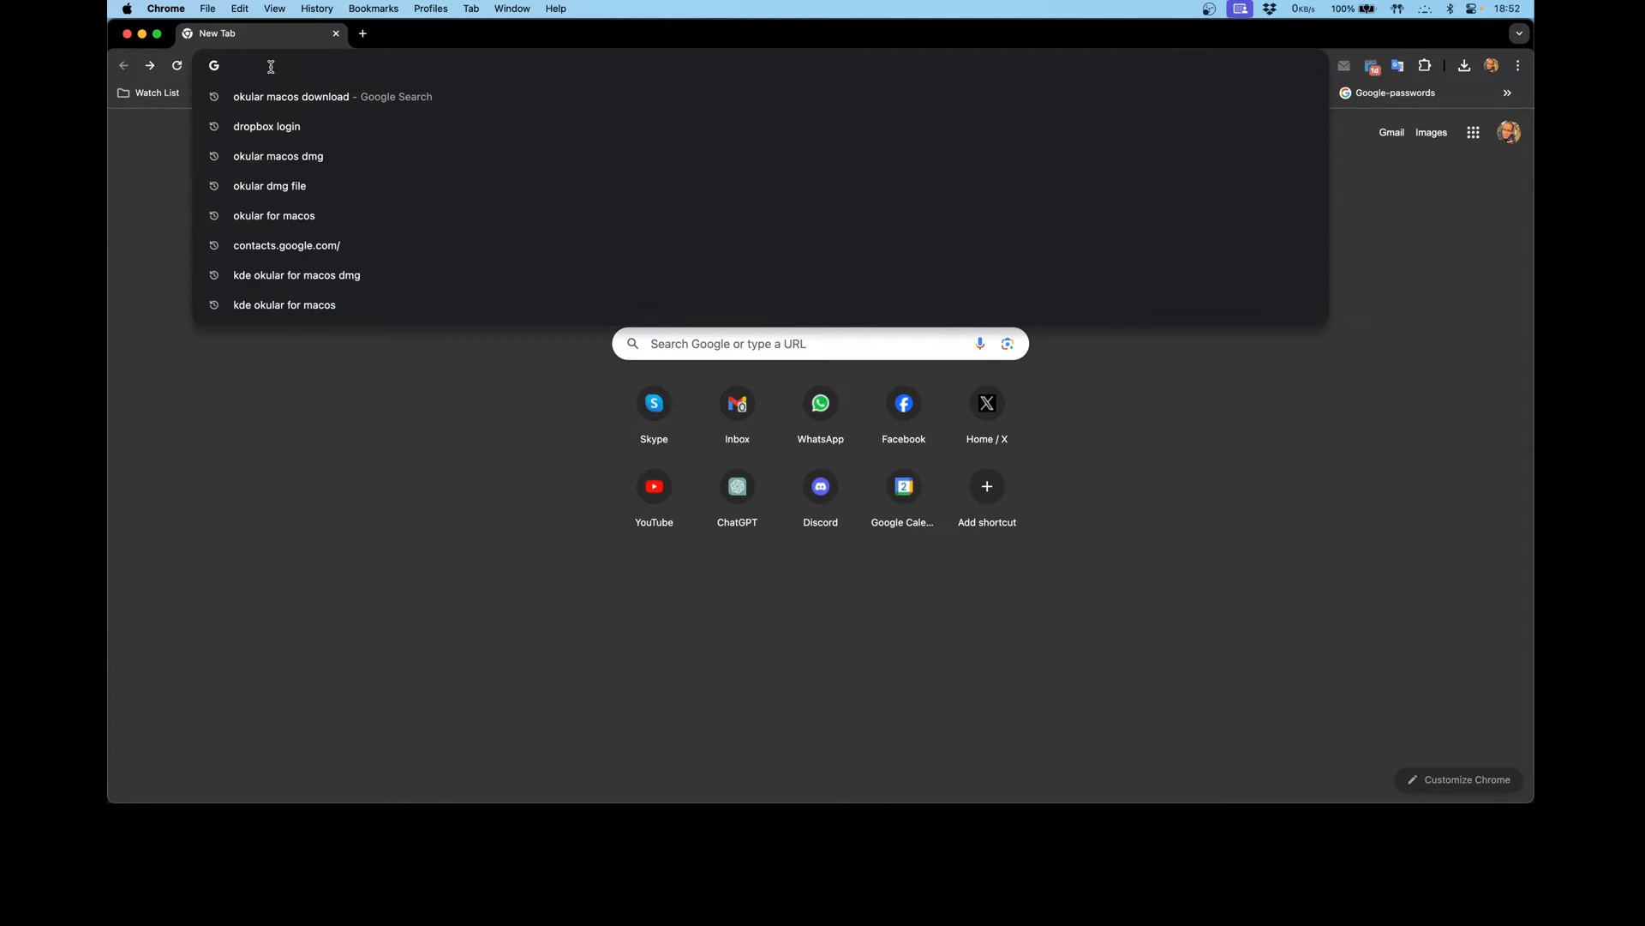
left_click(291, 96)
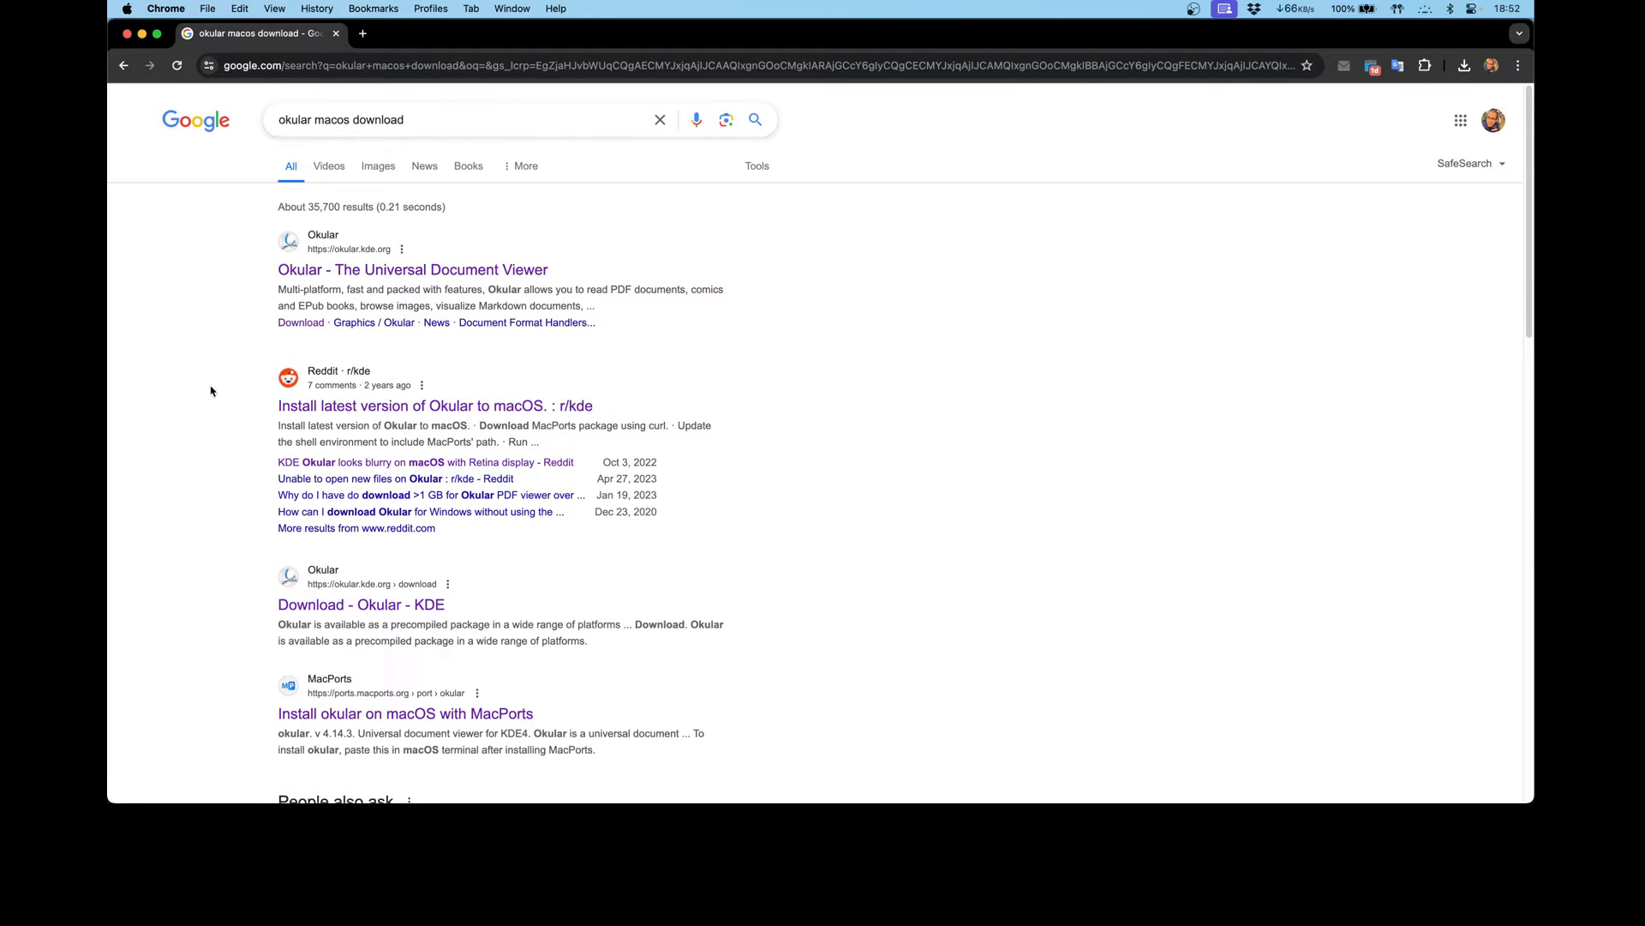
scroll("down", 3)
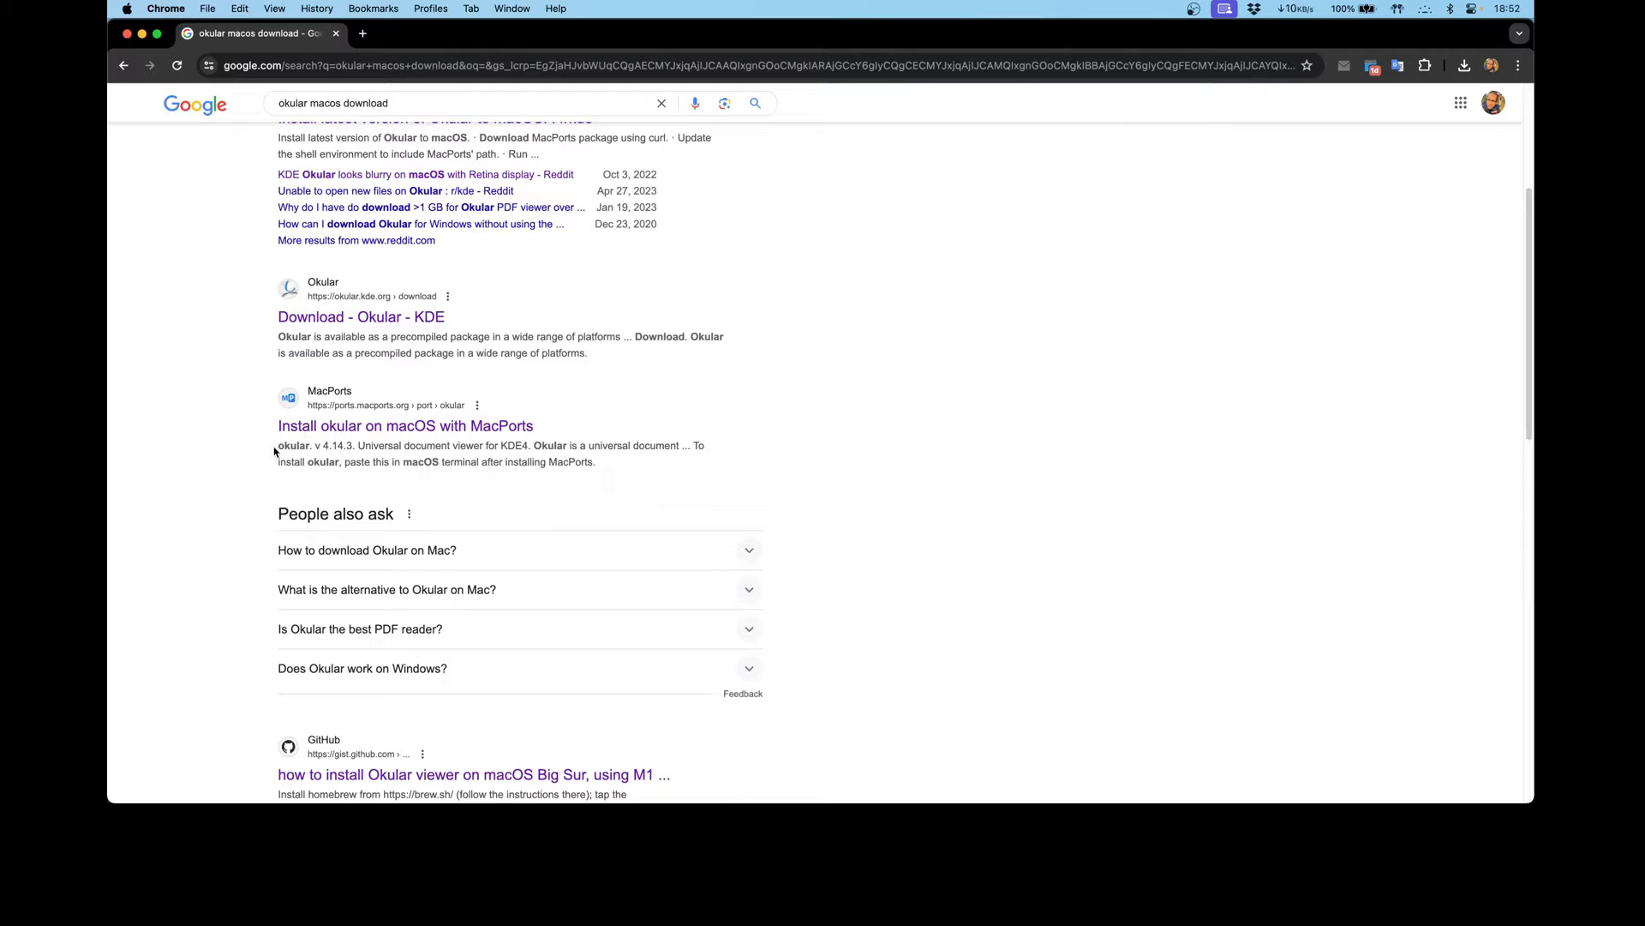
mouse_move(438, 449)
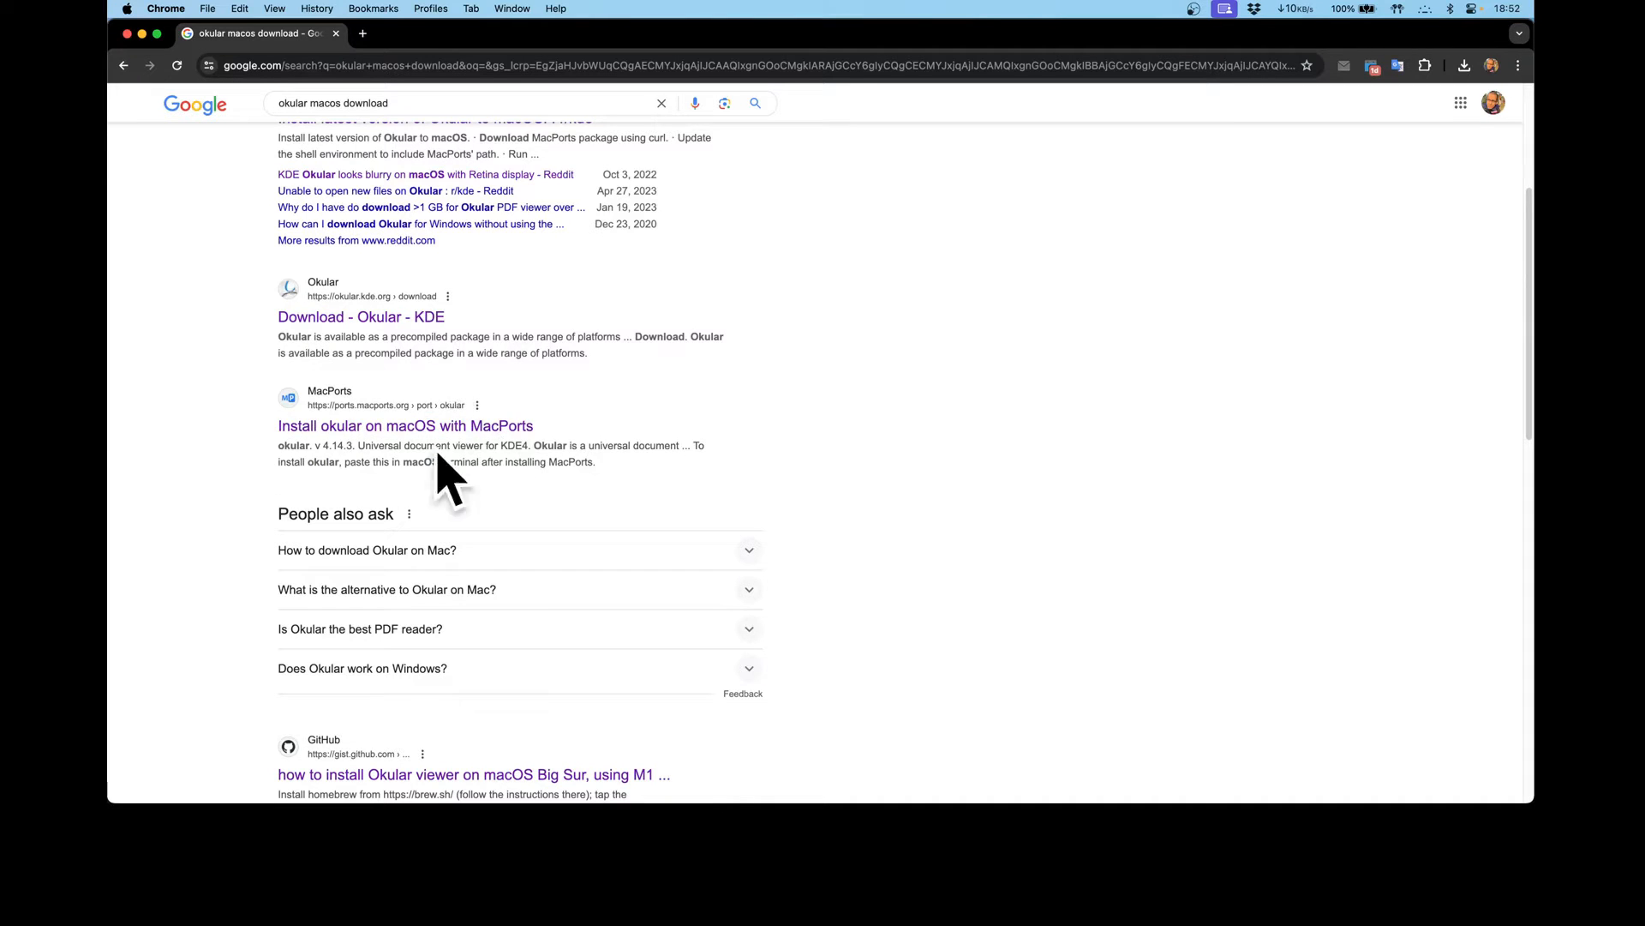
mouse_move(207, 449)
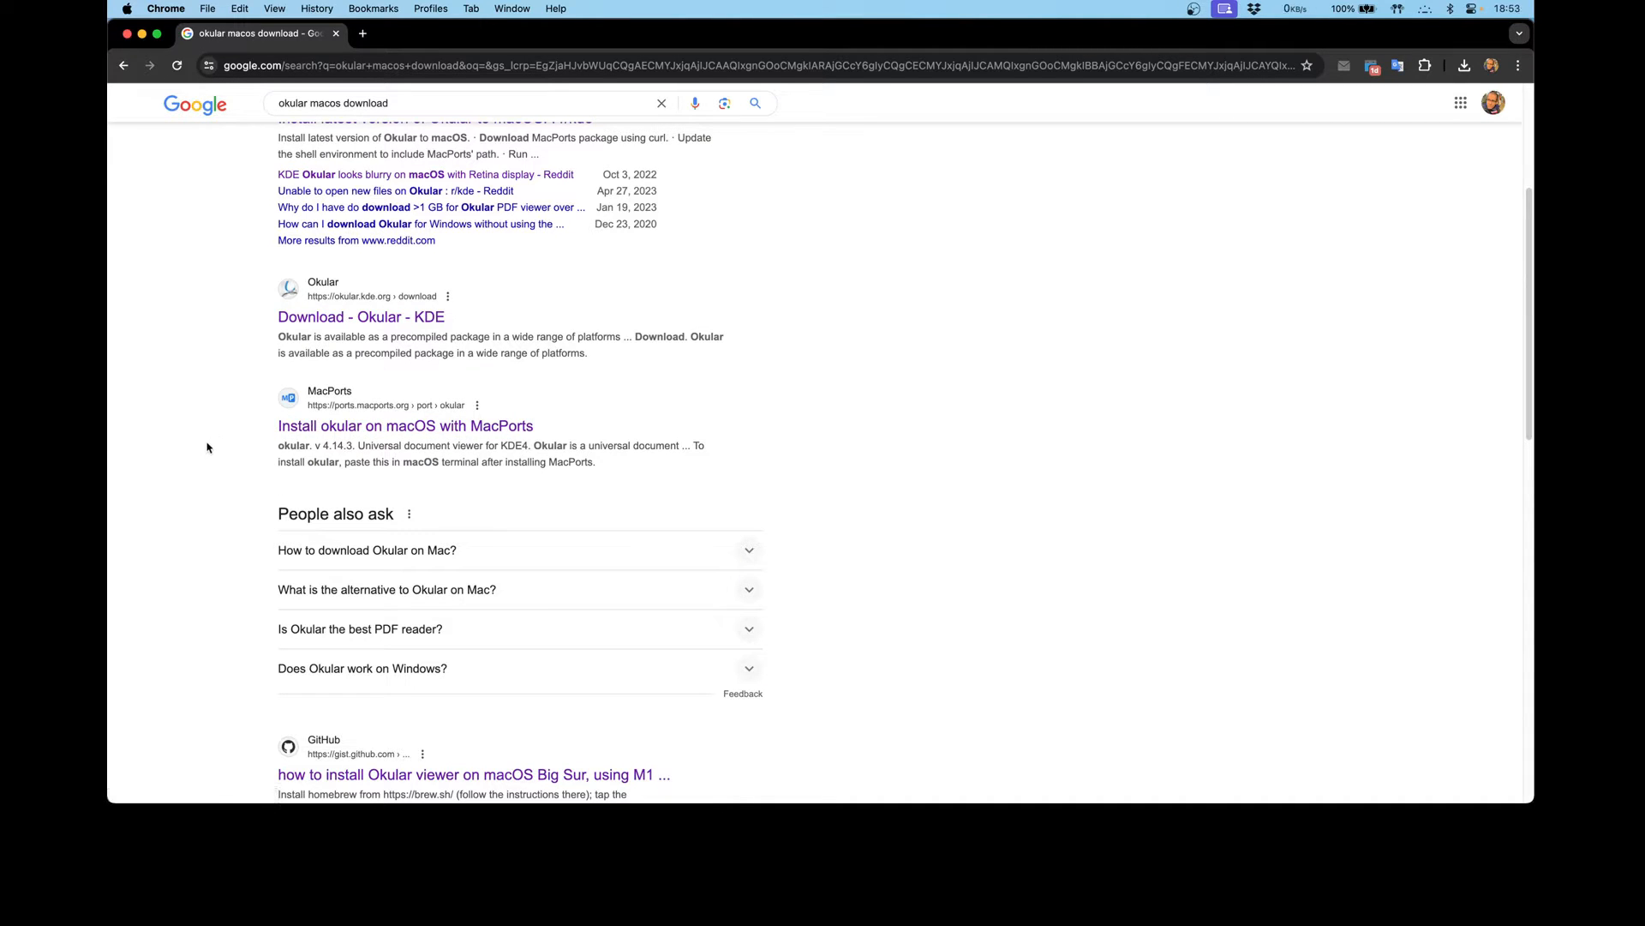
mouse_move(240, 448)
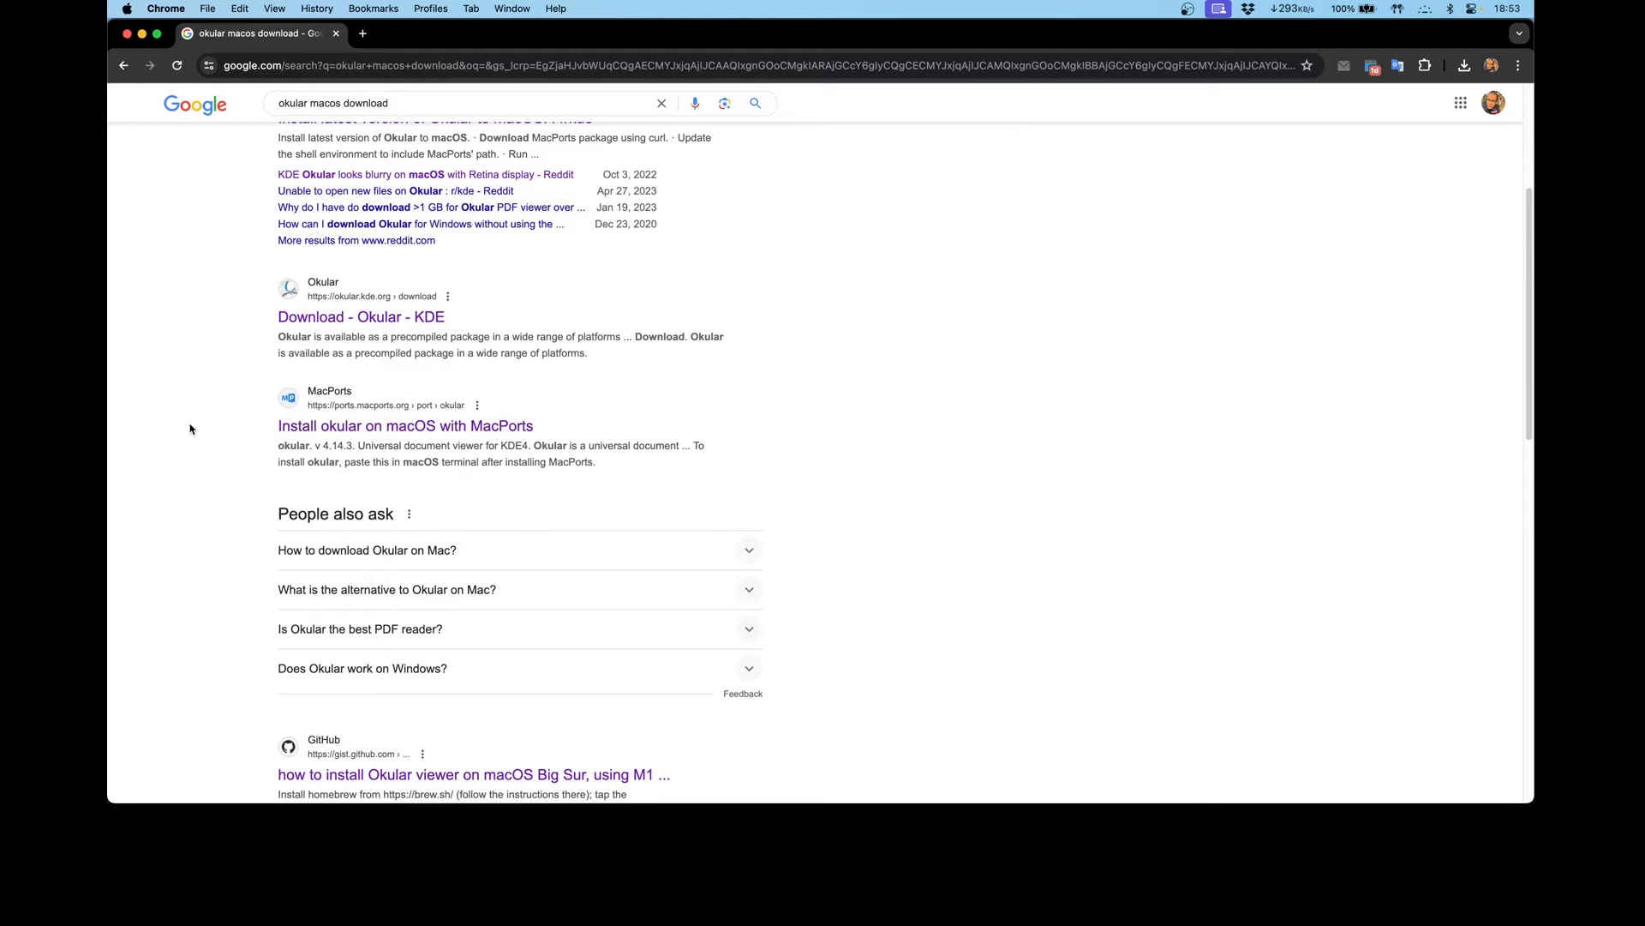
scroll("down", 3)
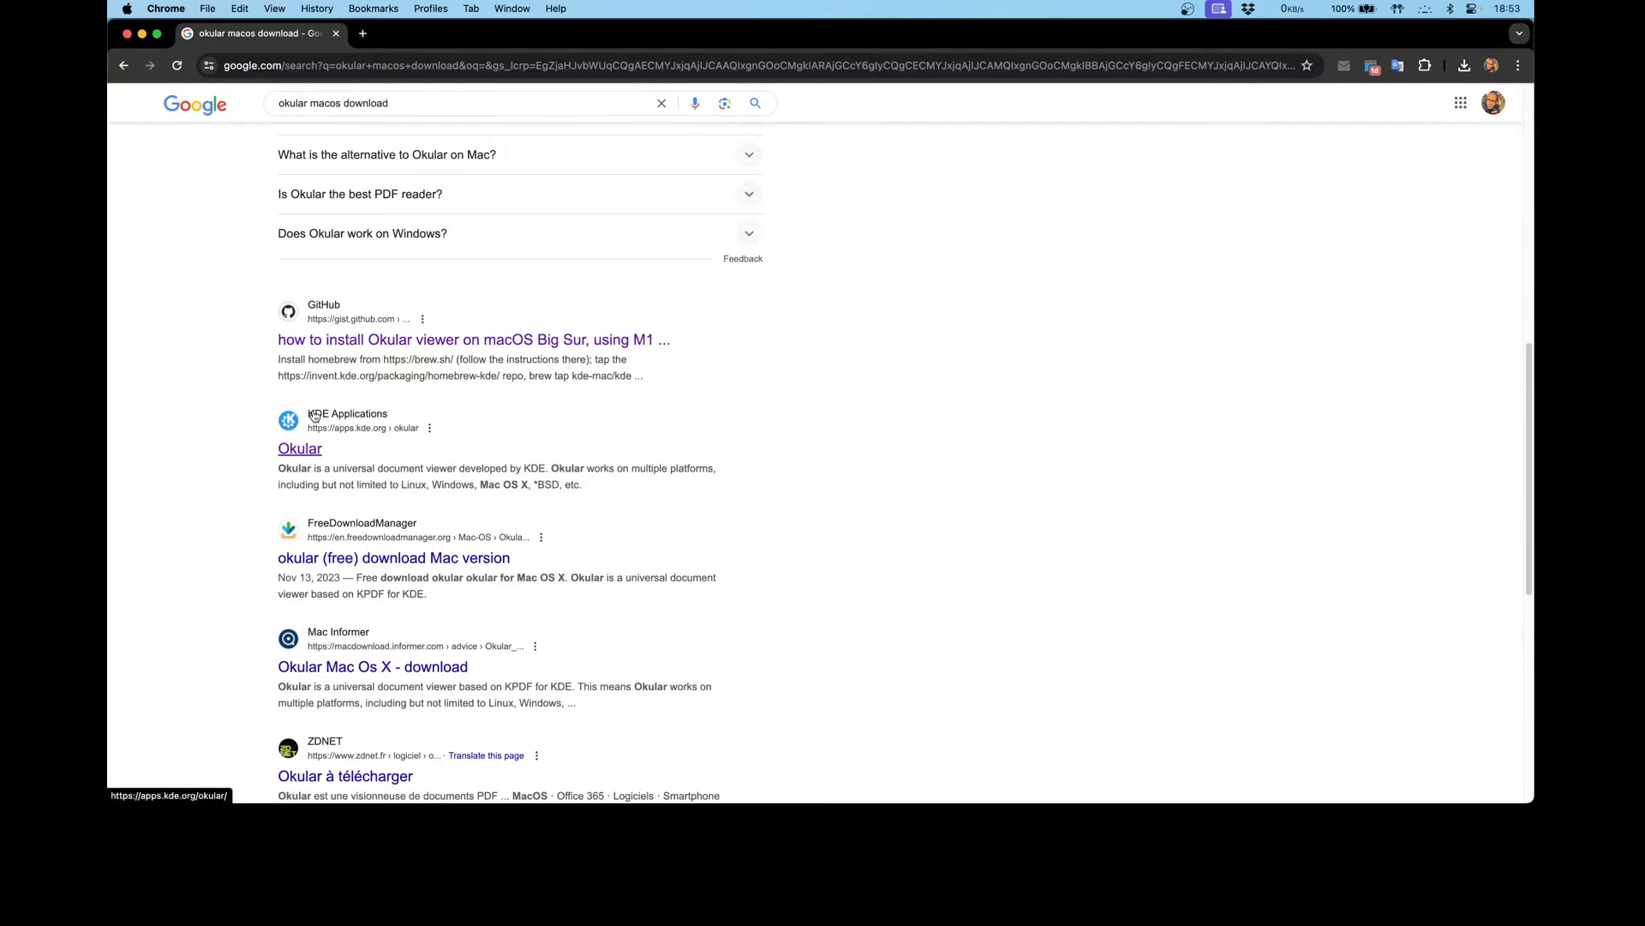
- Open the apps.kde.org Okular page and scroll down to its nightly installers
left_click(299, 448)
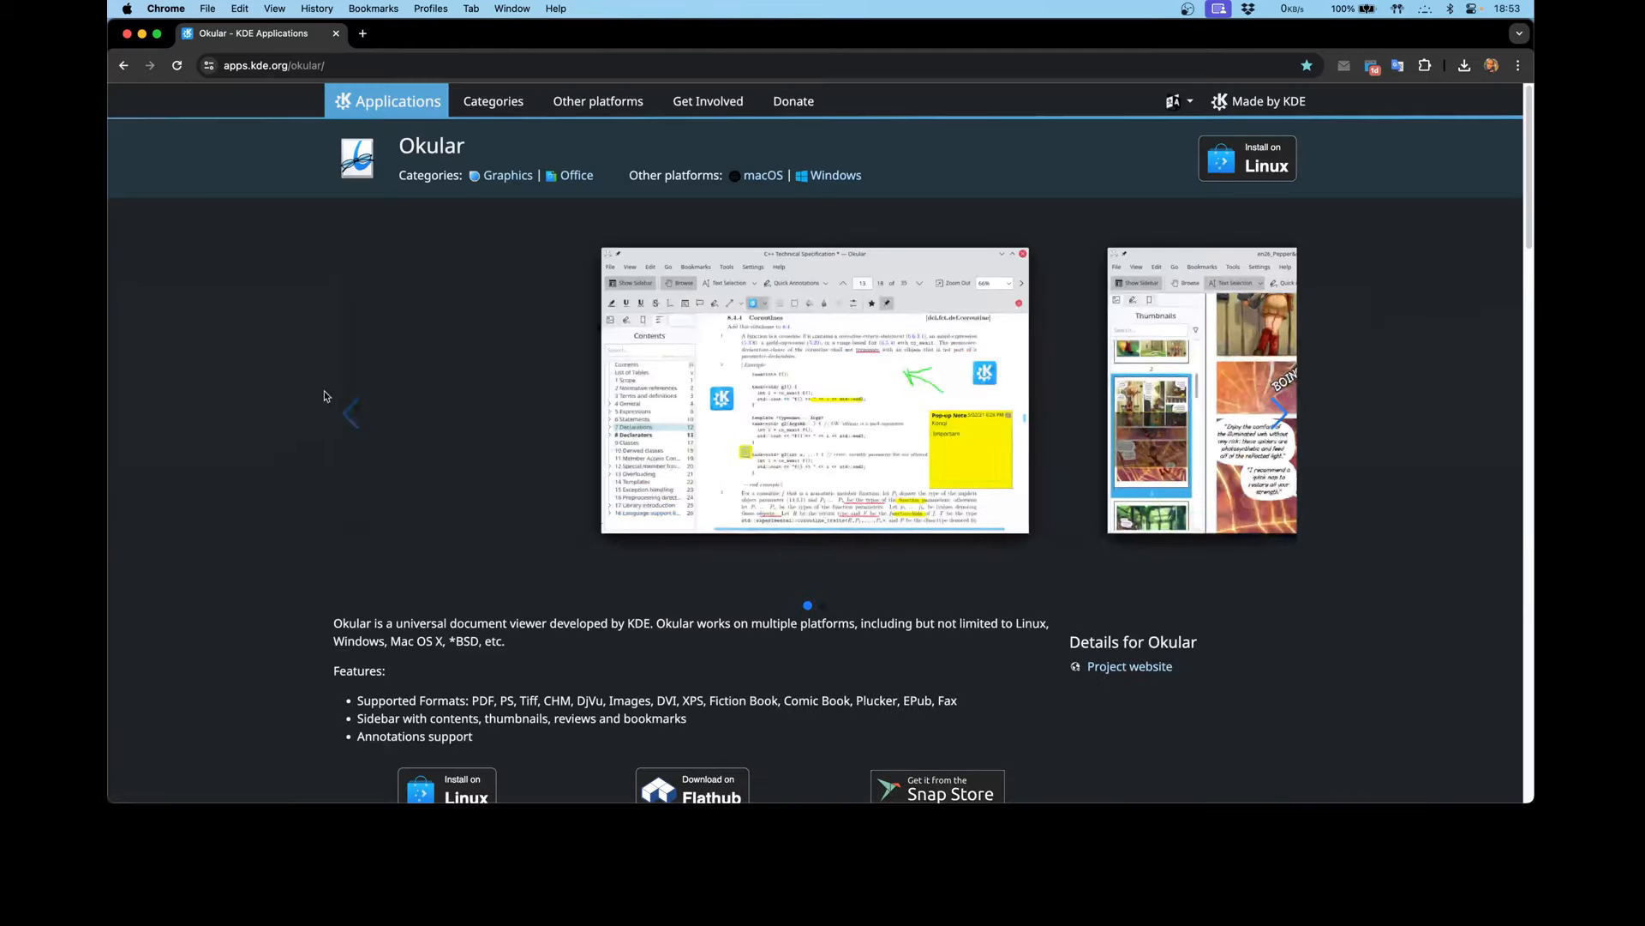
scroll("down", 3)
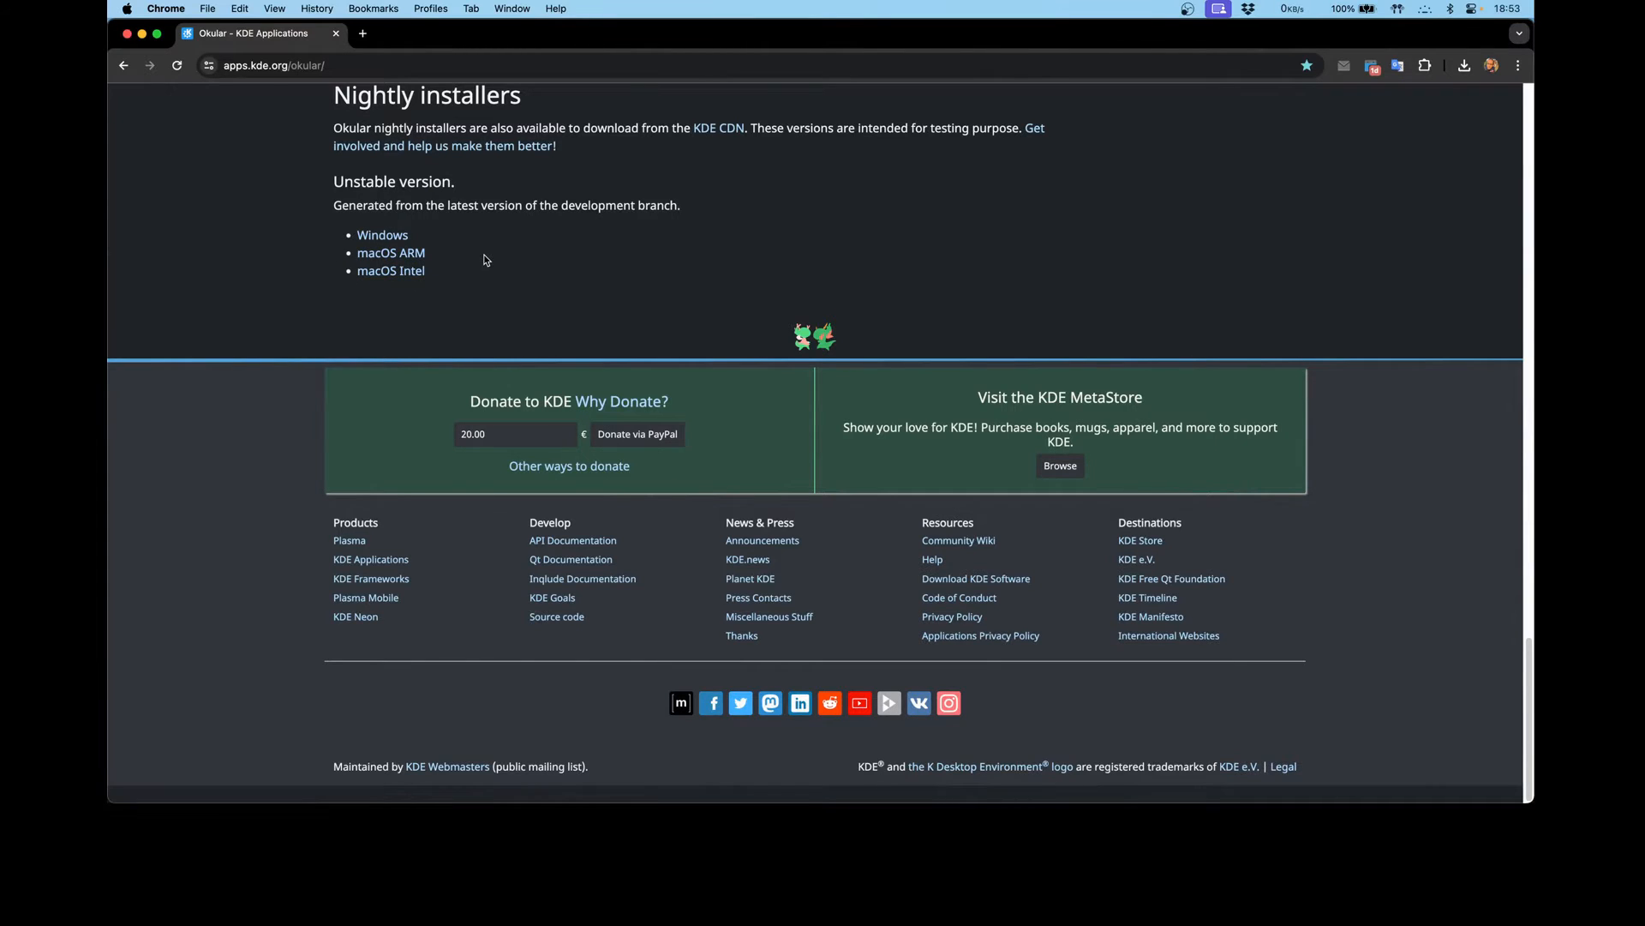
mouse_move(410, 255)
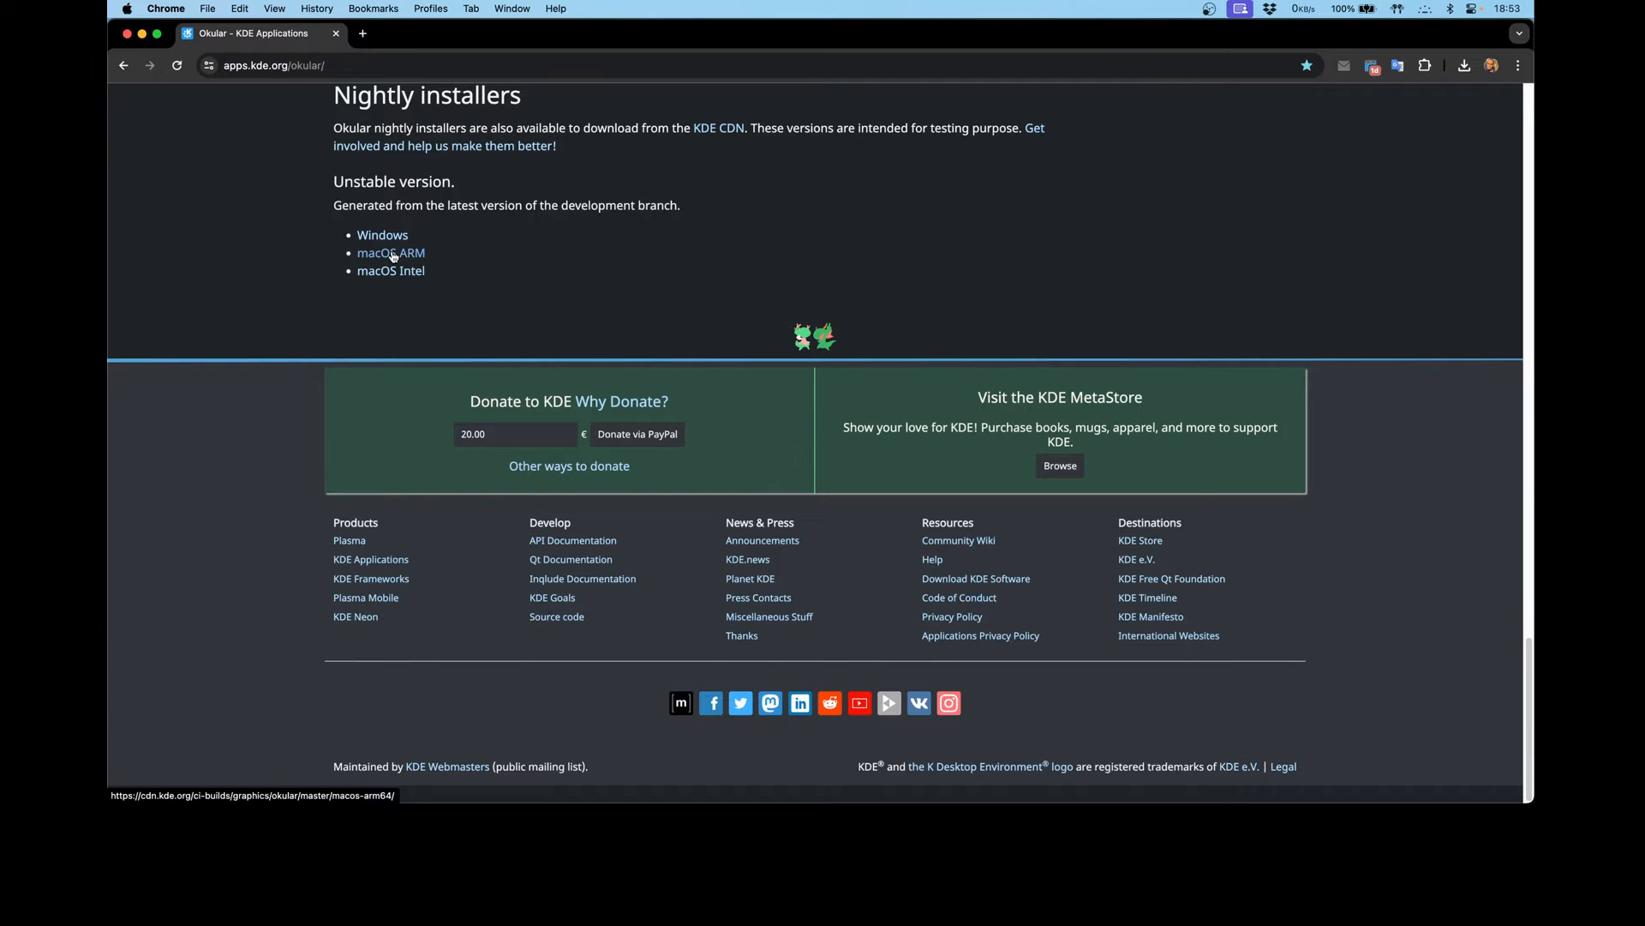
mouse_move(347, 271)
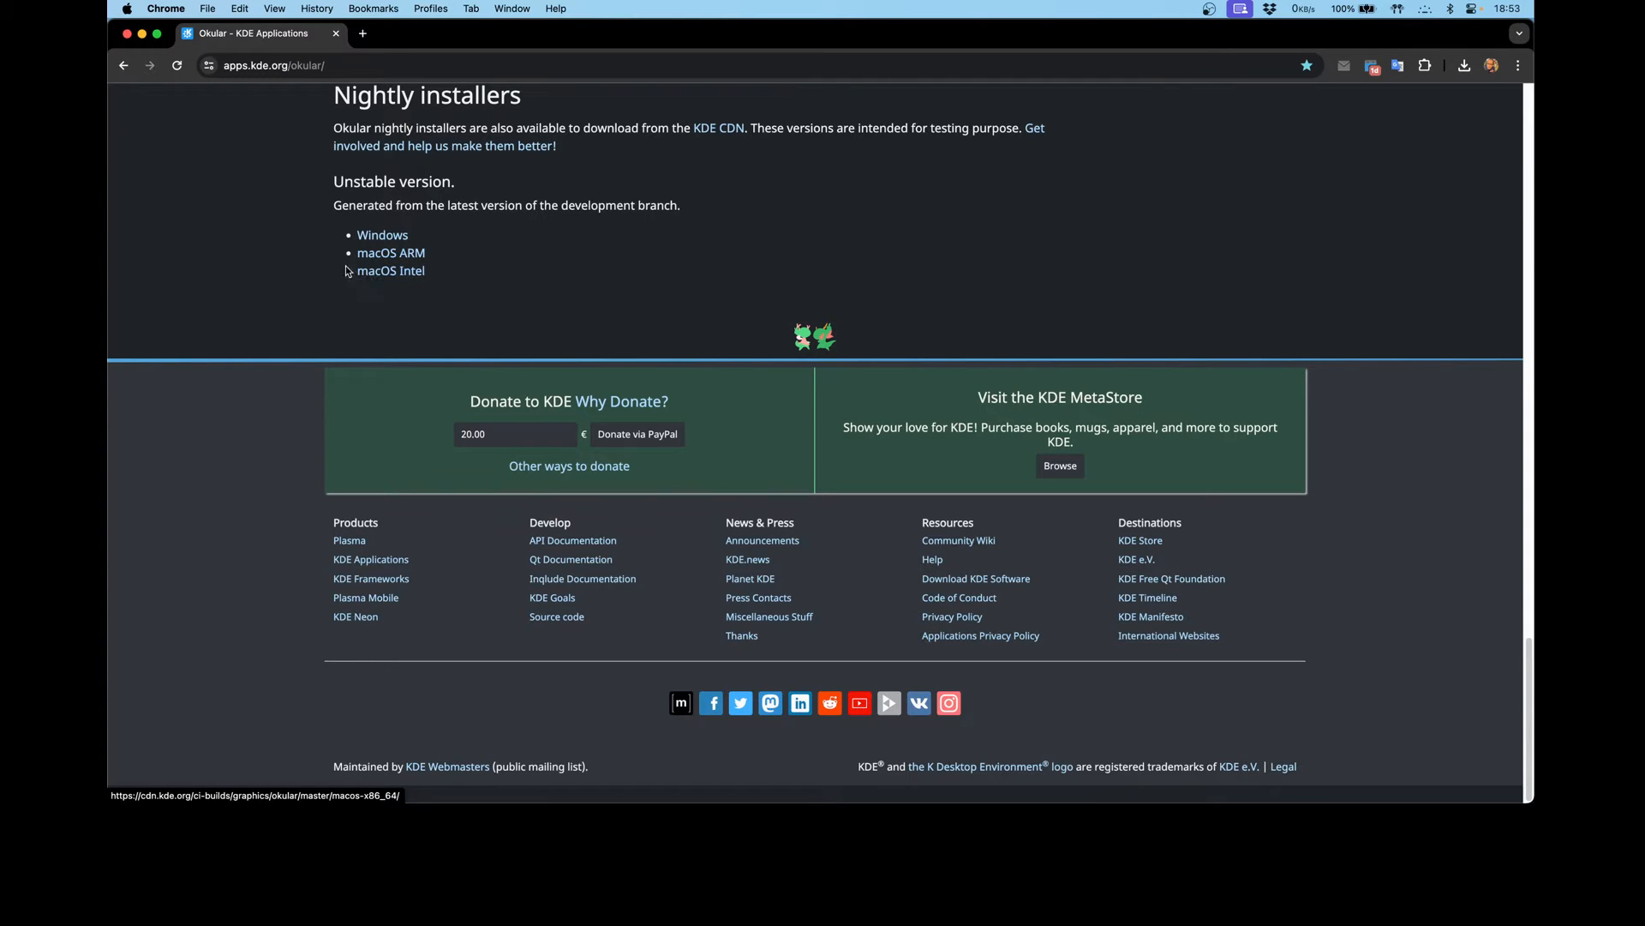
mouse_move(377, 256)
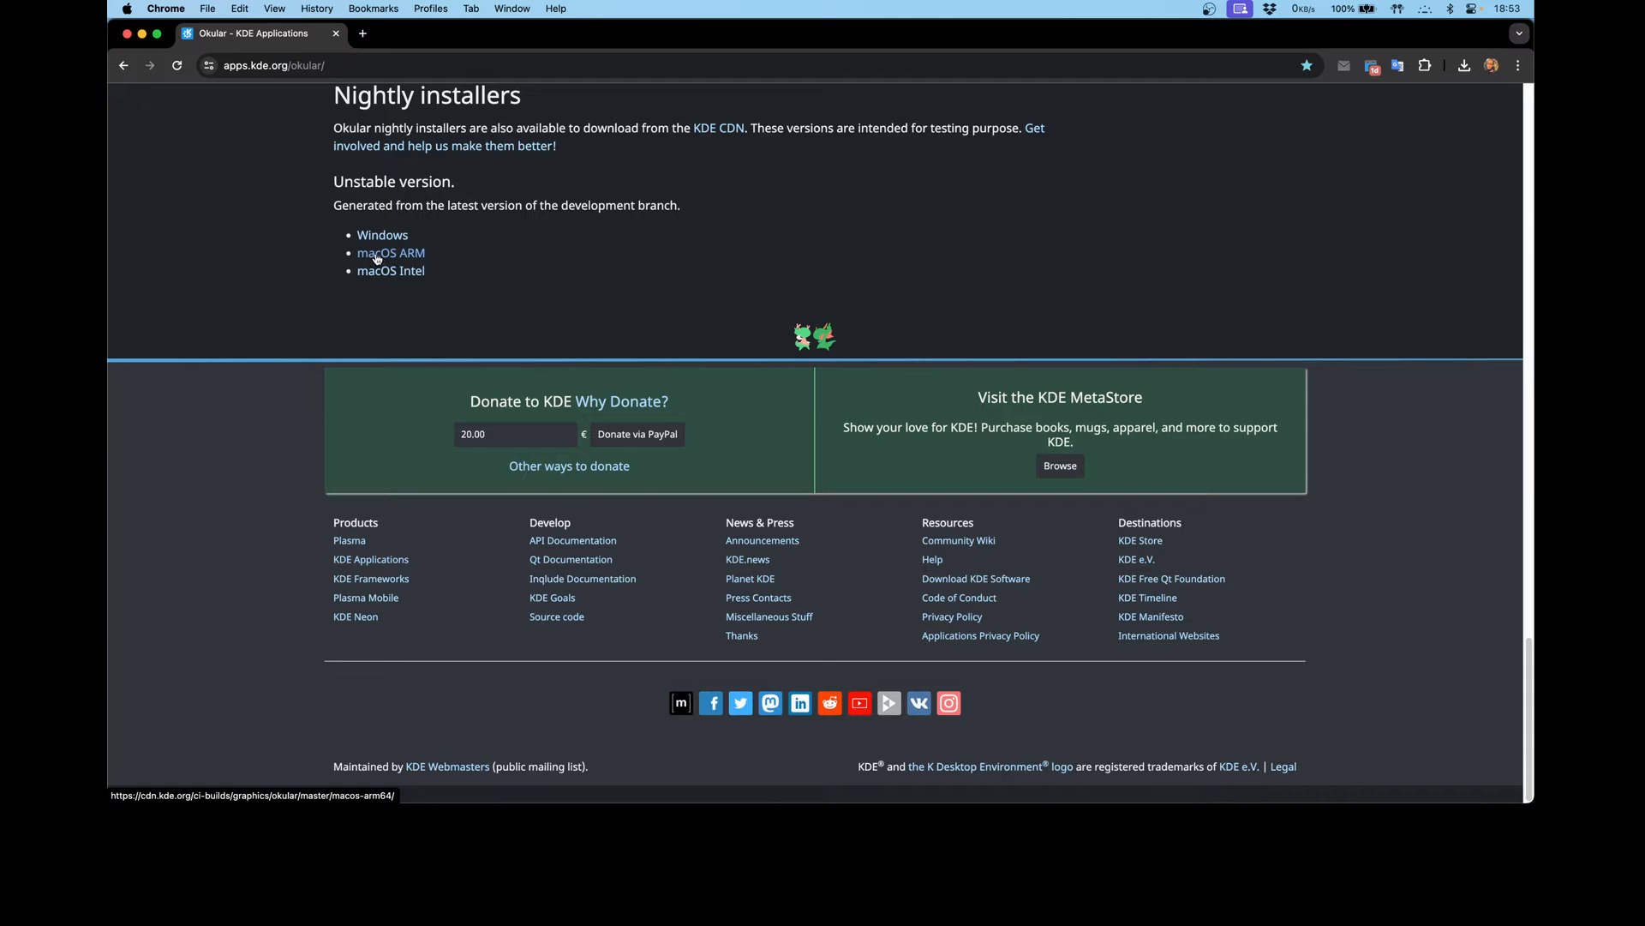
- Open the macOS ARM nightly build listing on the KDE CDN
left_click(391, 253)
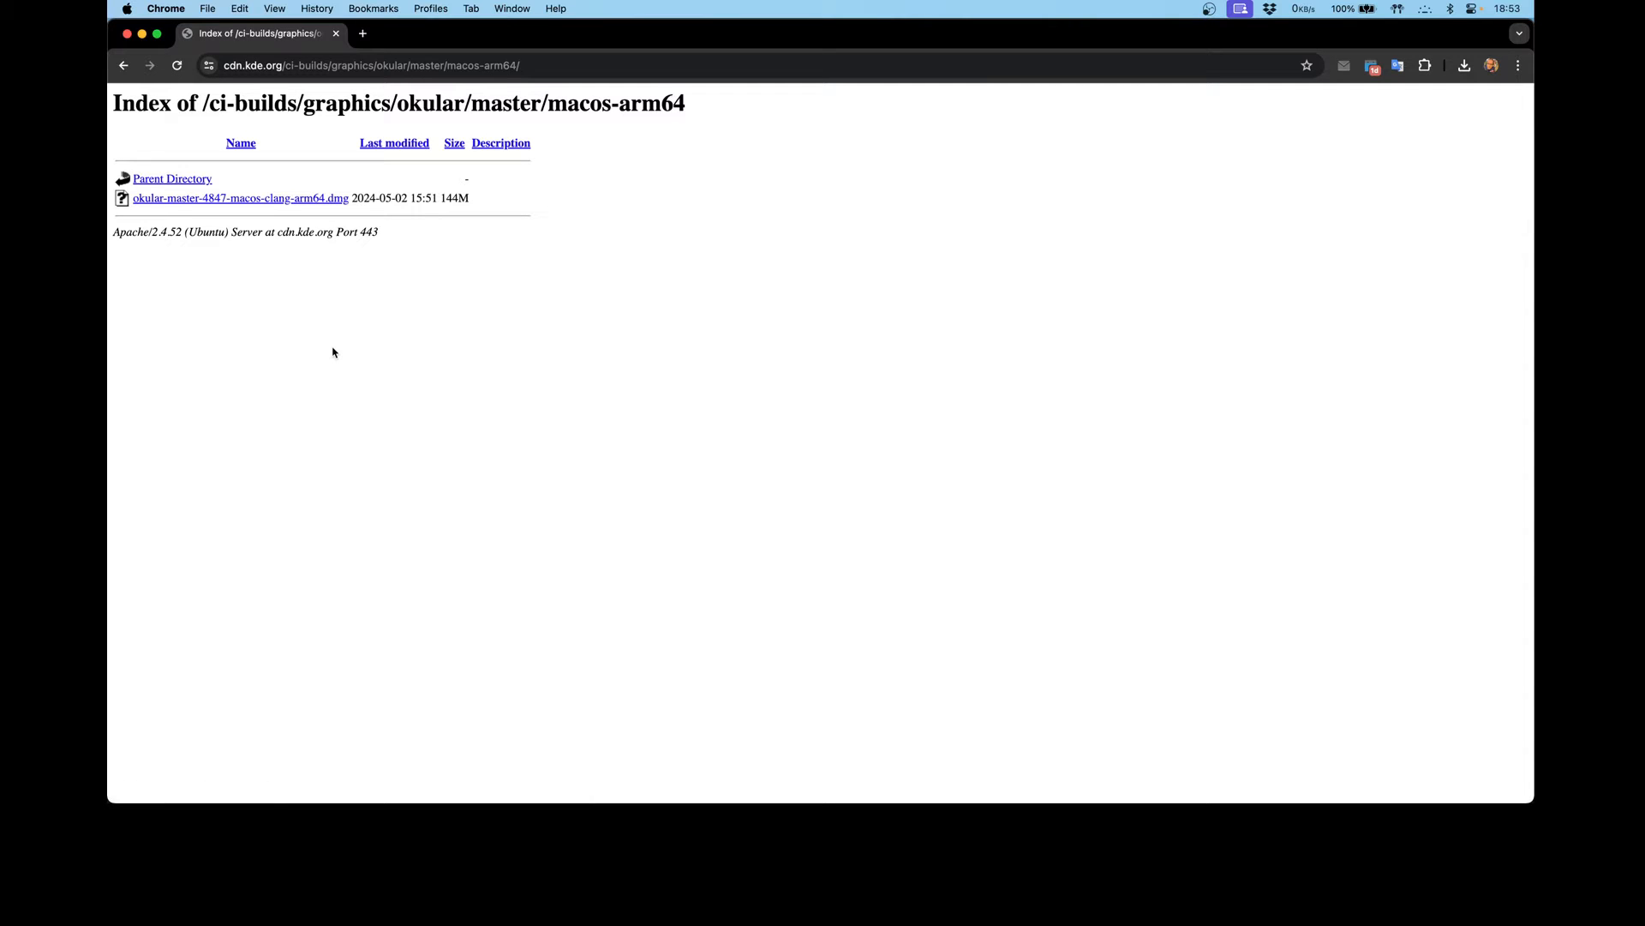
mouse_move(415, 346)
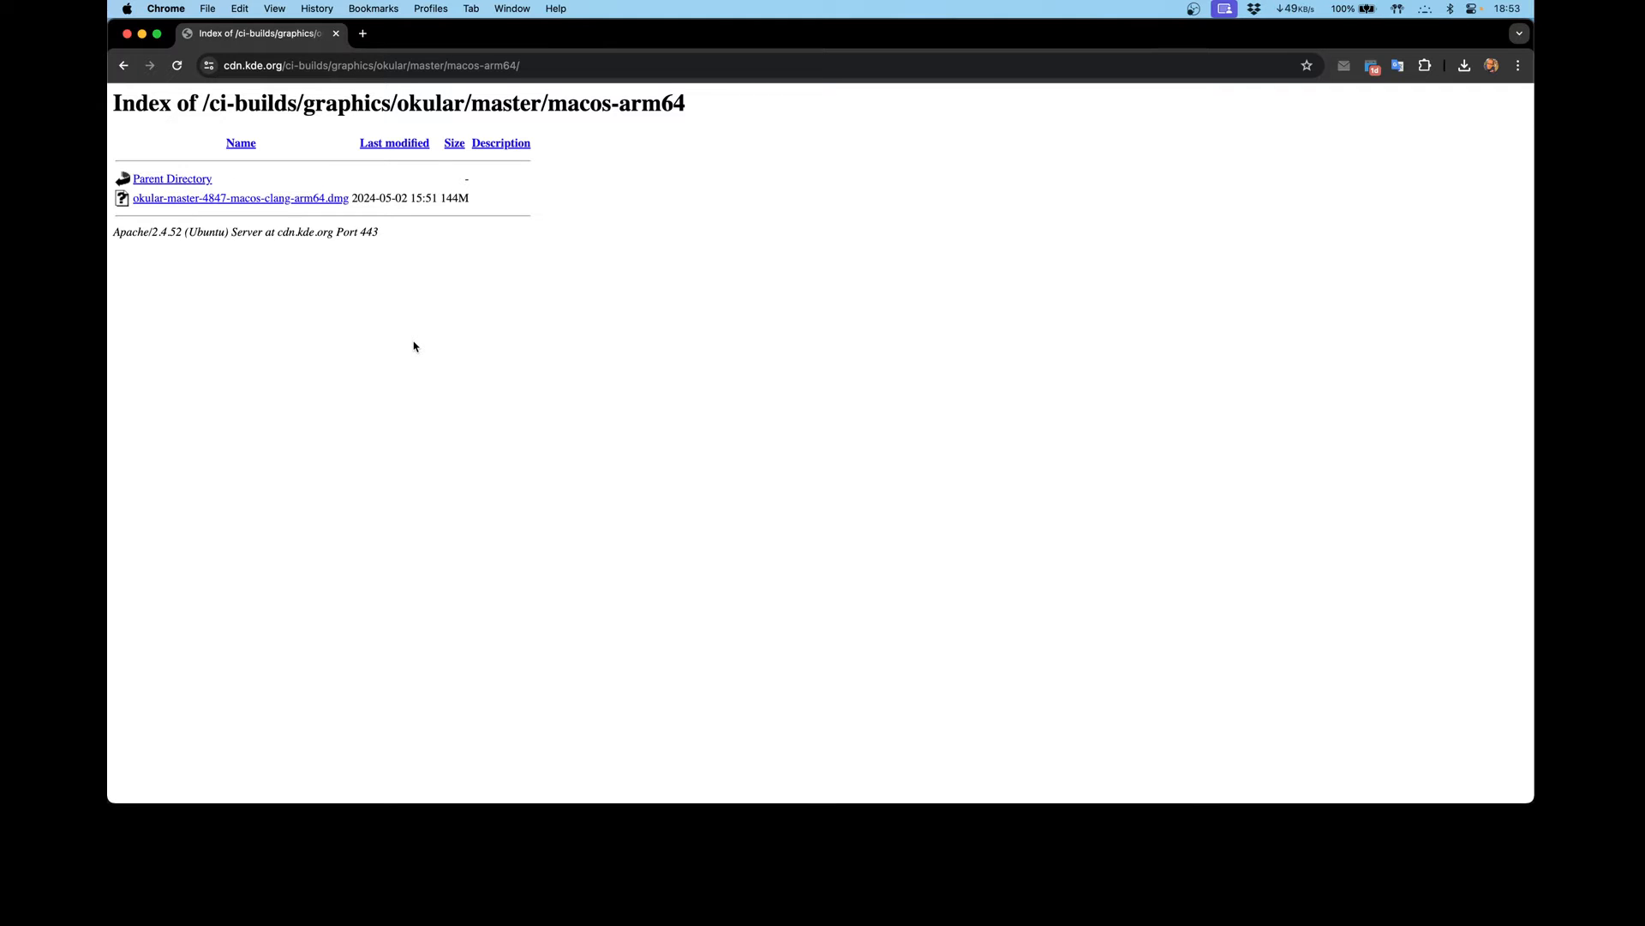
mouse_move(330, 214)
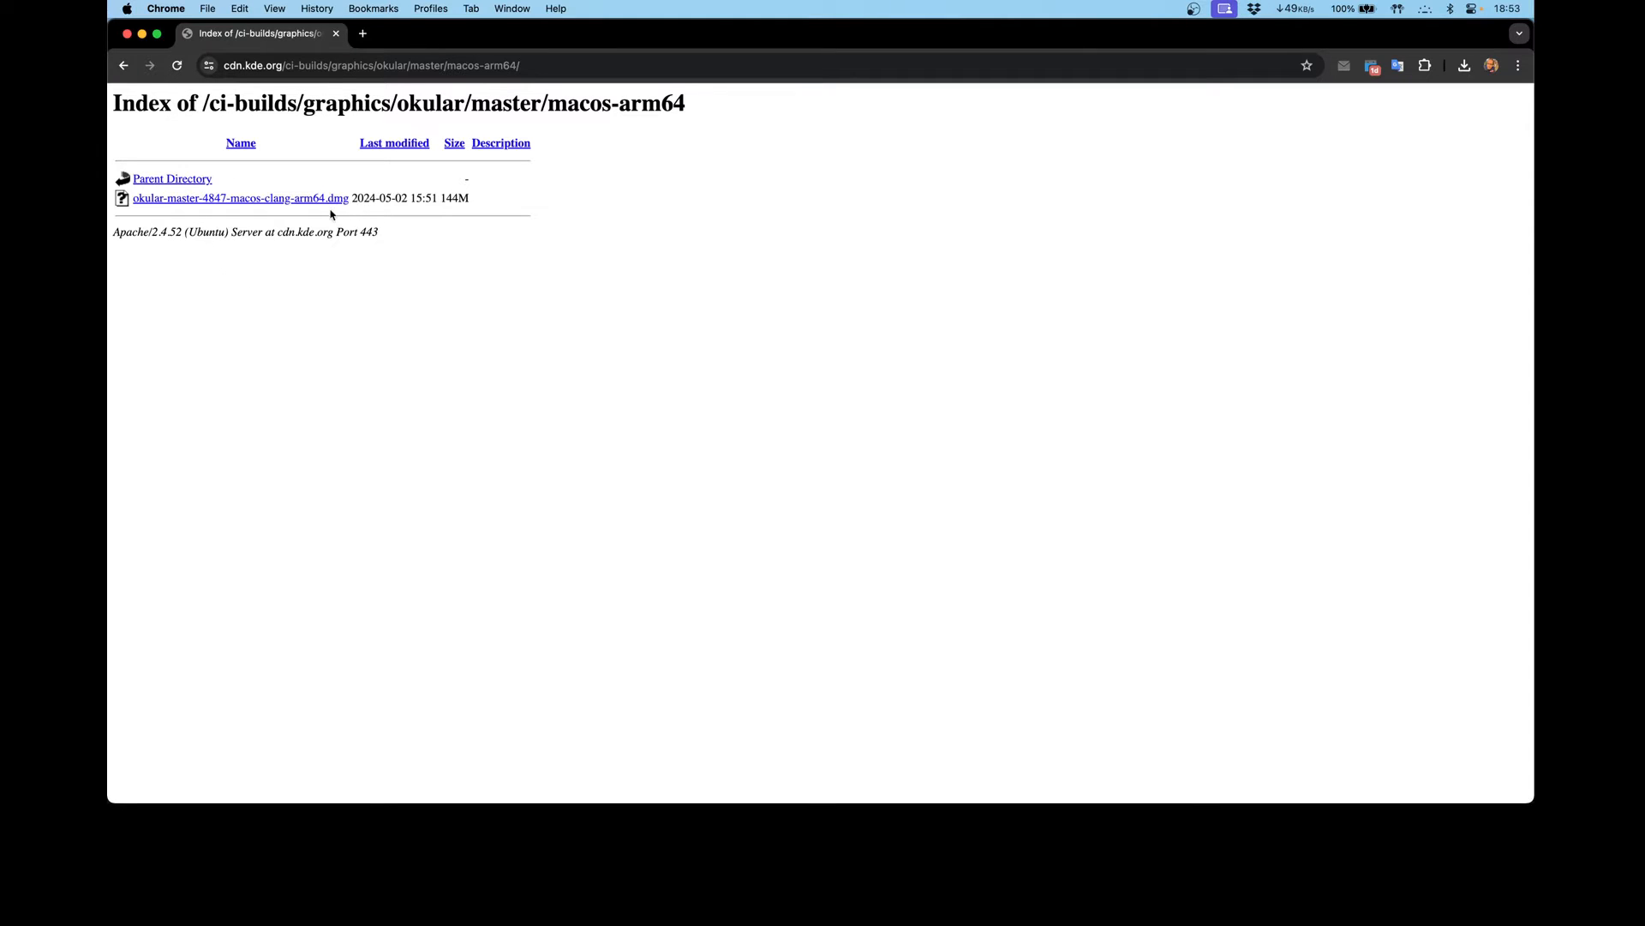
mouse_move(307, 217)
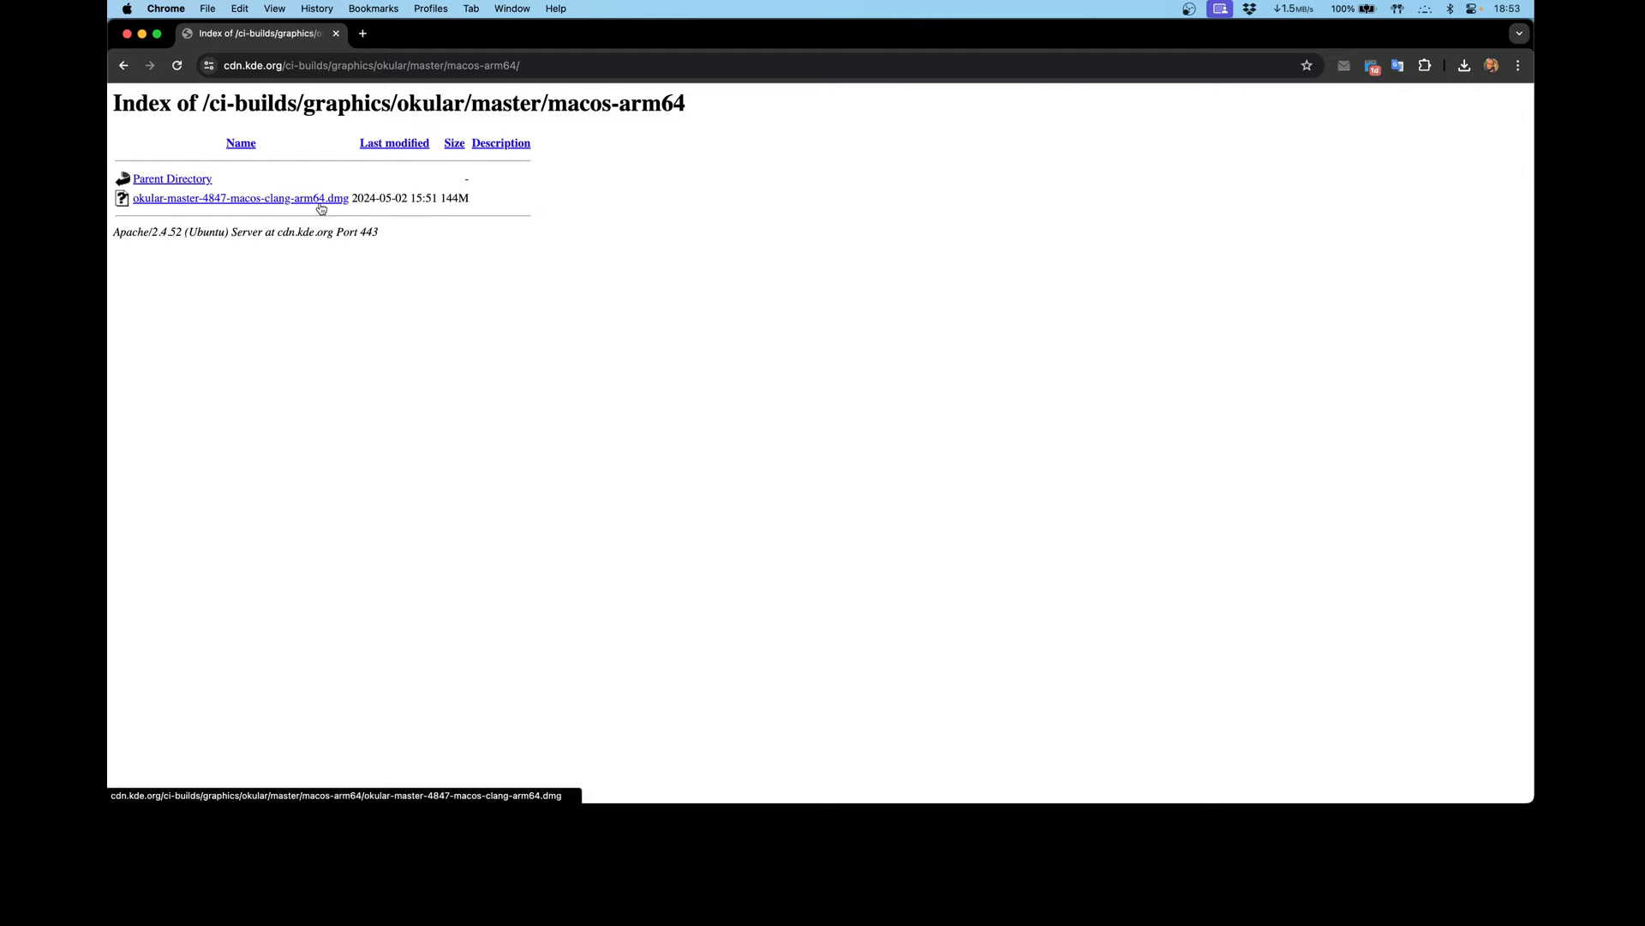
mouse_move(325, 340)
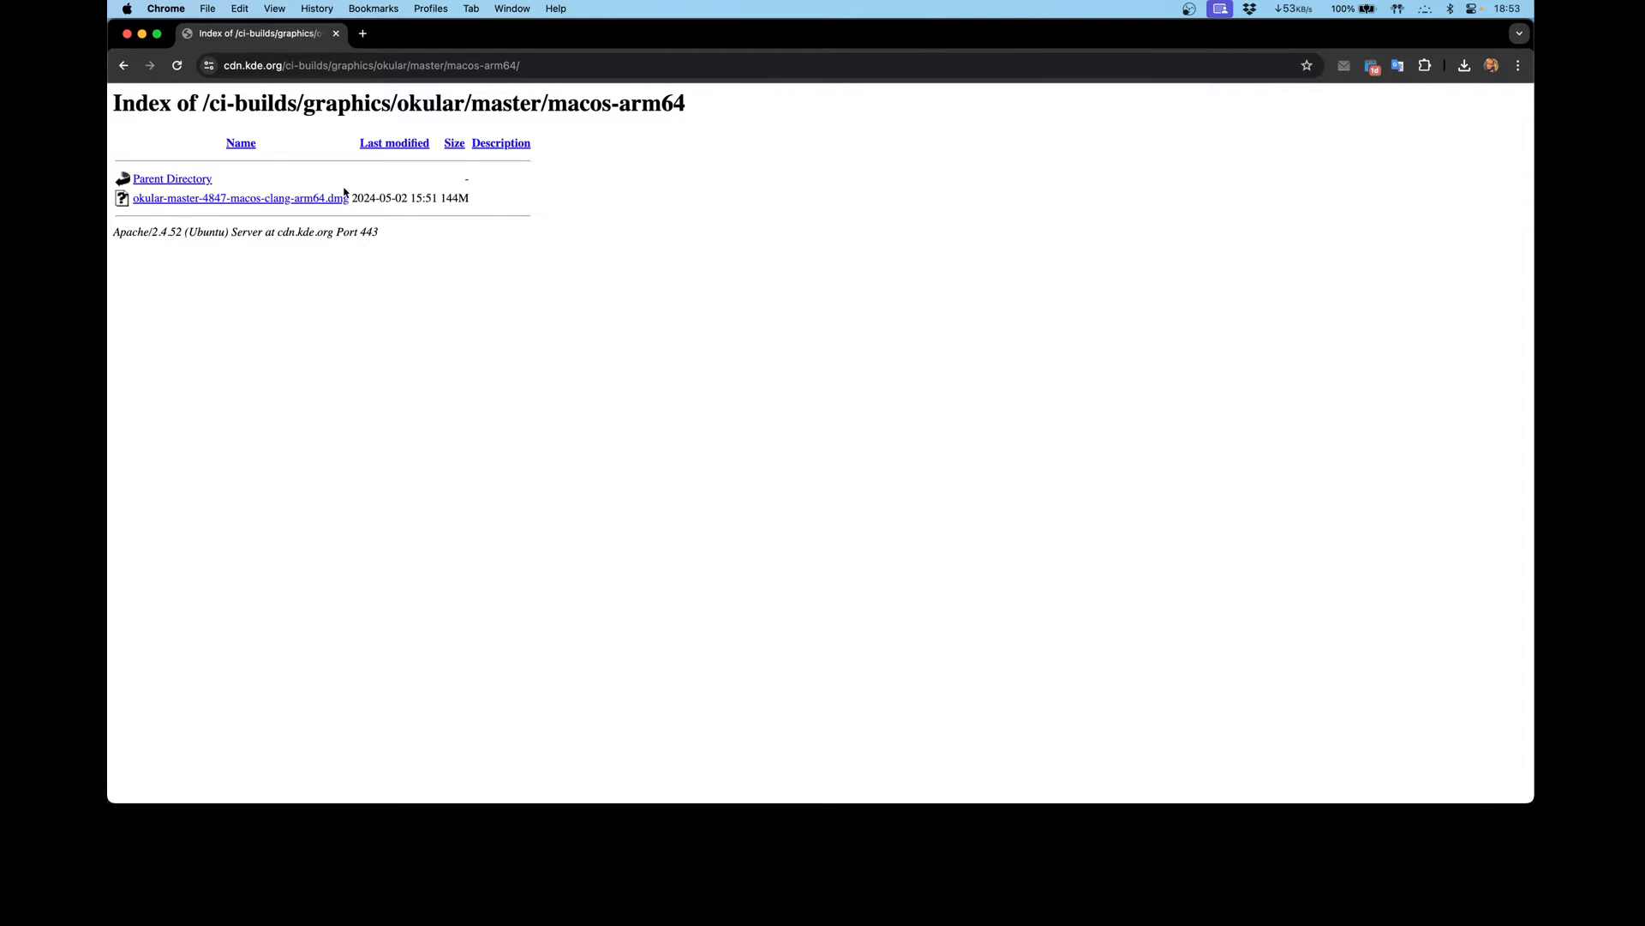
mouse_move(345, 278)
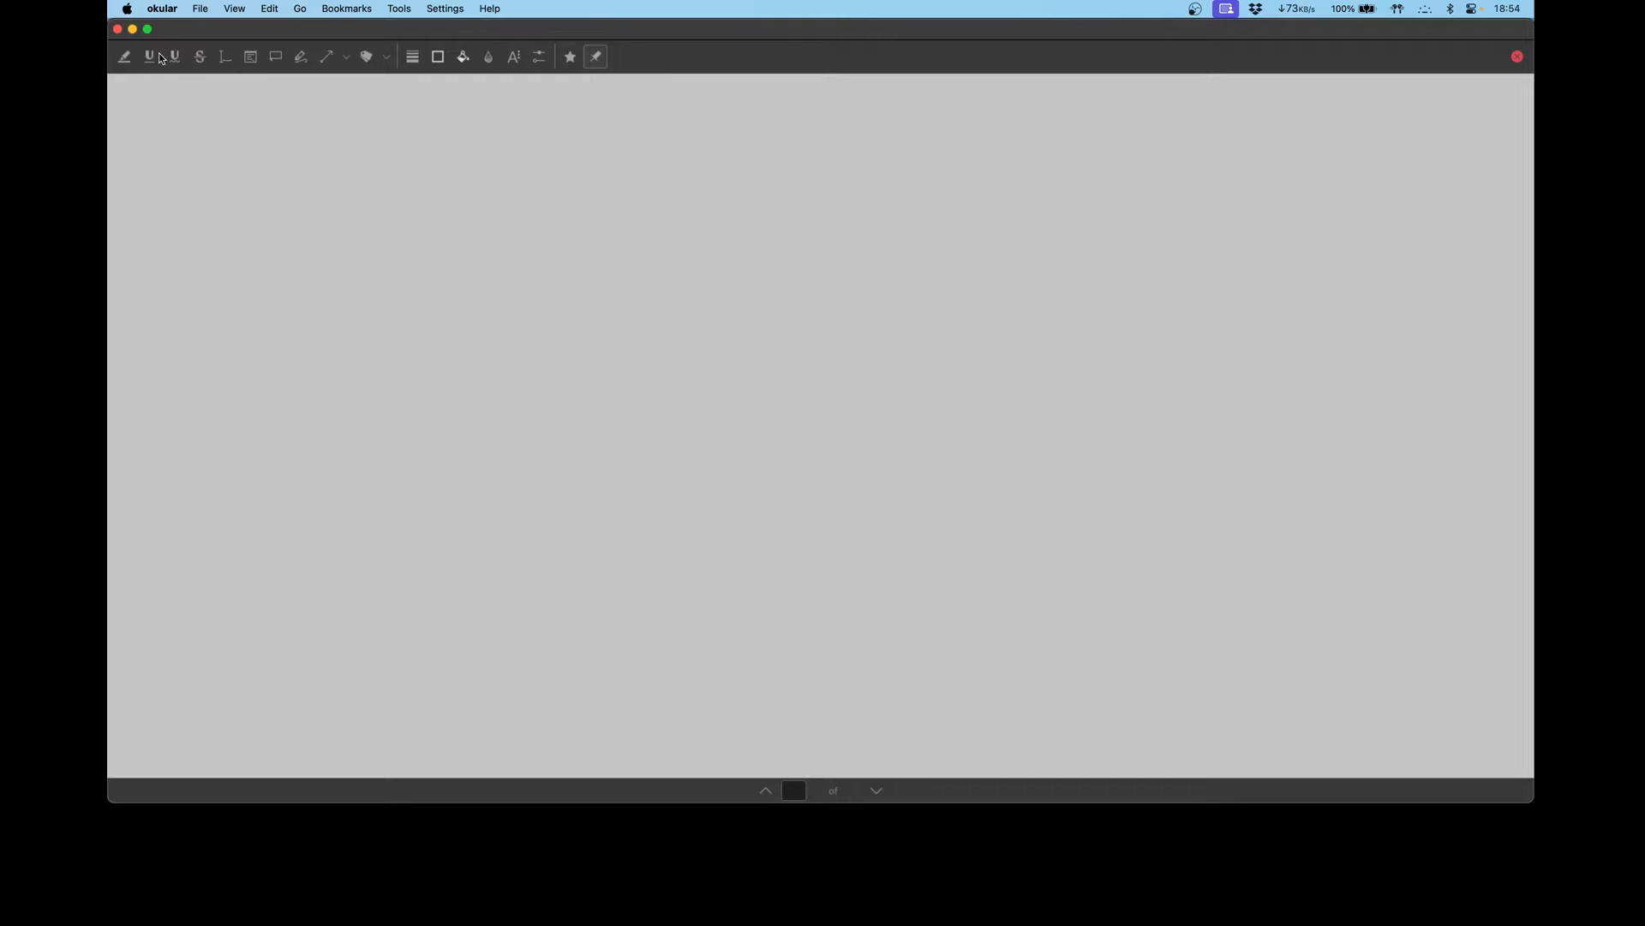
mouse_move(149, 58)
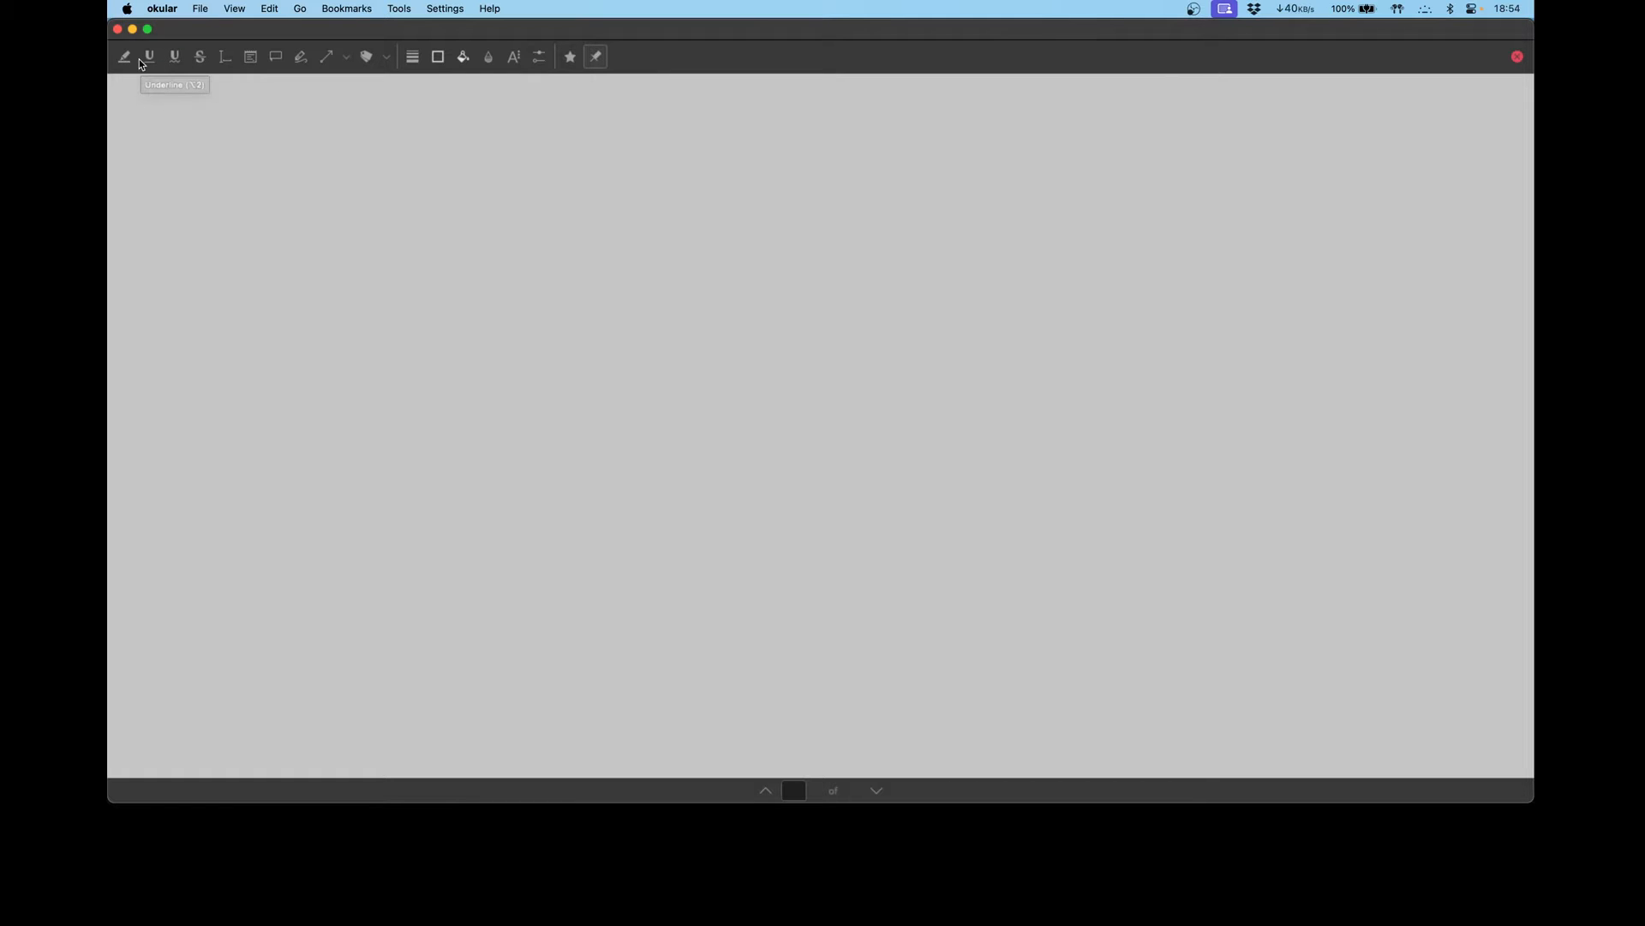
mouse_move(282, 201)
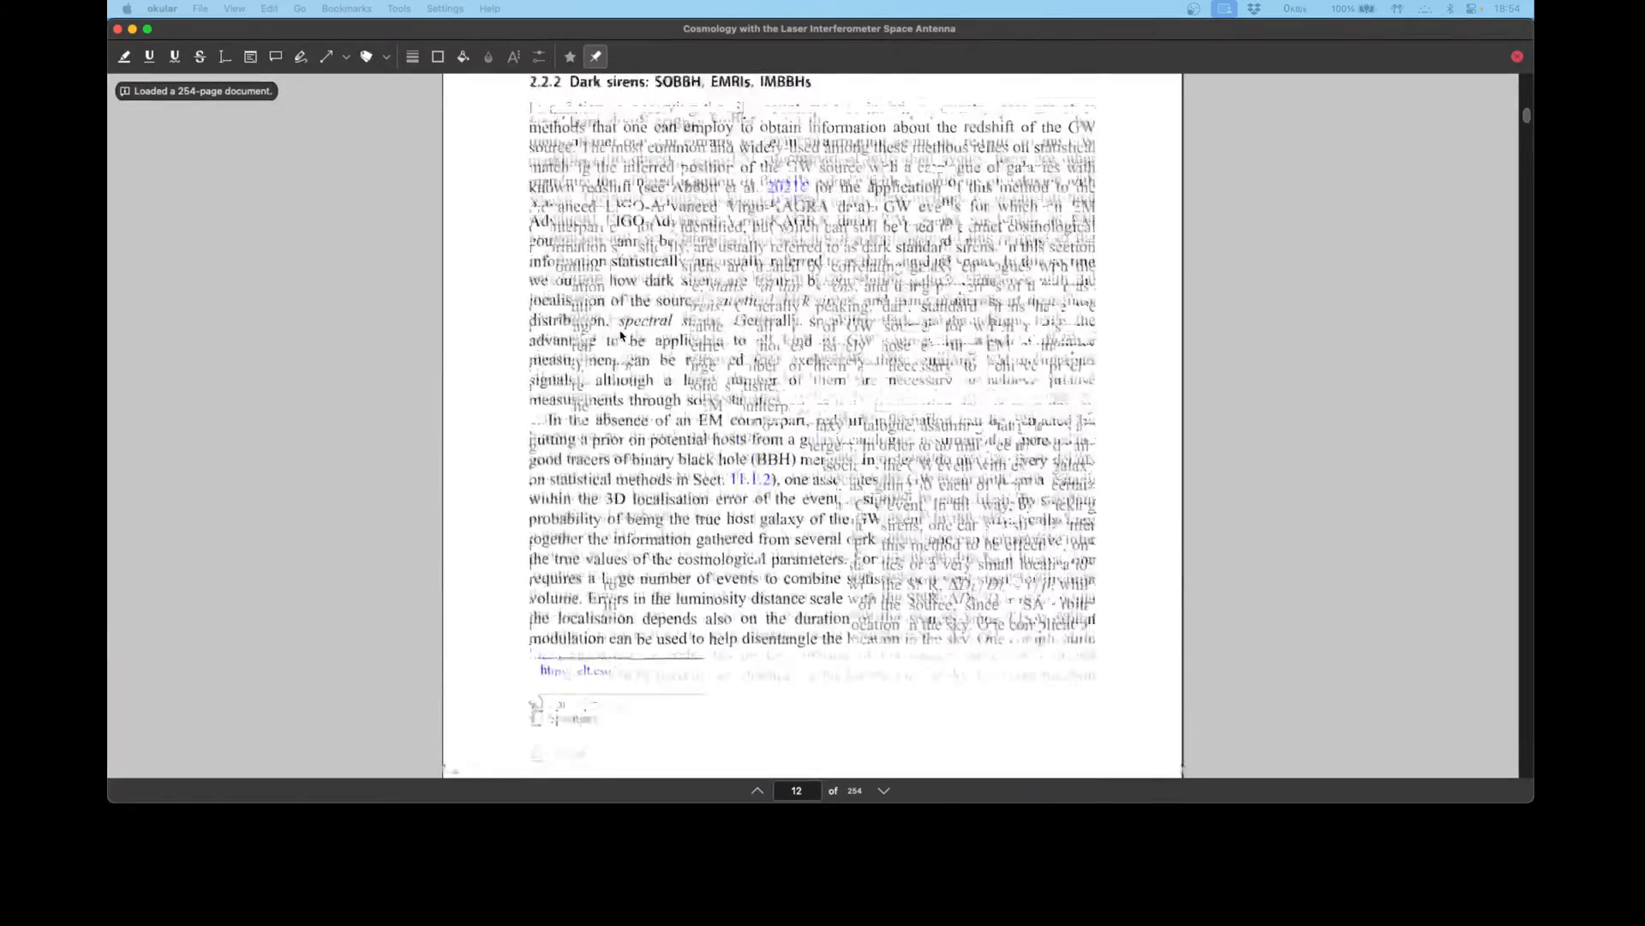
- Scroll the LISA cosmology paper in Okular through pages 12 to 14
scroll("down", 3)
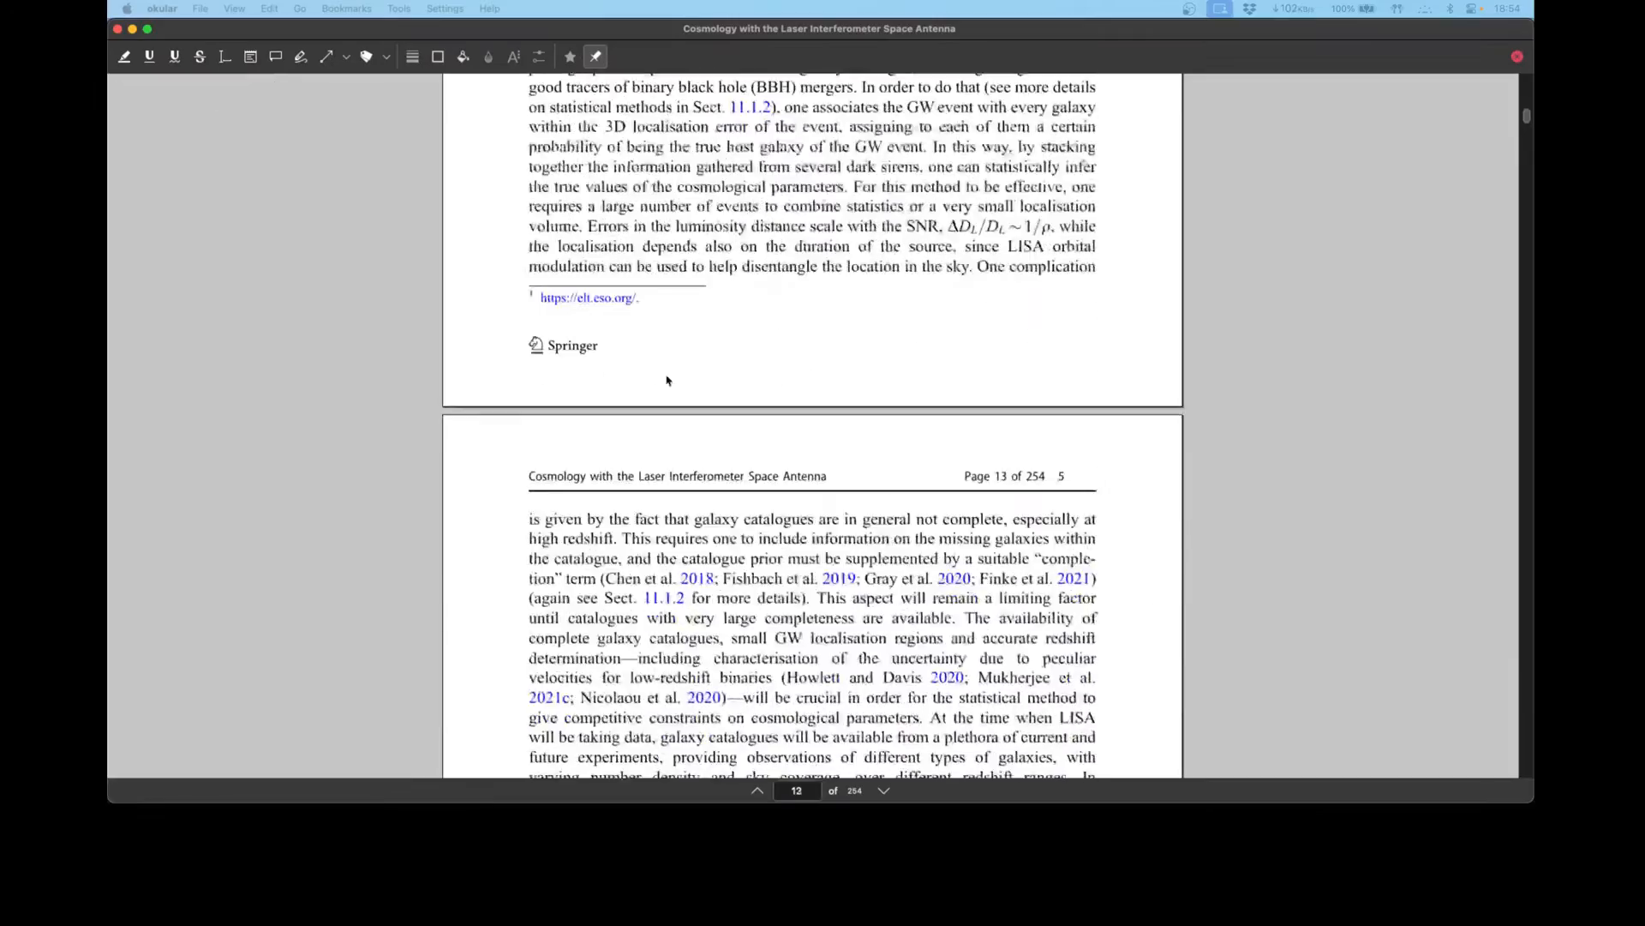
scroll("down", 3)
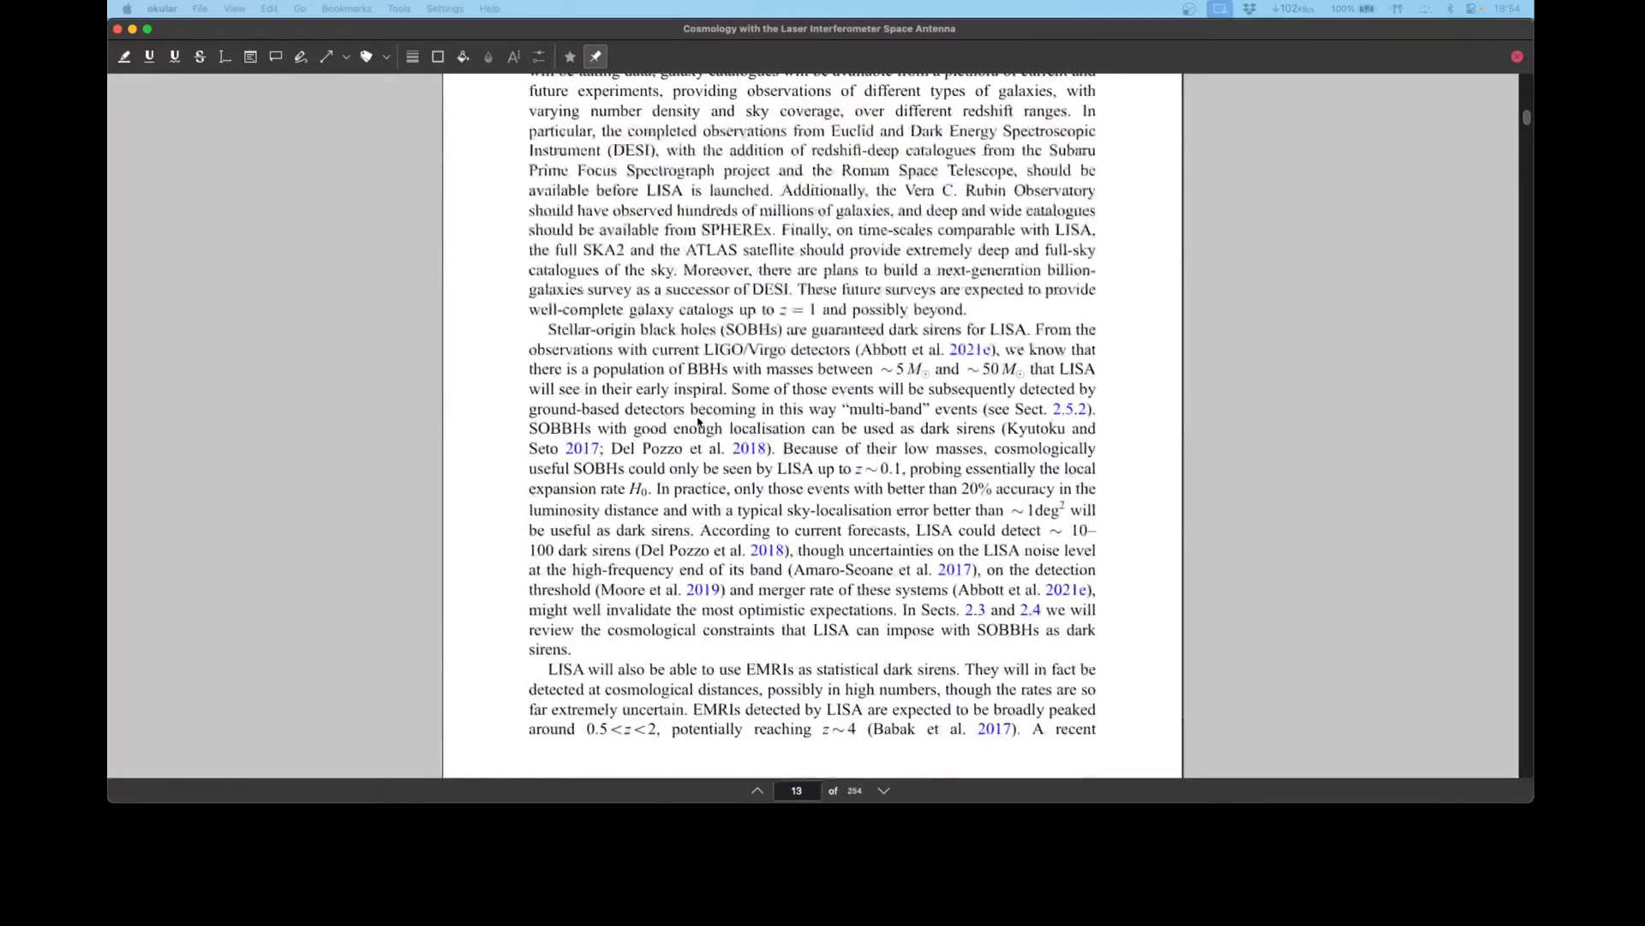
scroll("down", 3)
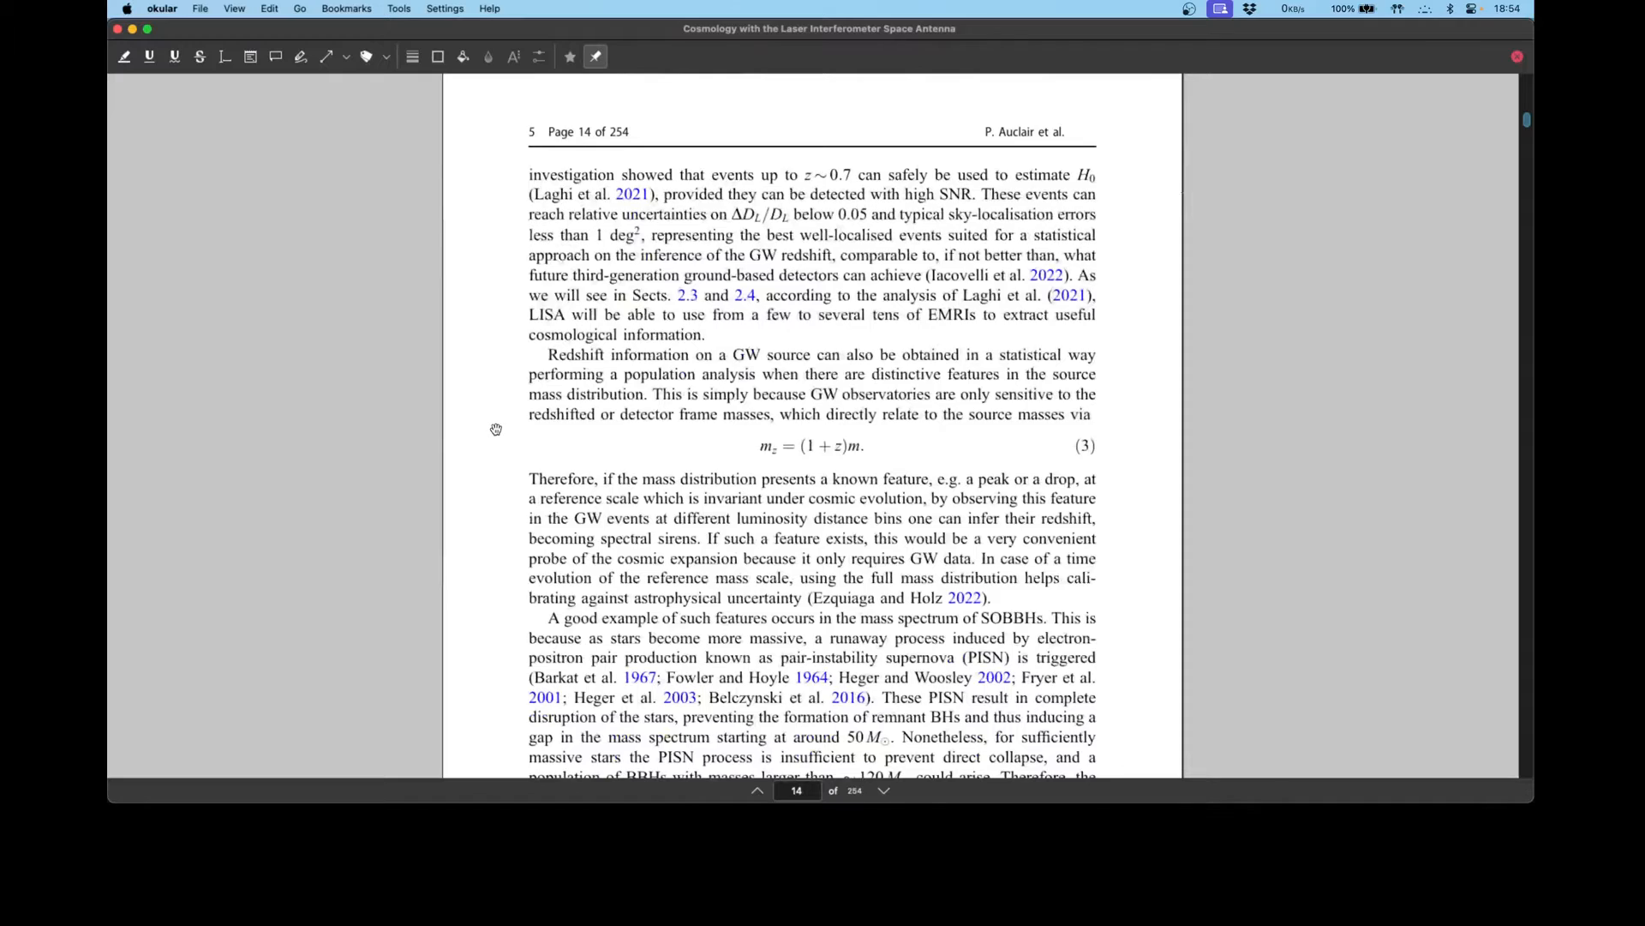
scroll("down", 3)
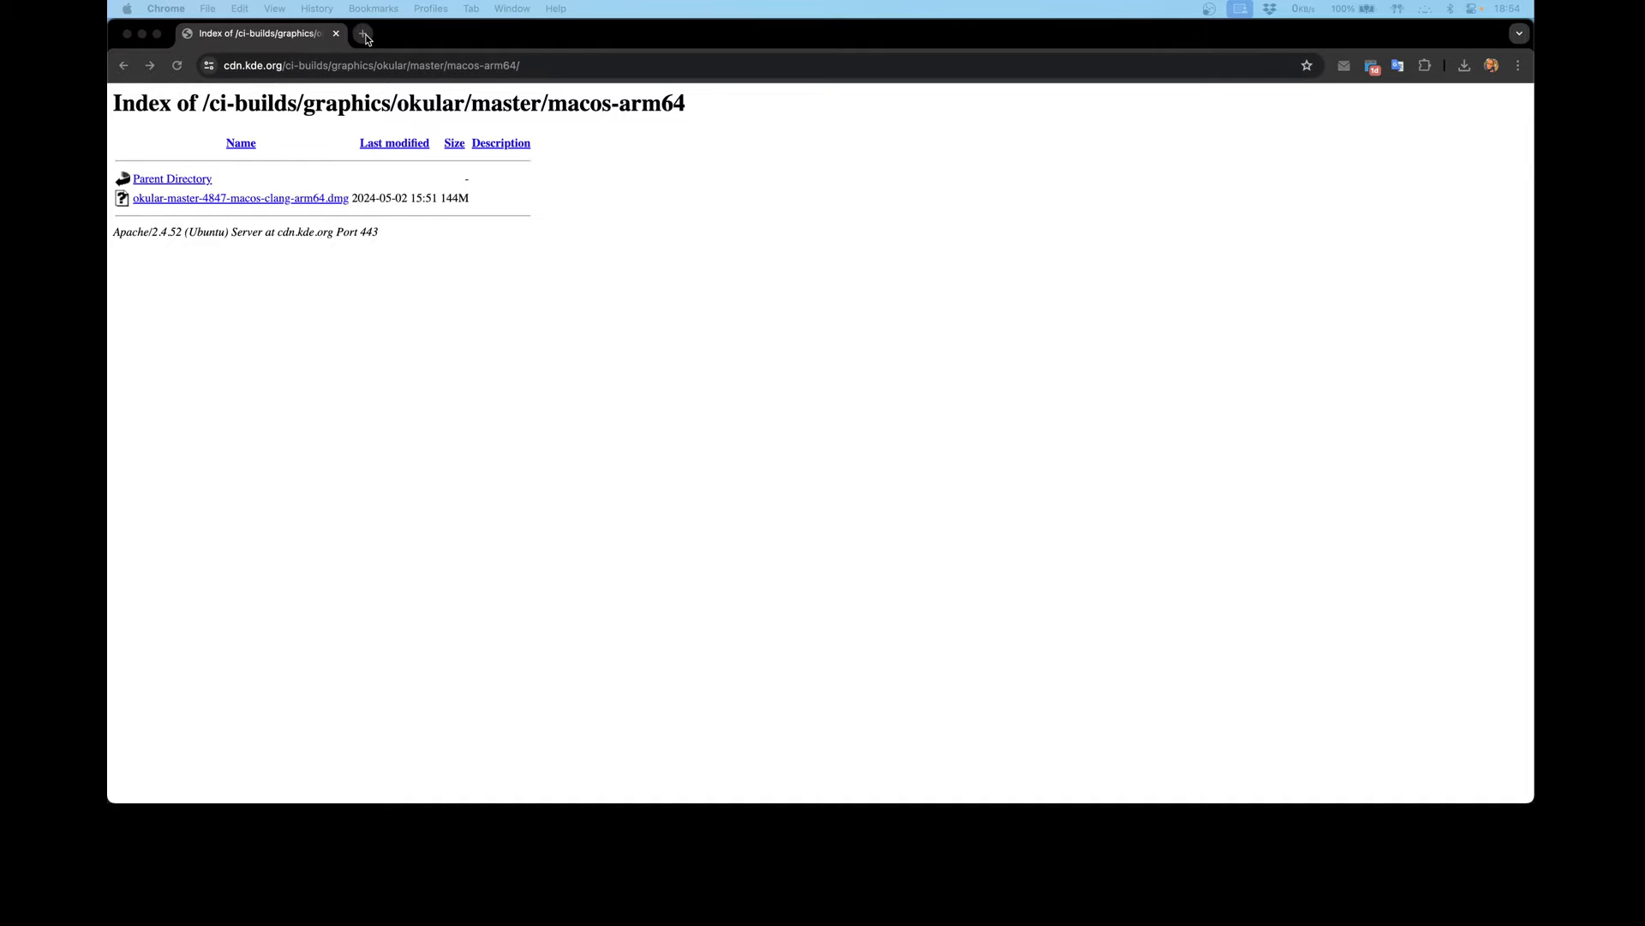
- Open the r/kde thread on blurry Okular with Retina and read its Info.plist fix
left_click(366, 34)
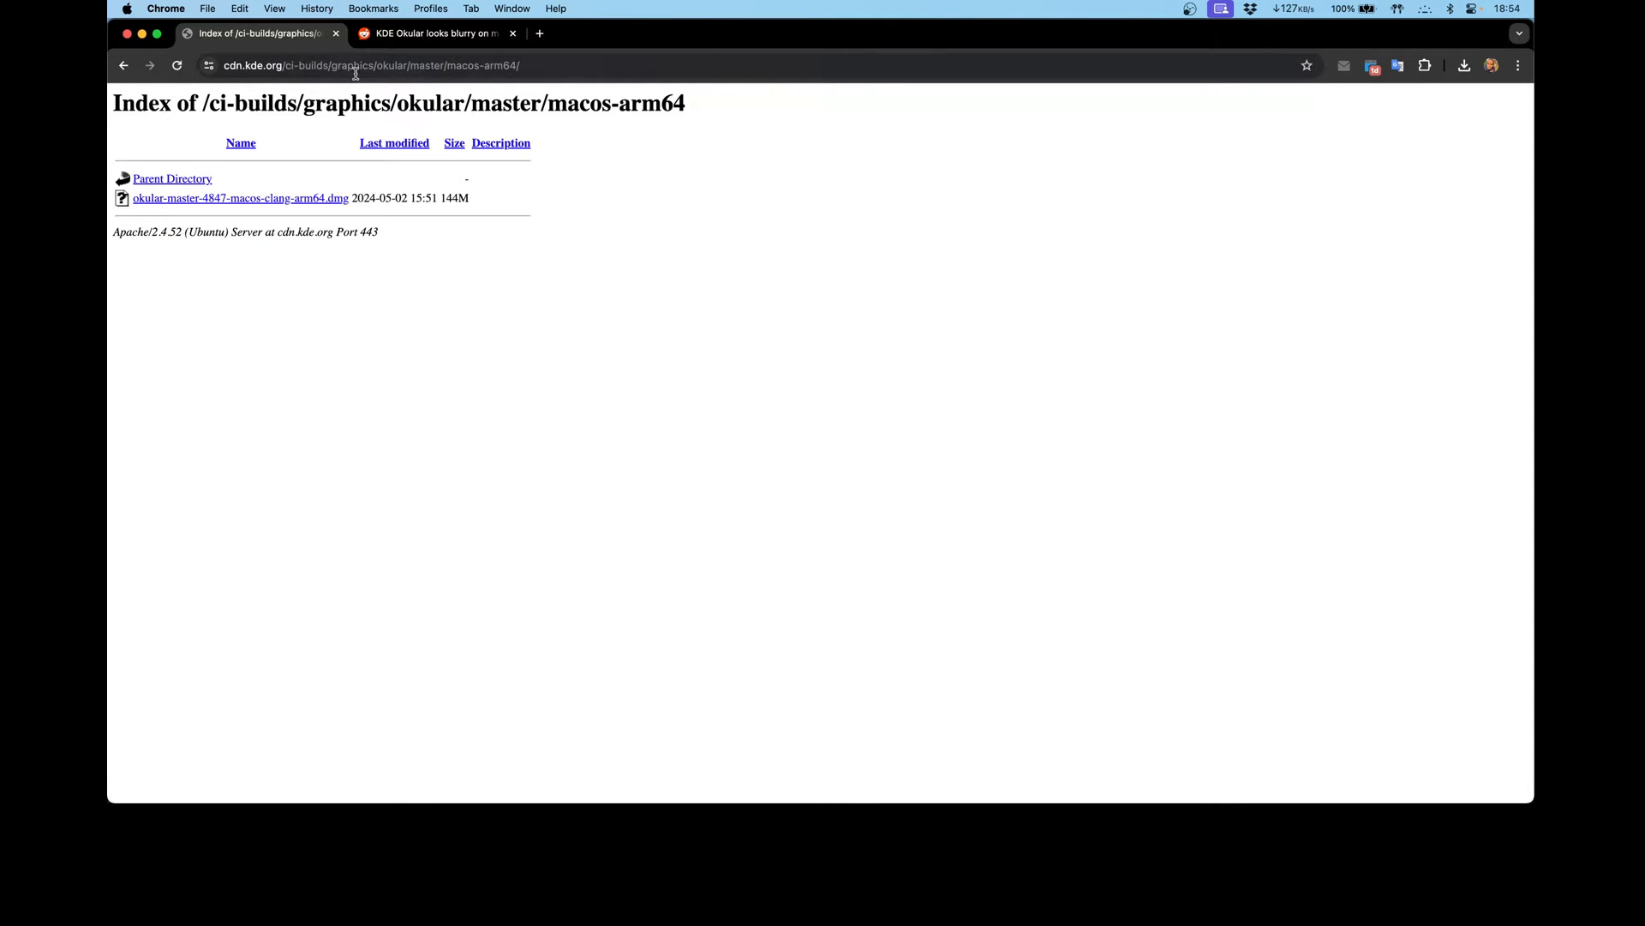
left_click(429, 33)
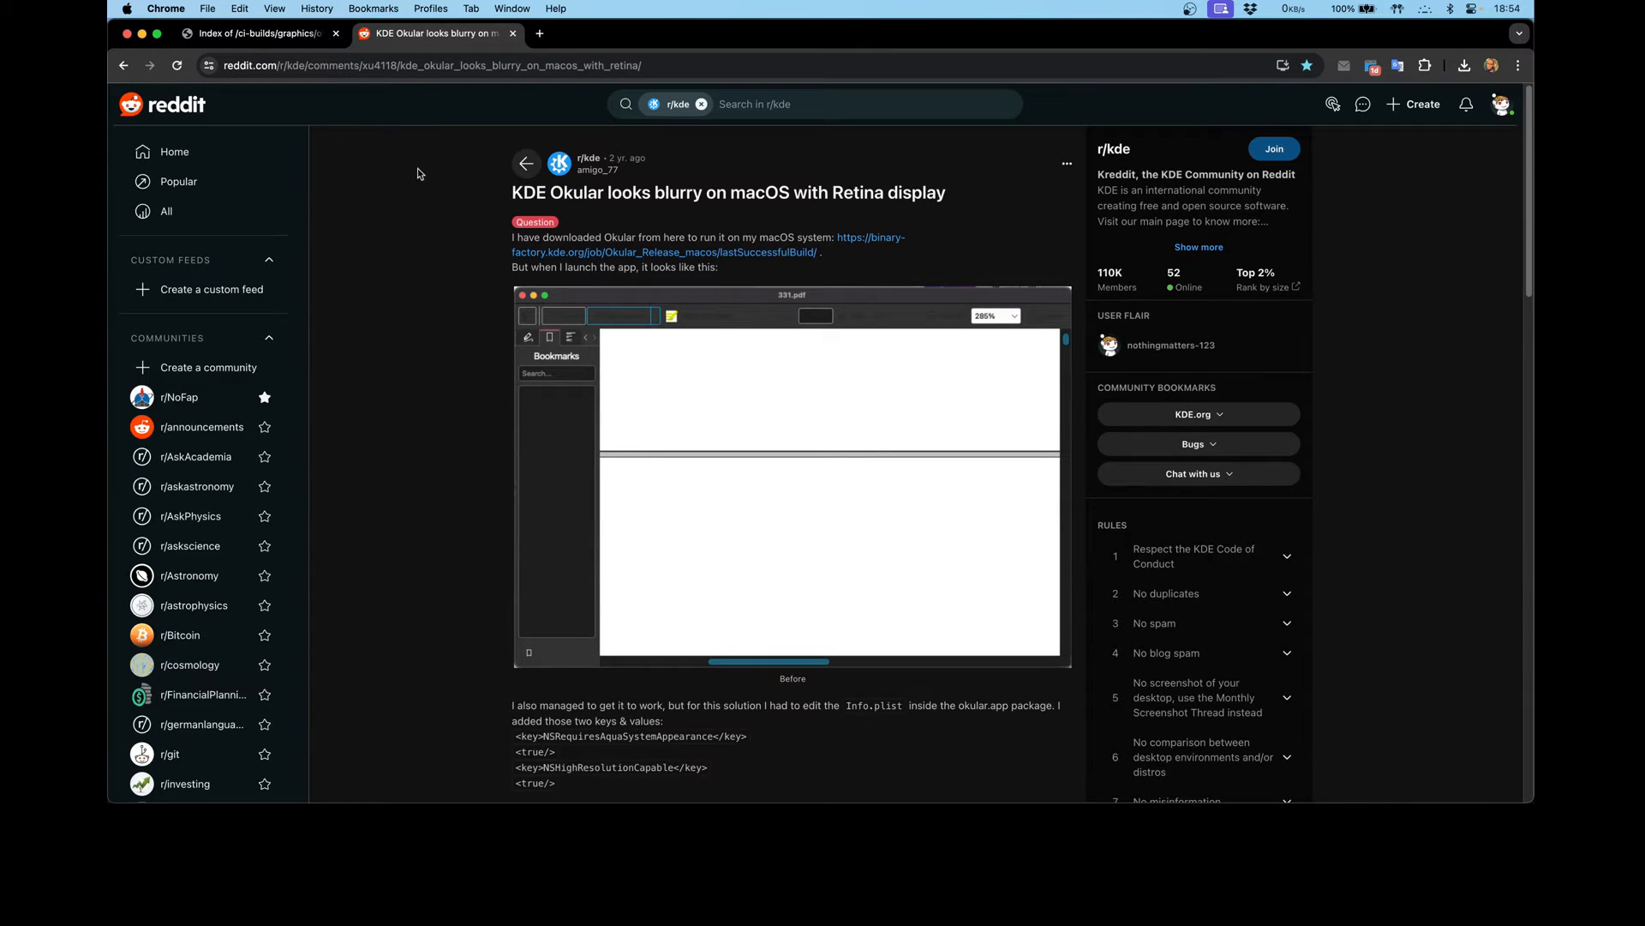
mouse_move(516, 238)
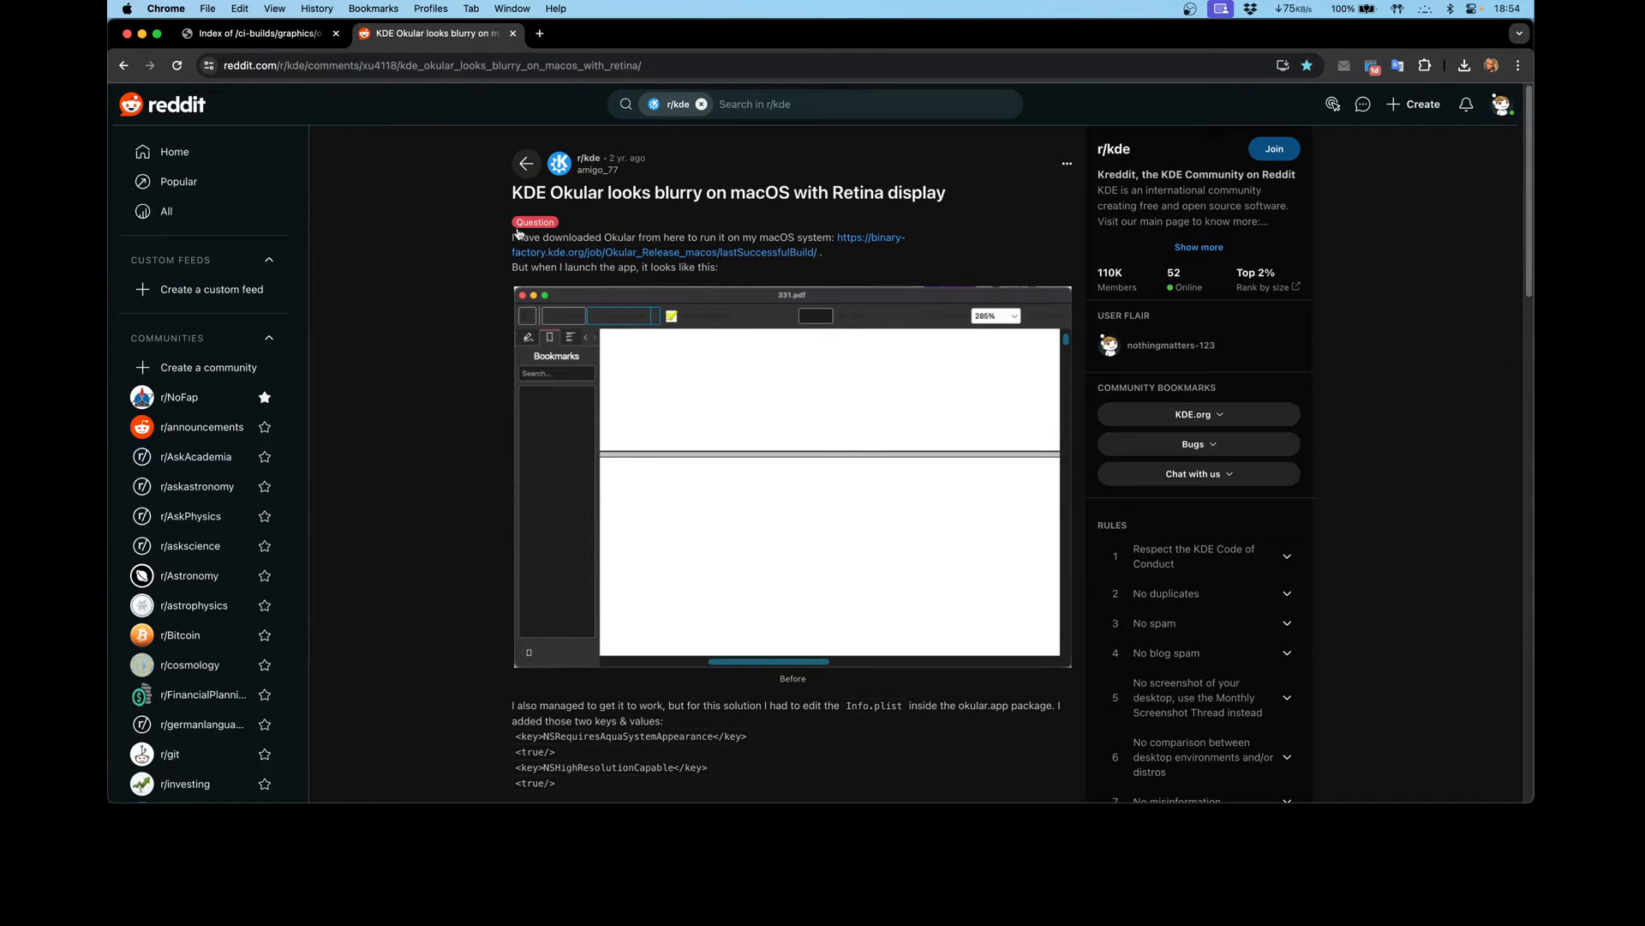
scroll("down", 3)
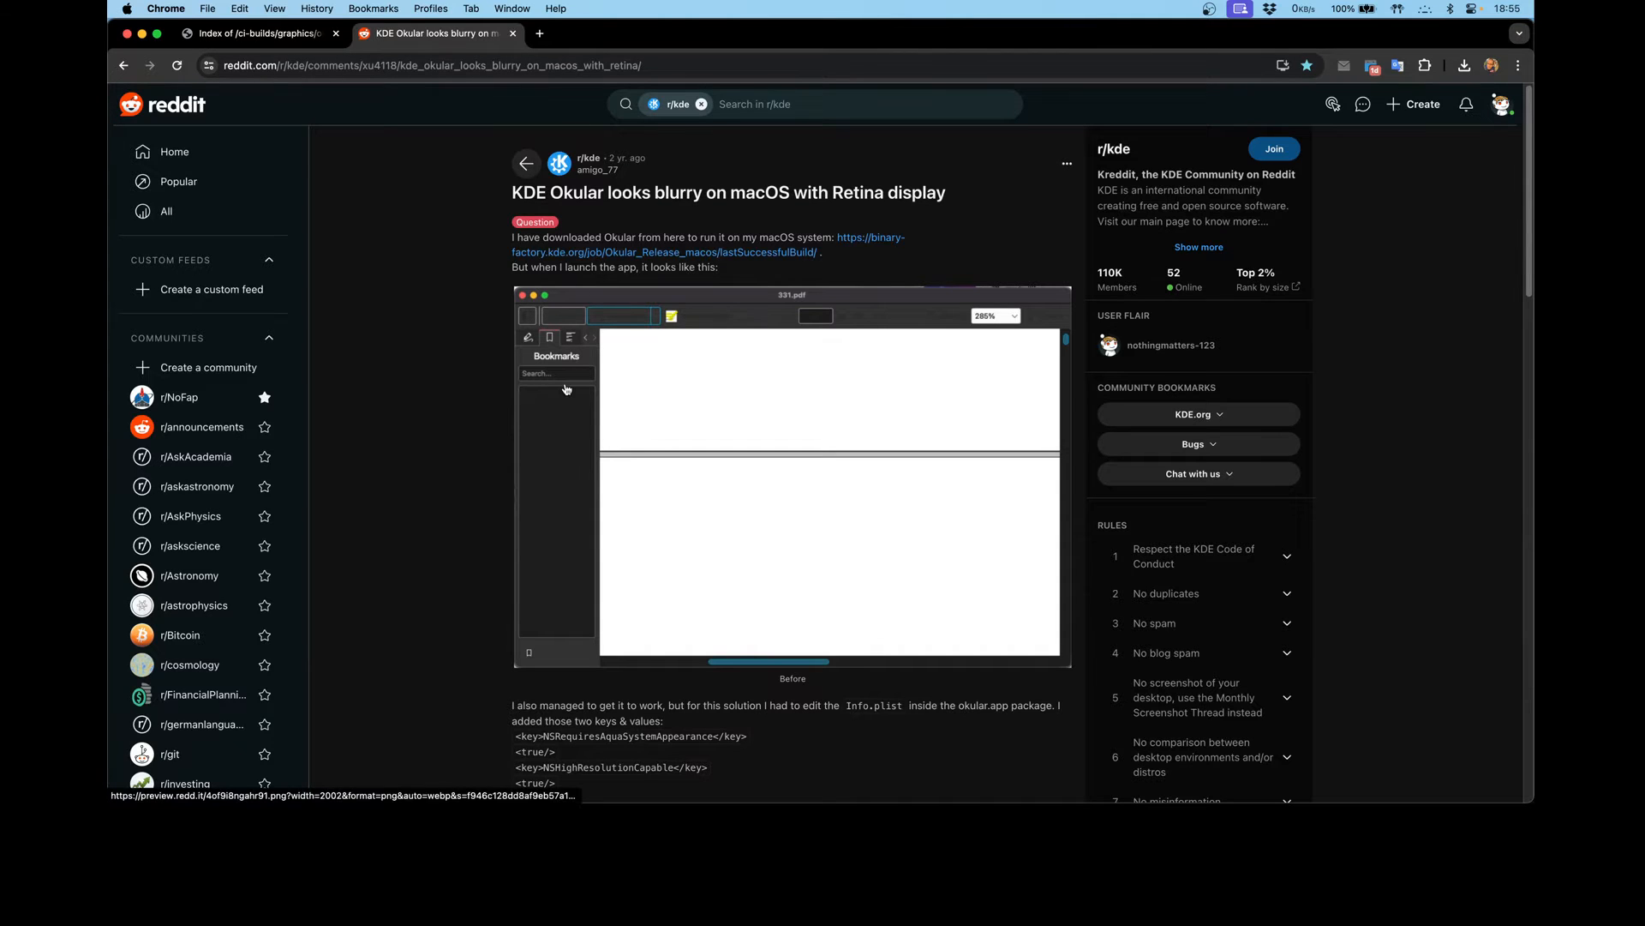
mouse_move(566, 389)
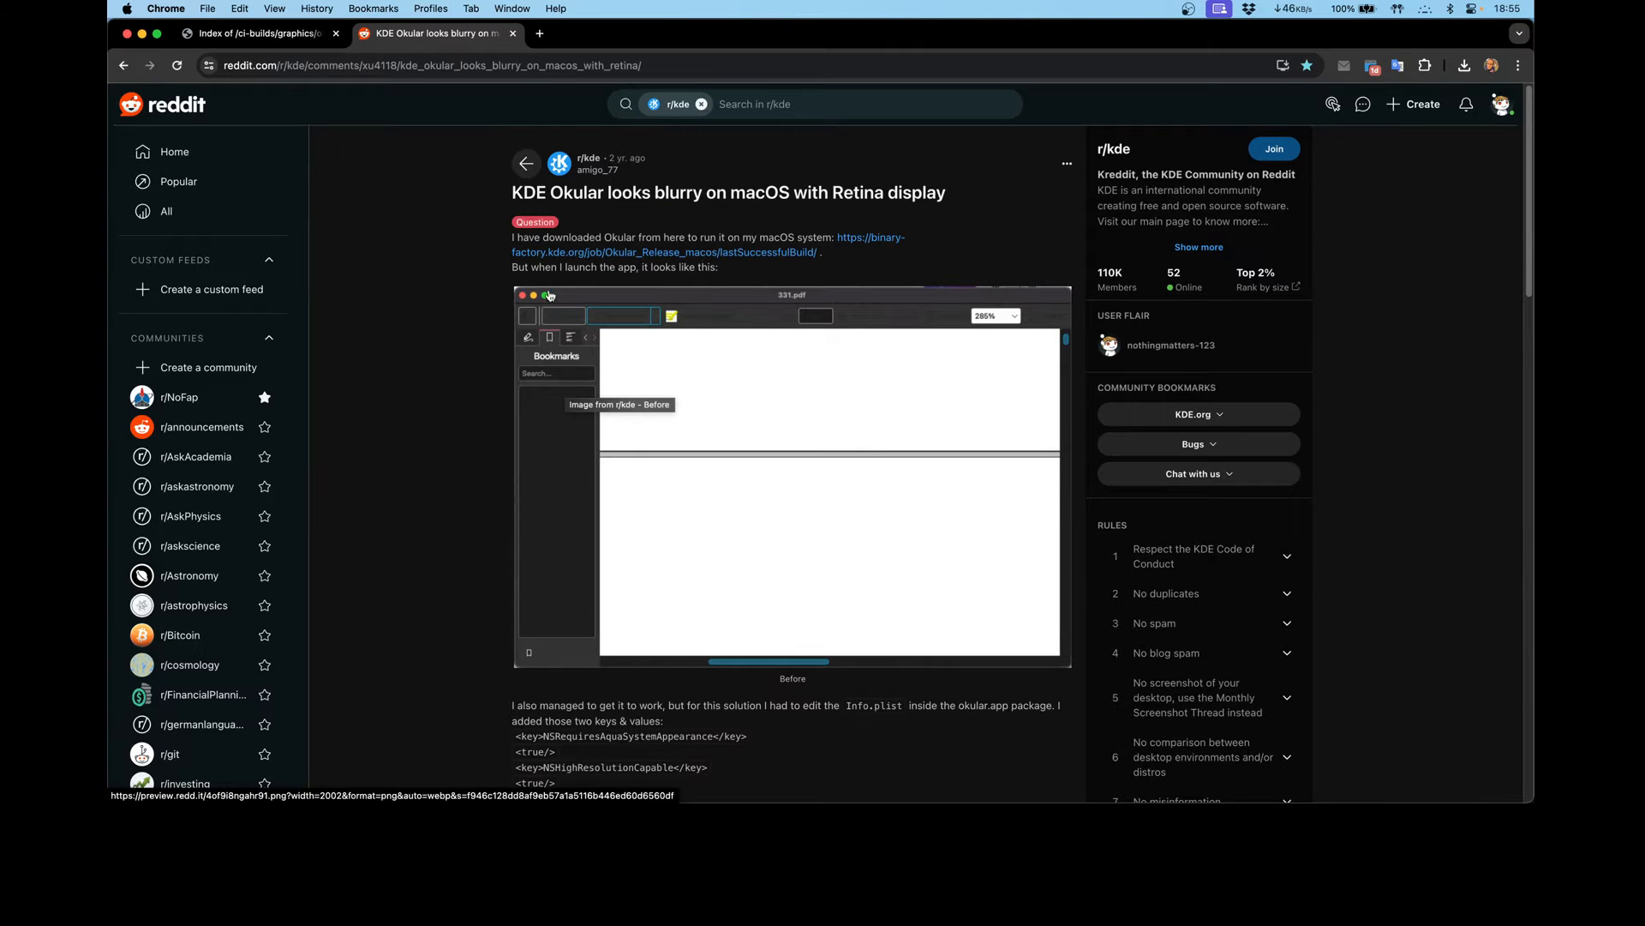
mouse_move(504, 88)
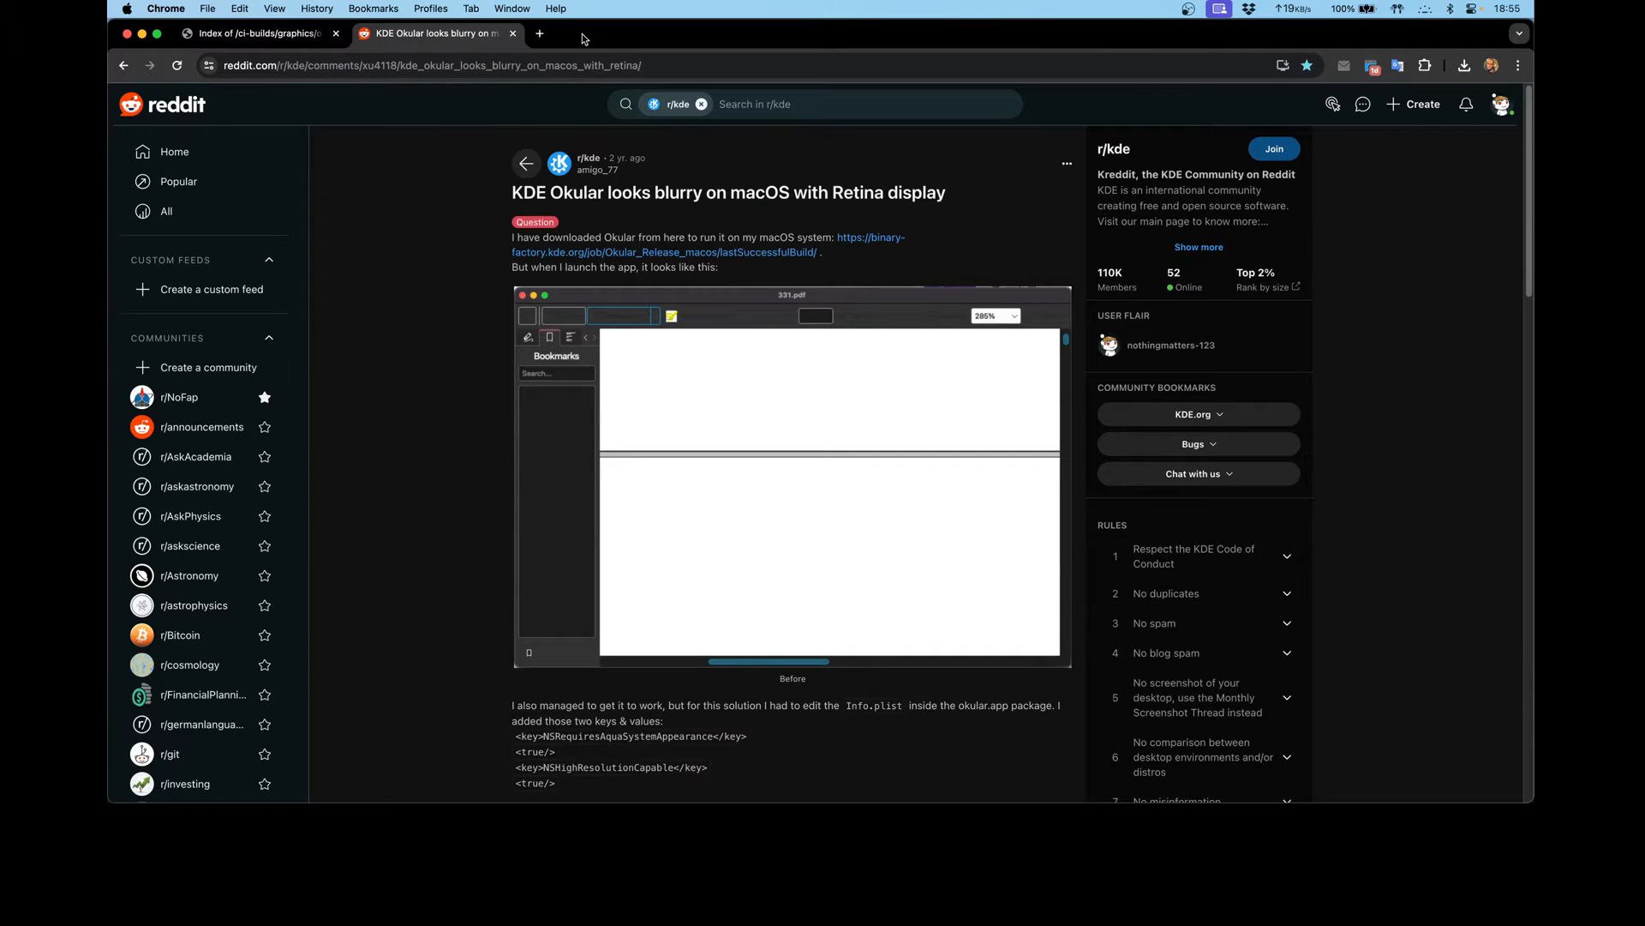
mouse_move(439, 36)
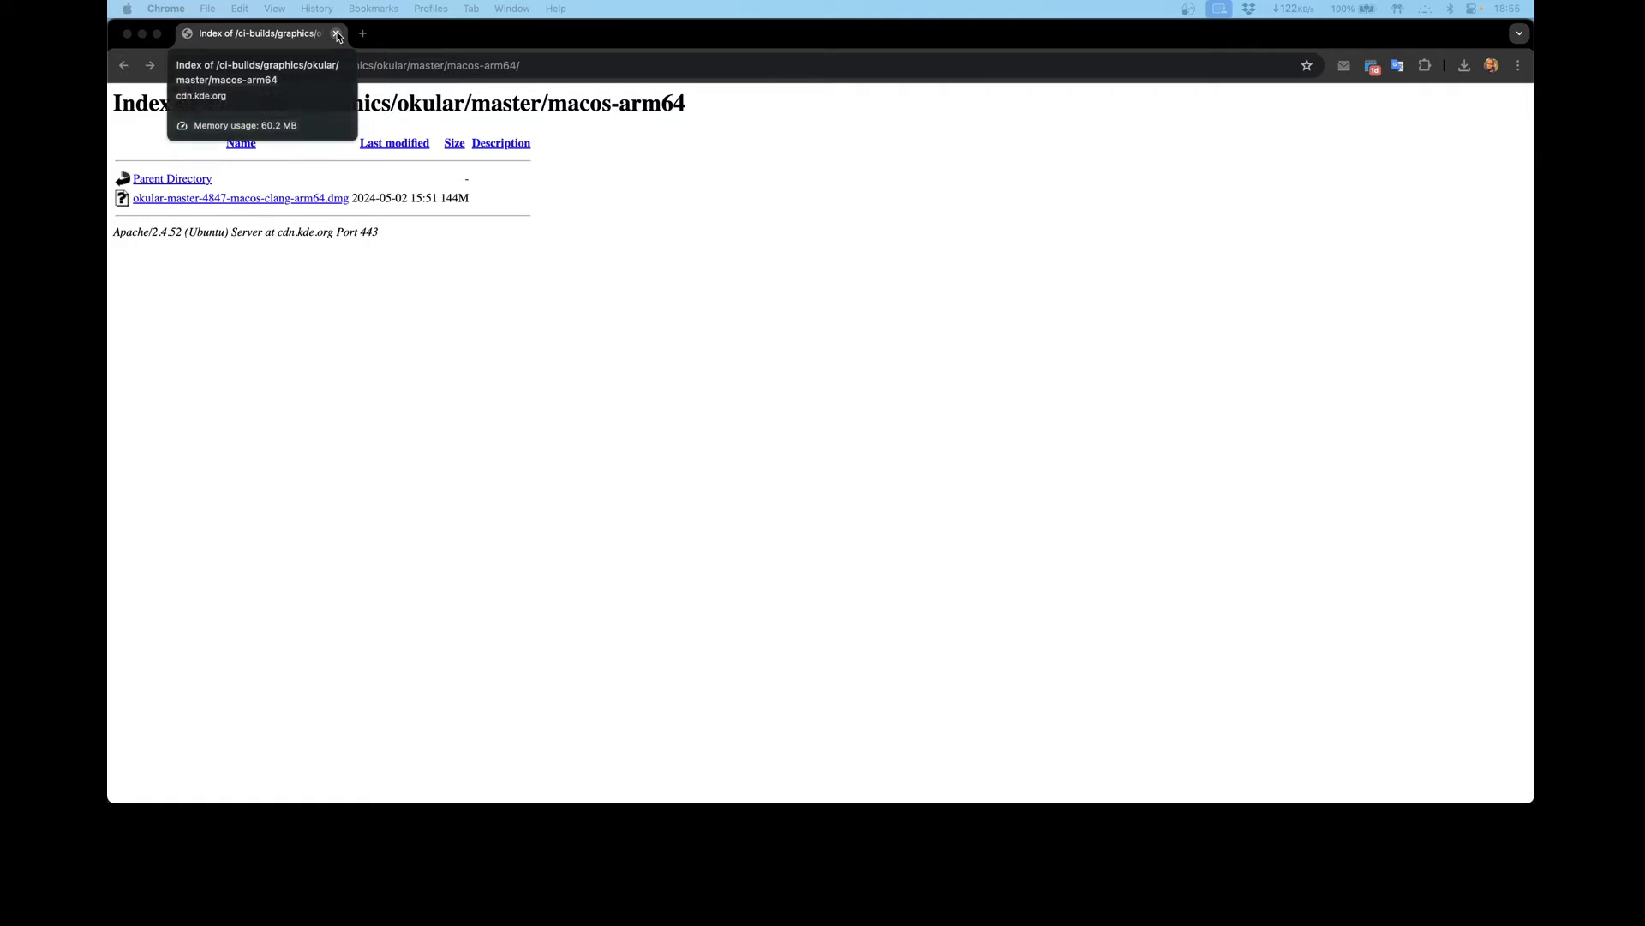
- Close the Okular build index page and open okular.app's package Contents folder
left_click(336, 34)
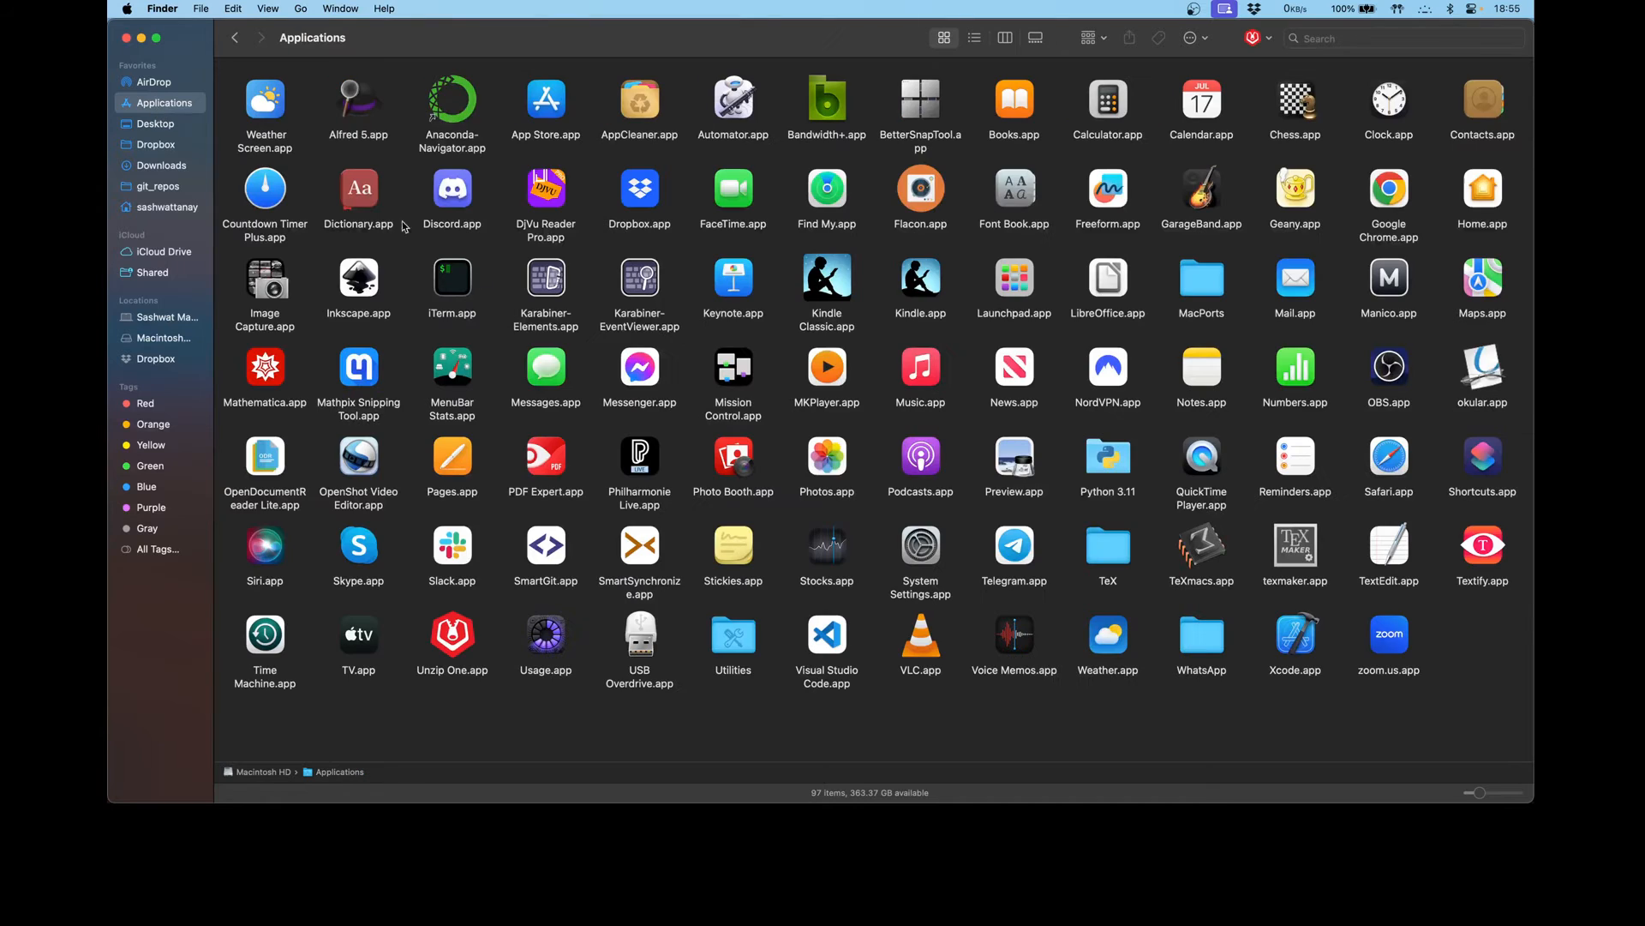
mouse_move(1275, 439)
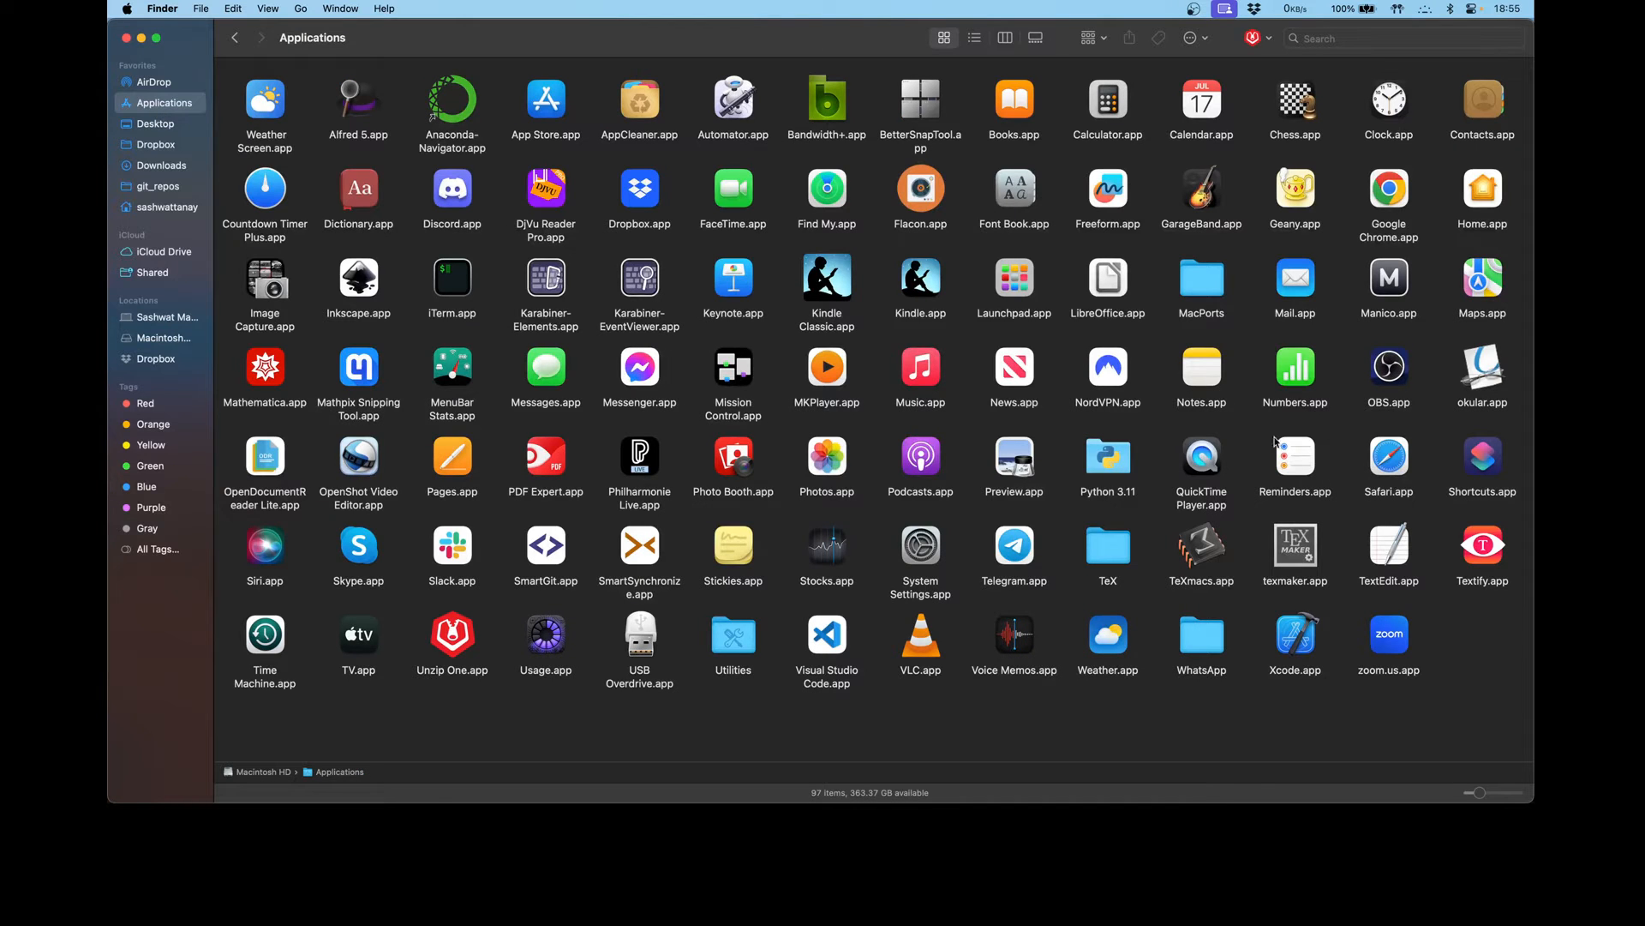
right_click(1482, 367)
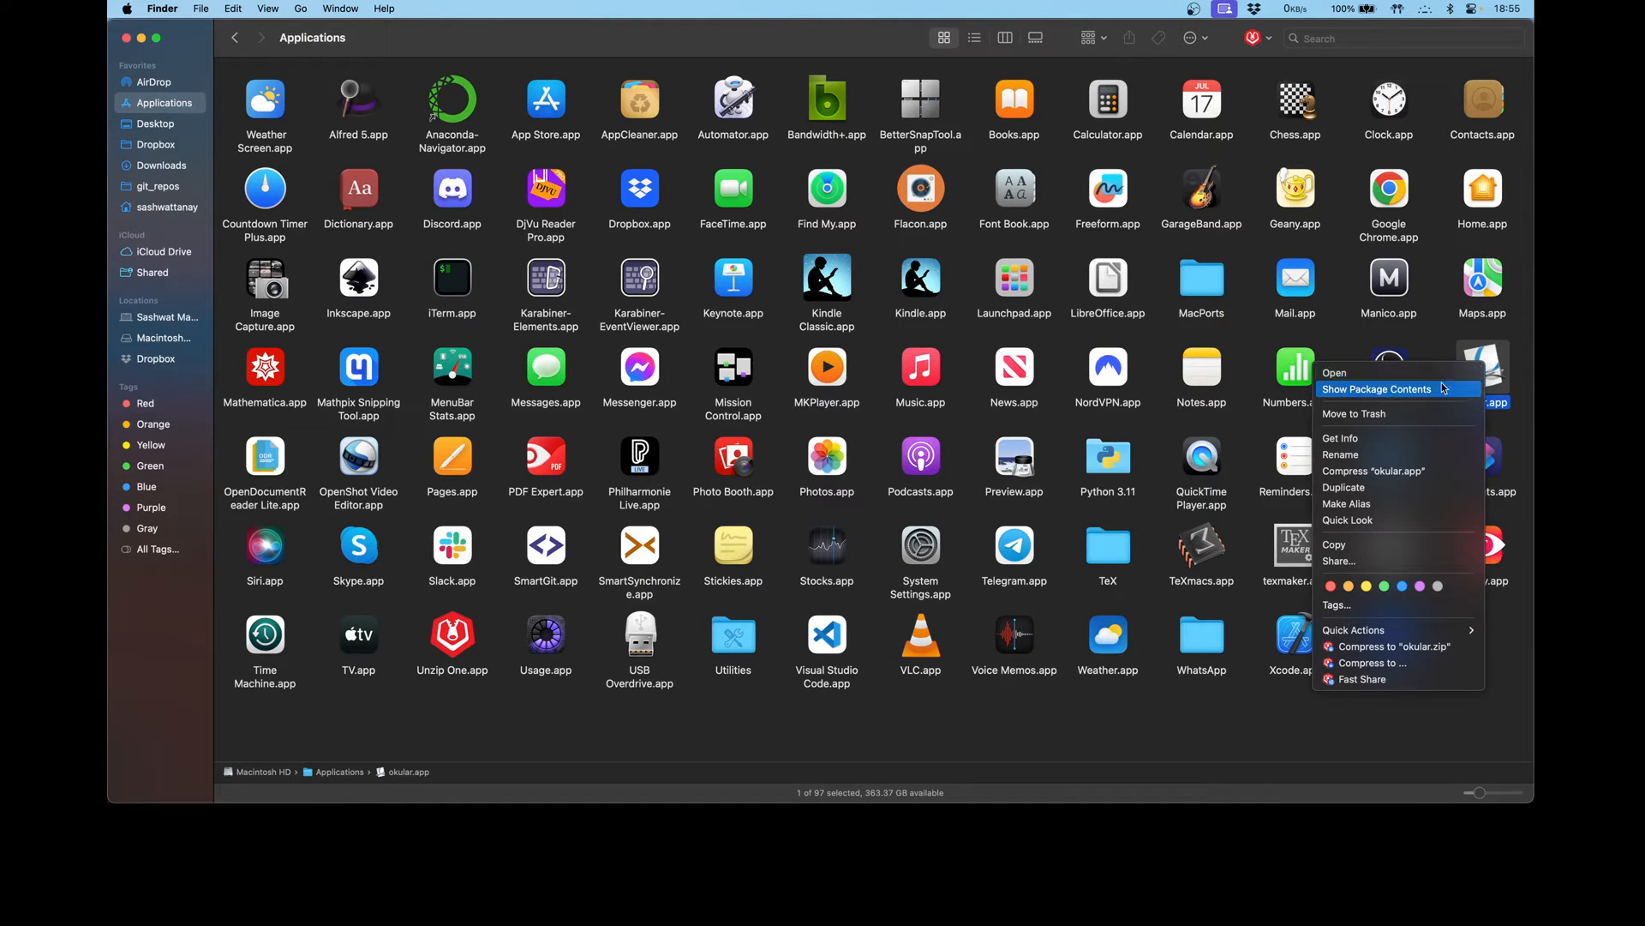
left_click(1376, 389)
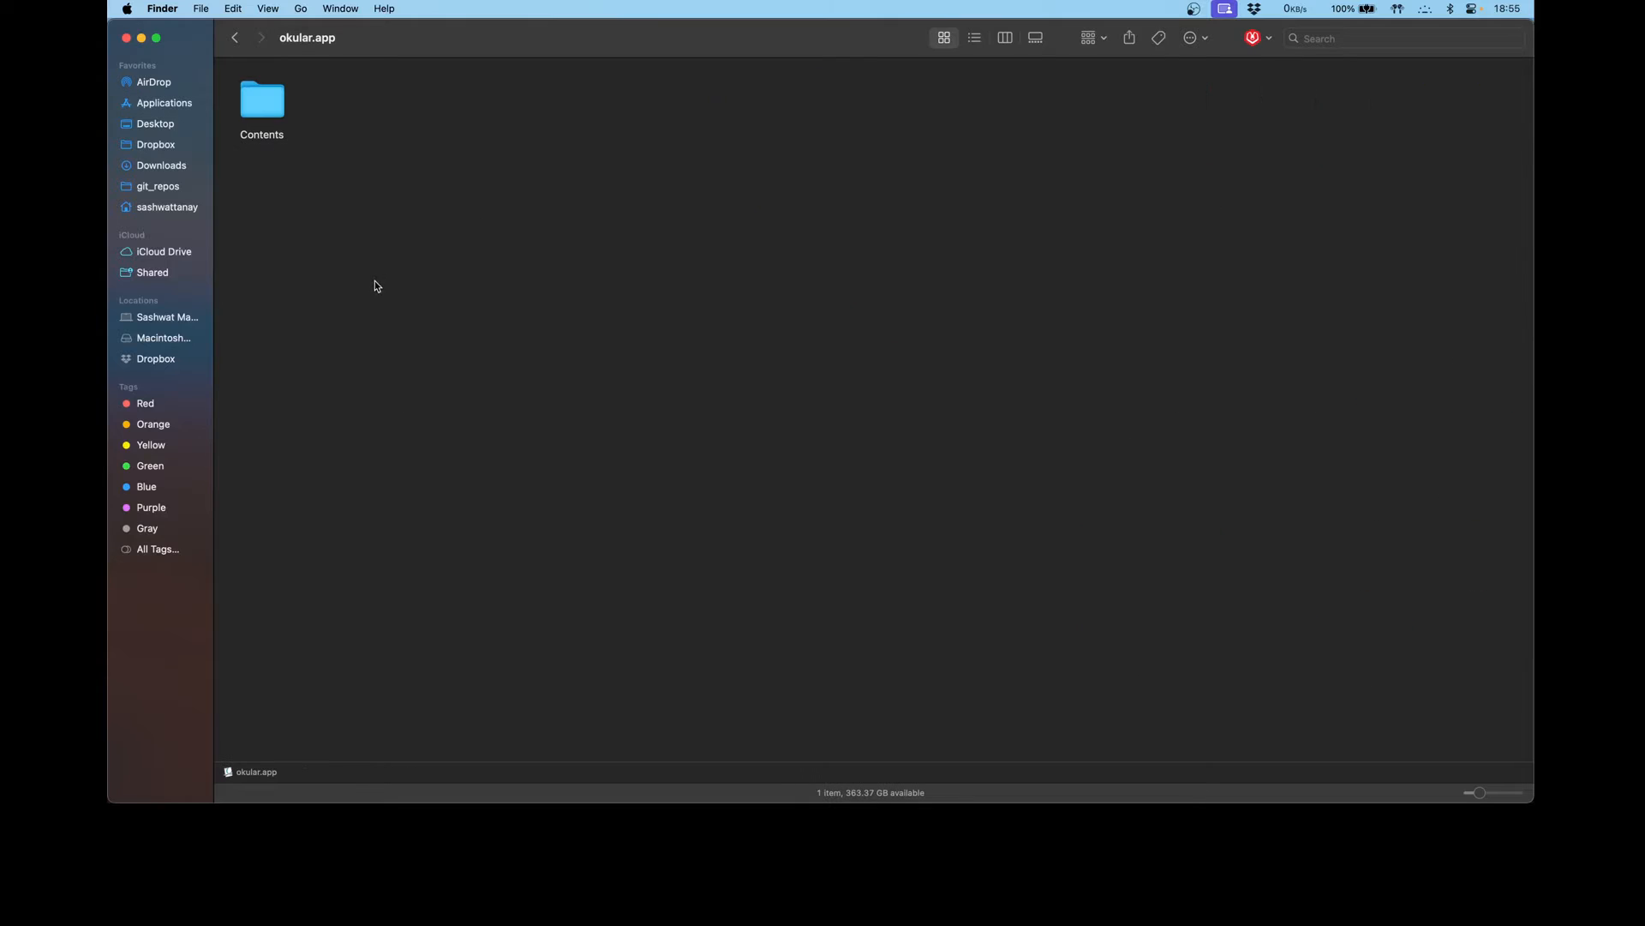
double_click(262, 100)
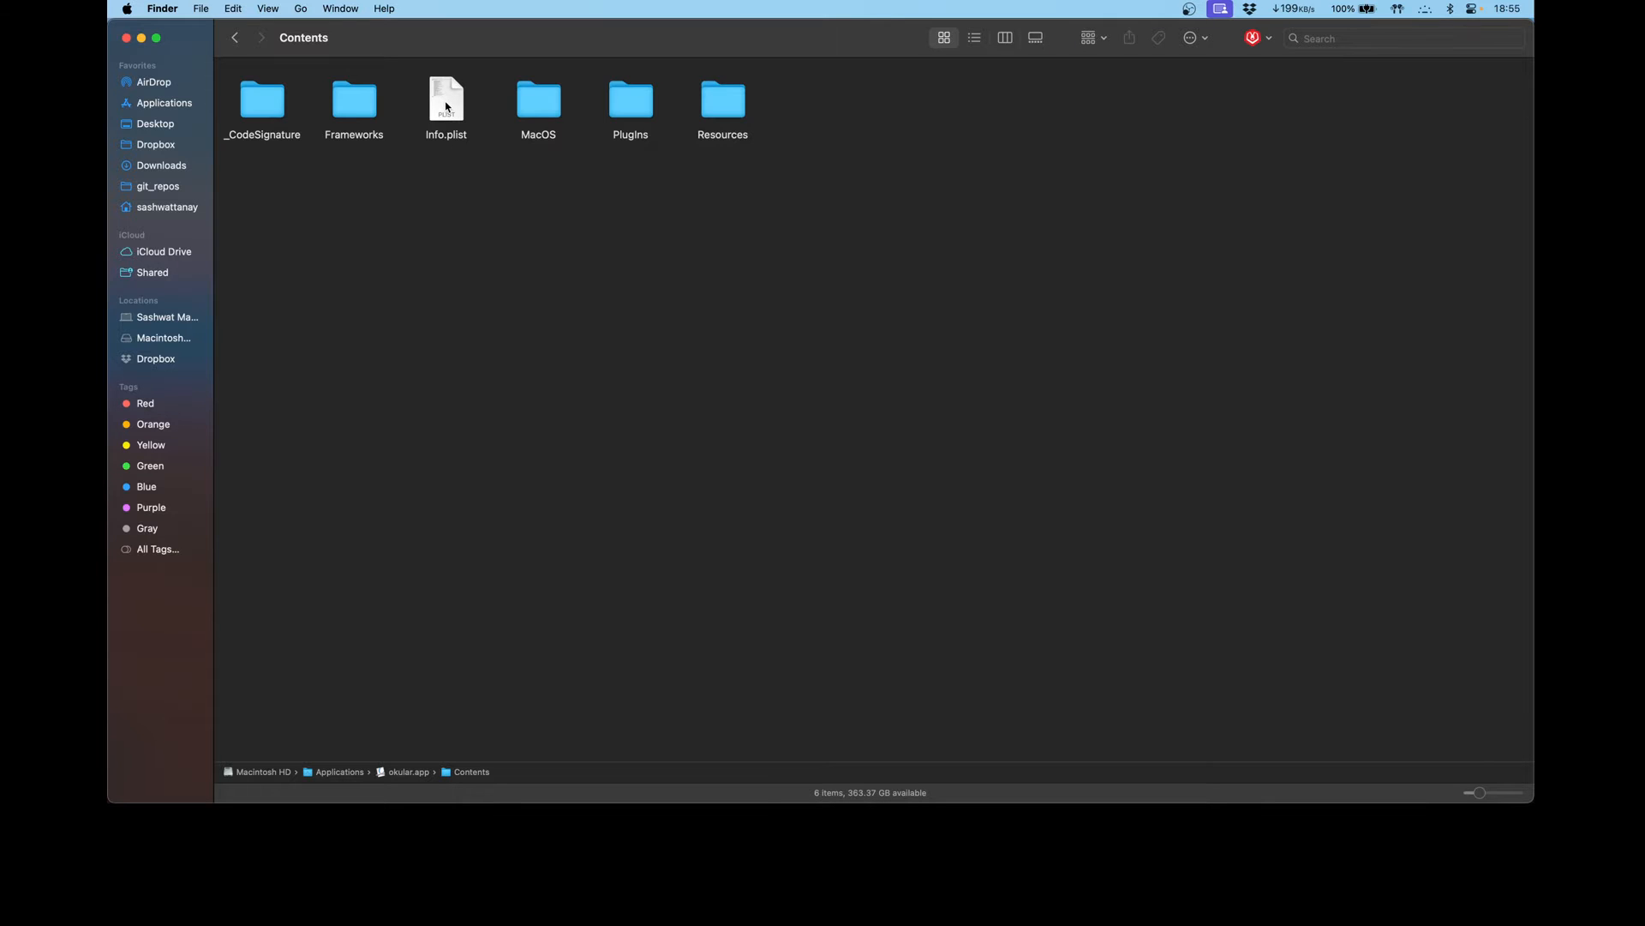
- Open info.plist in Xcode, leaving the appearance value as NO
right_click(445, 99)
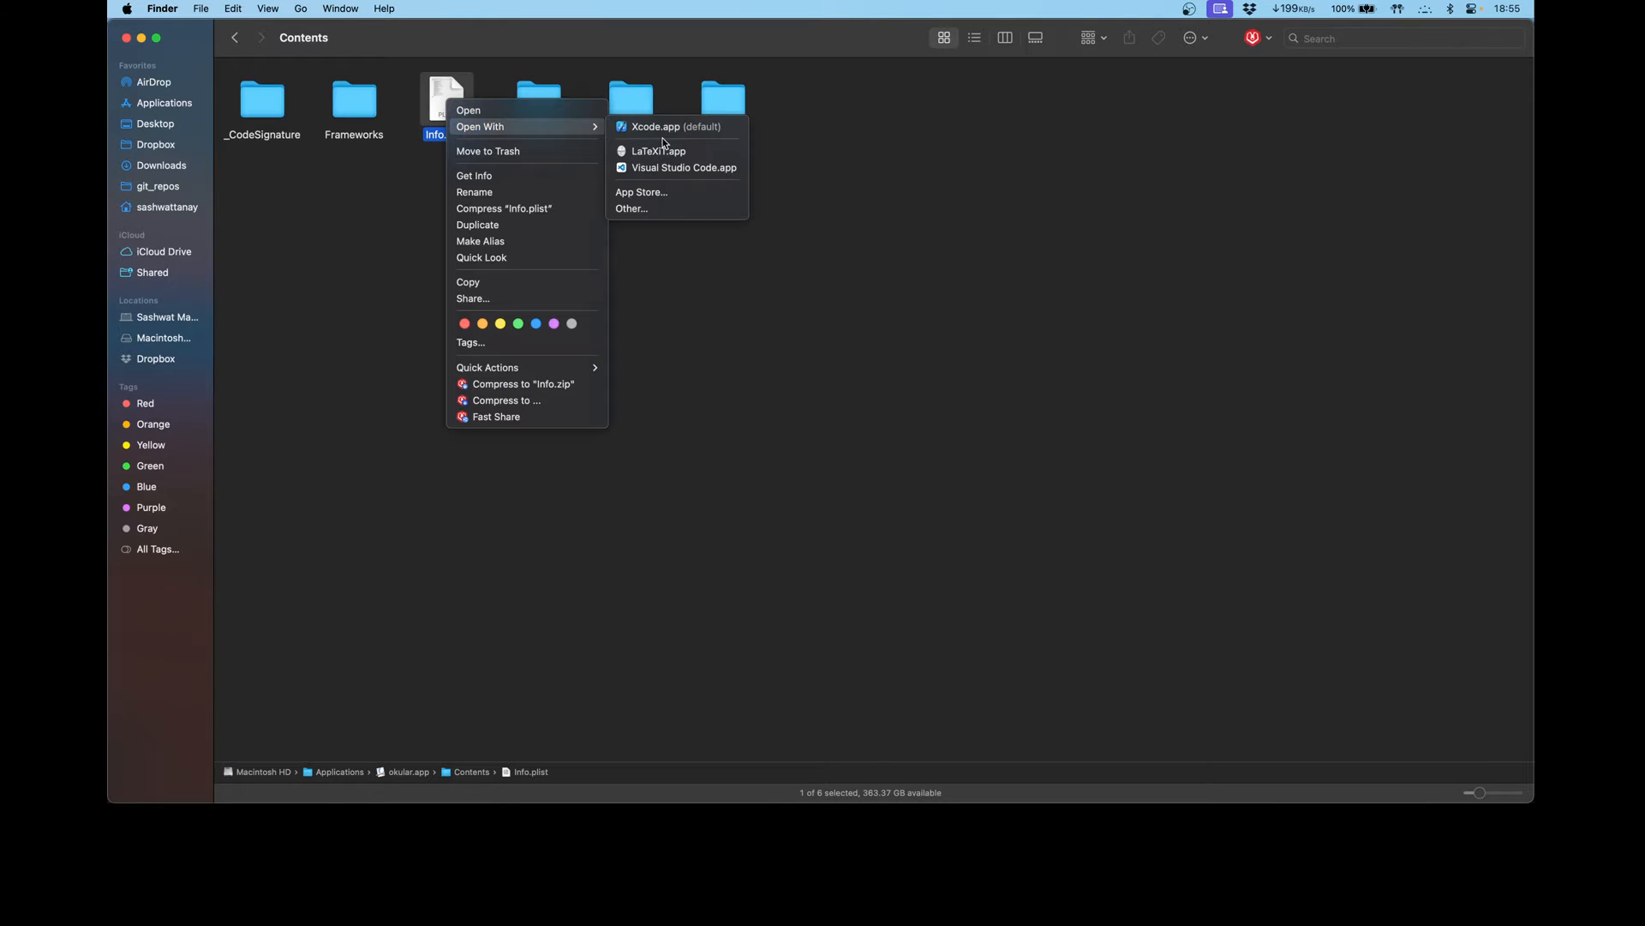
left_click(656, 126)
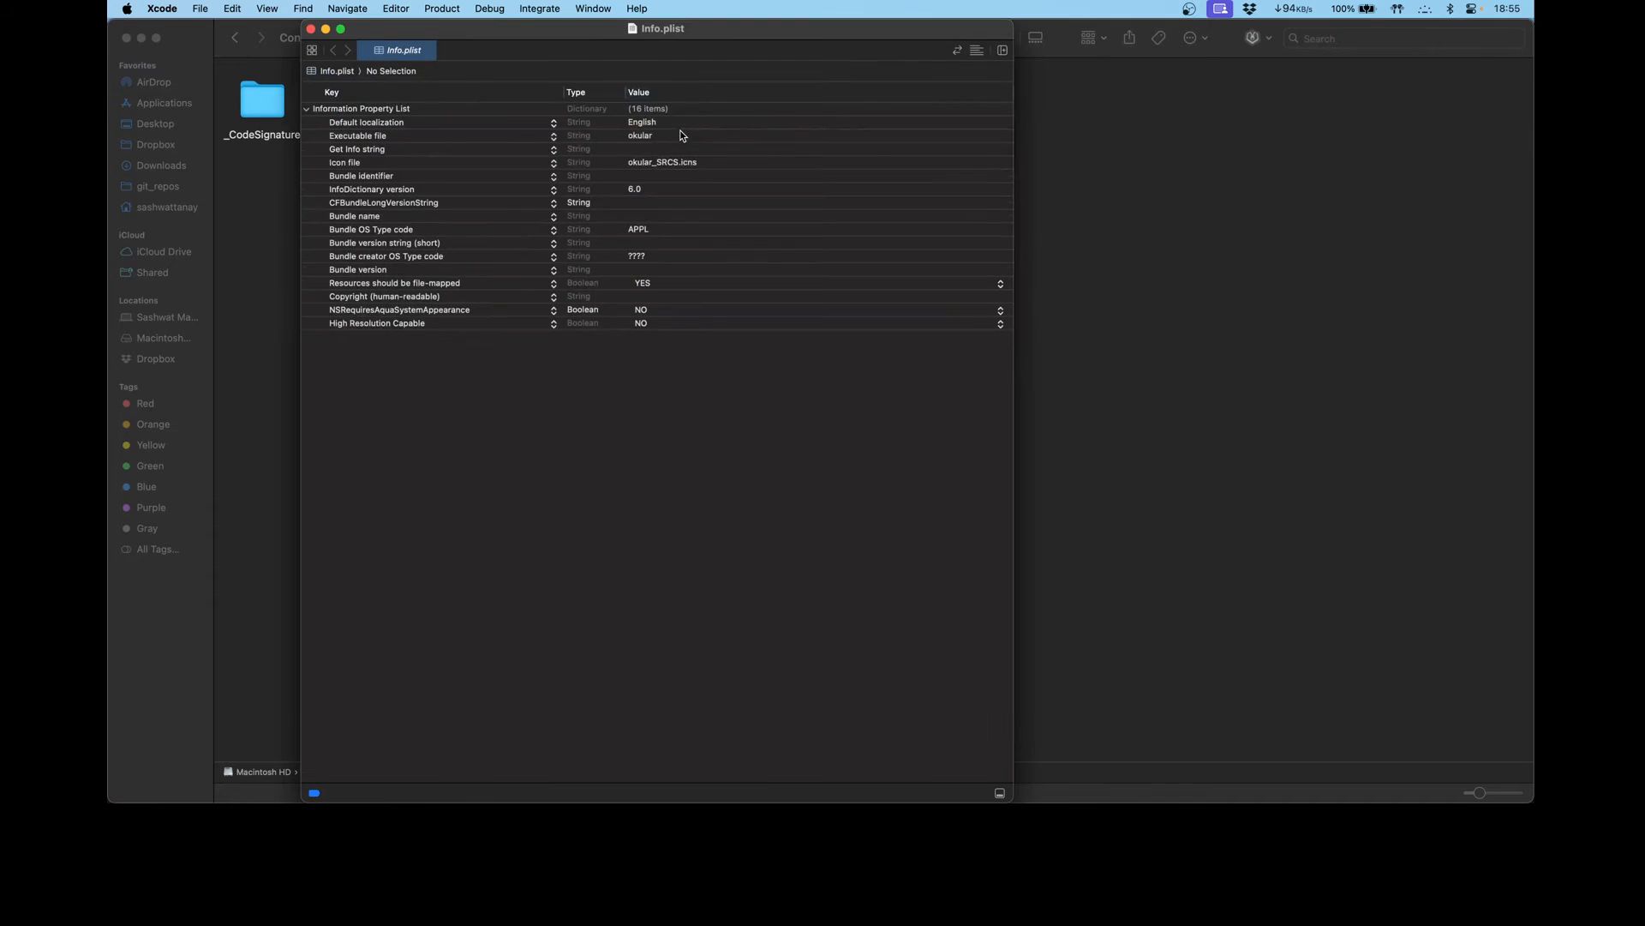
mouse_move(1020, 331)
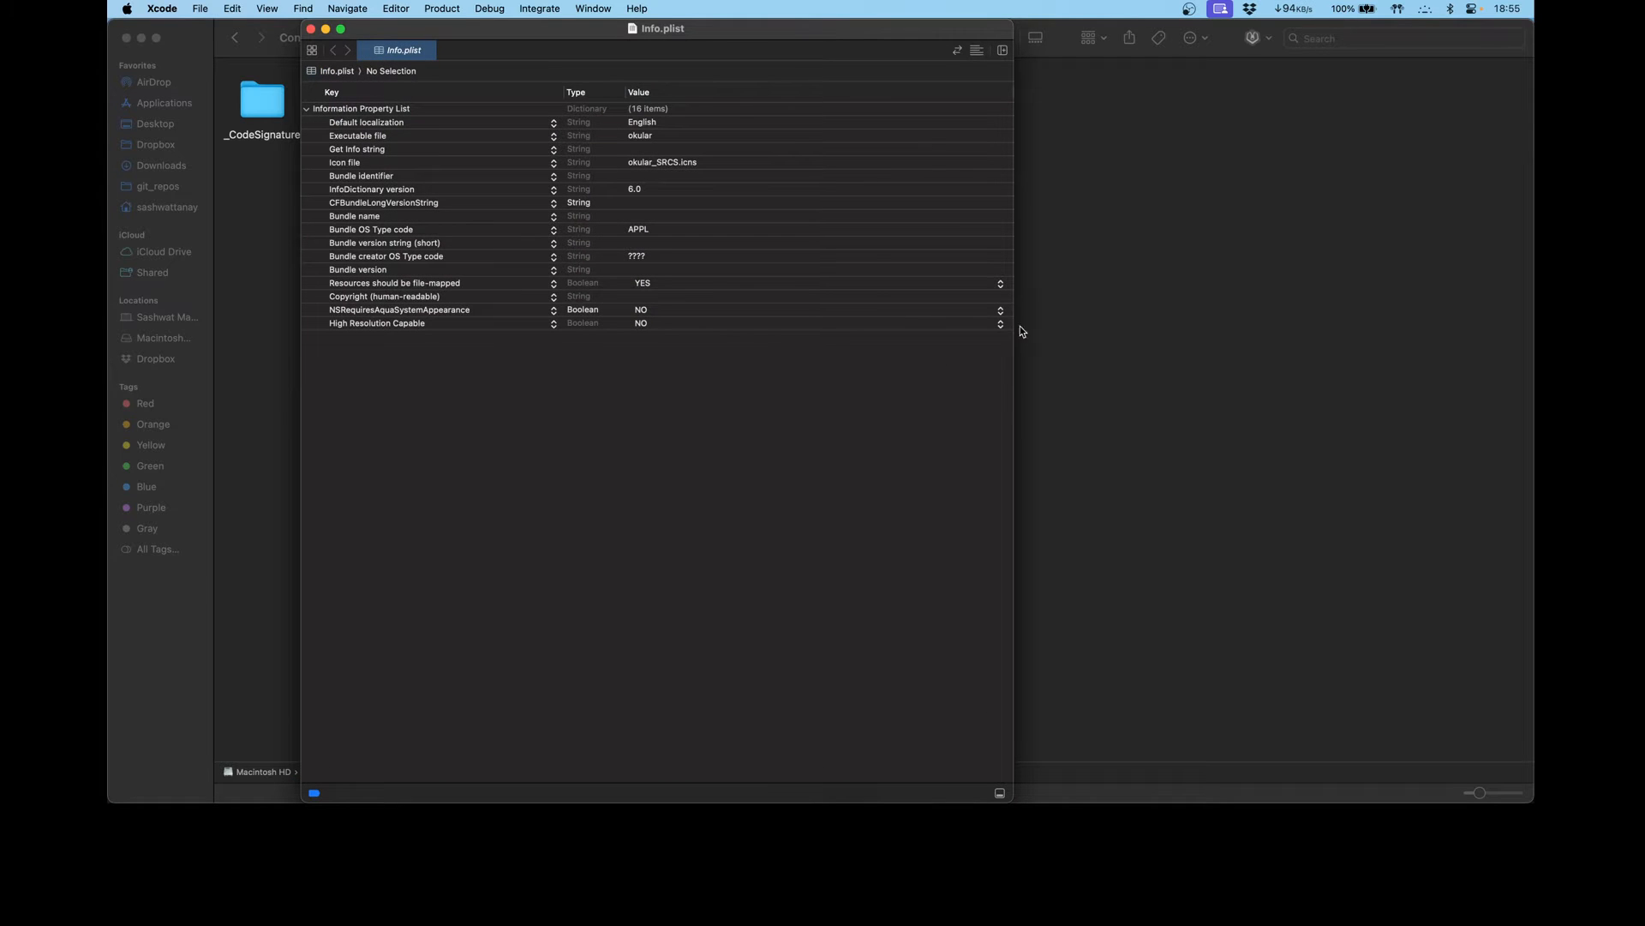
mouse_move(486, 362)
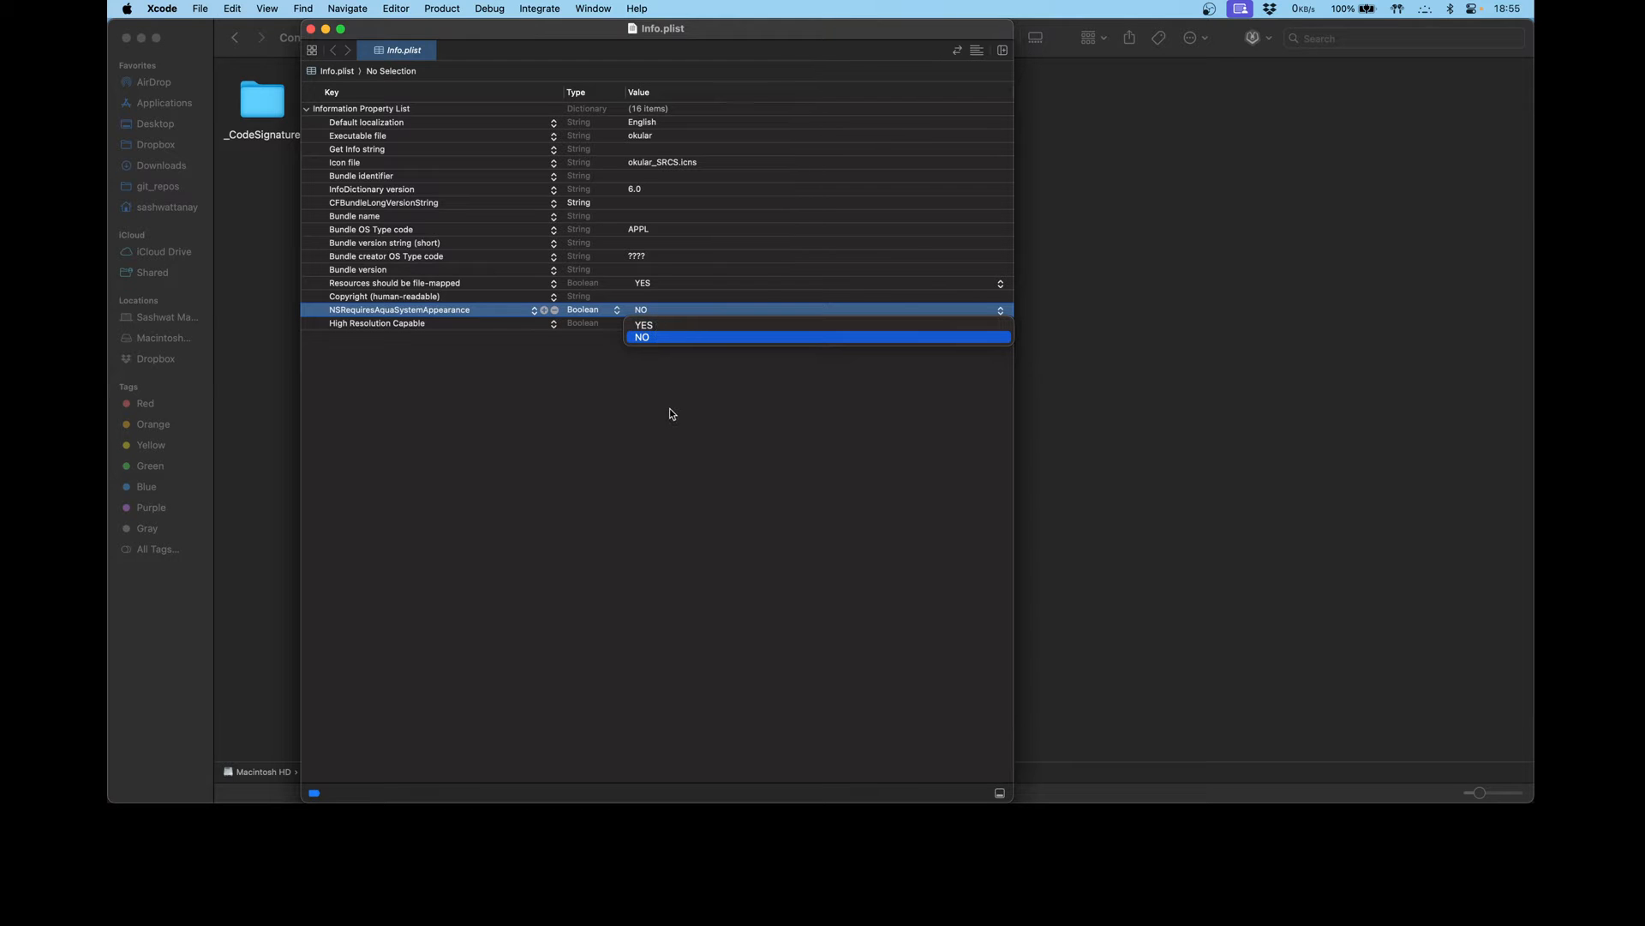
left_click(642, 337)
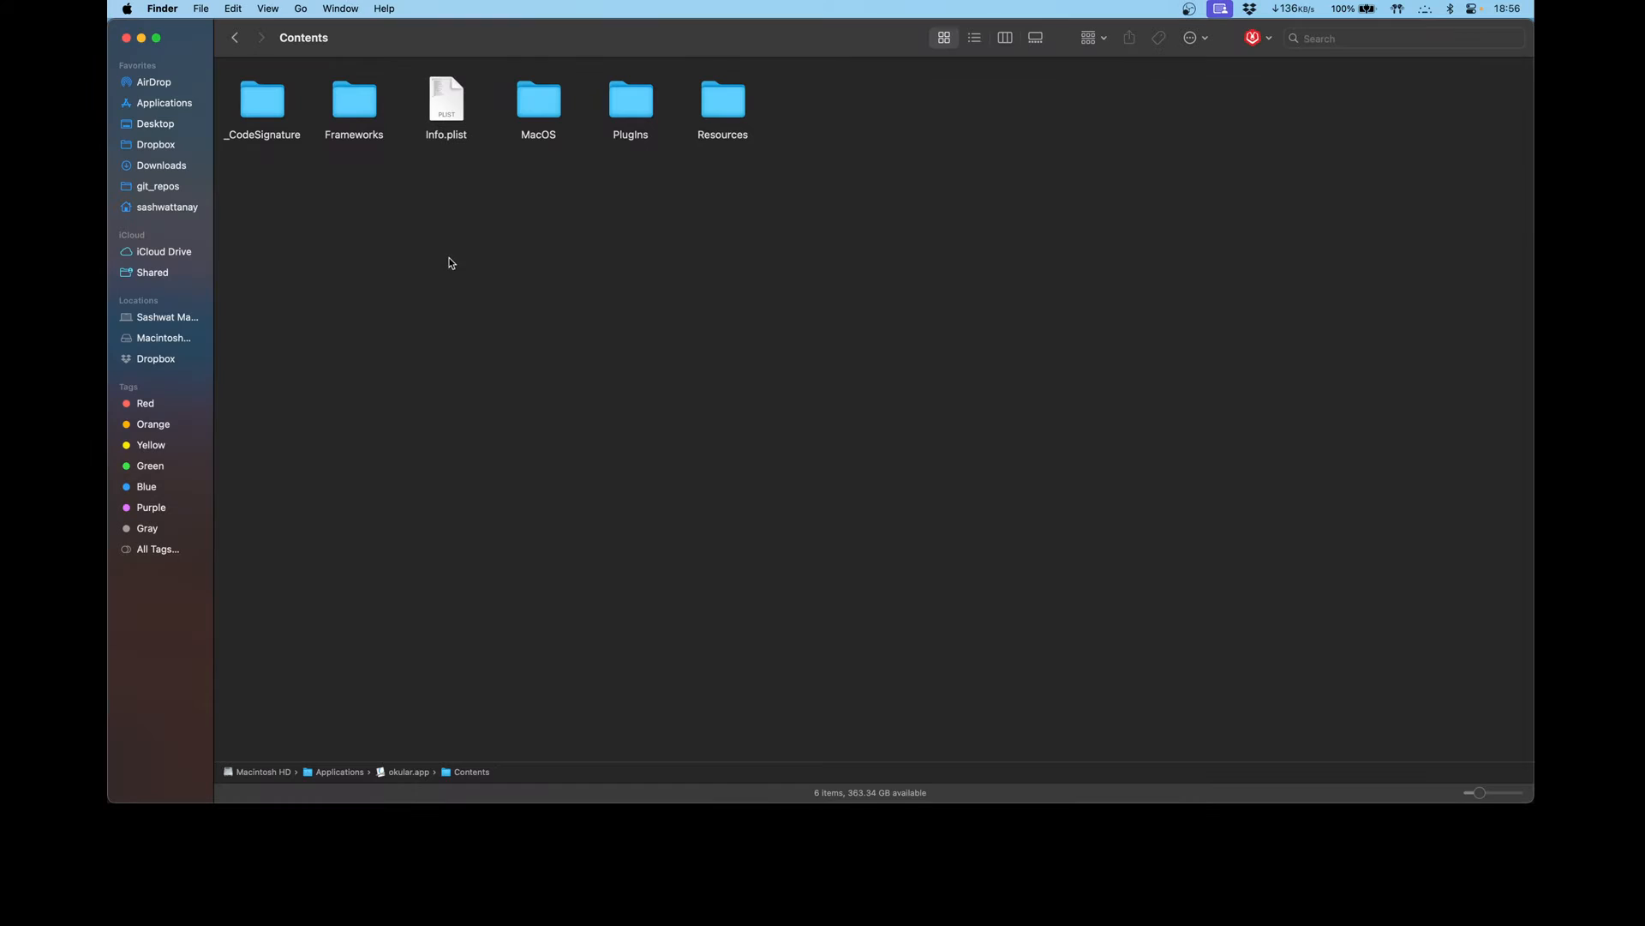
- Open okular.app's info.plist as raw XML in Visual Studio Code
right_click(445, 94)
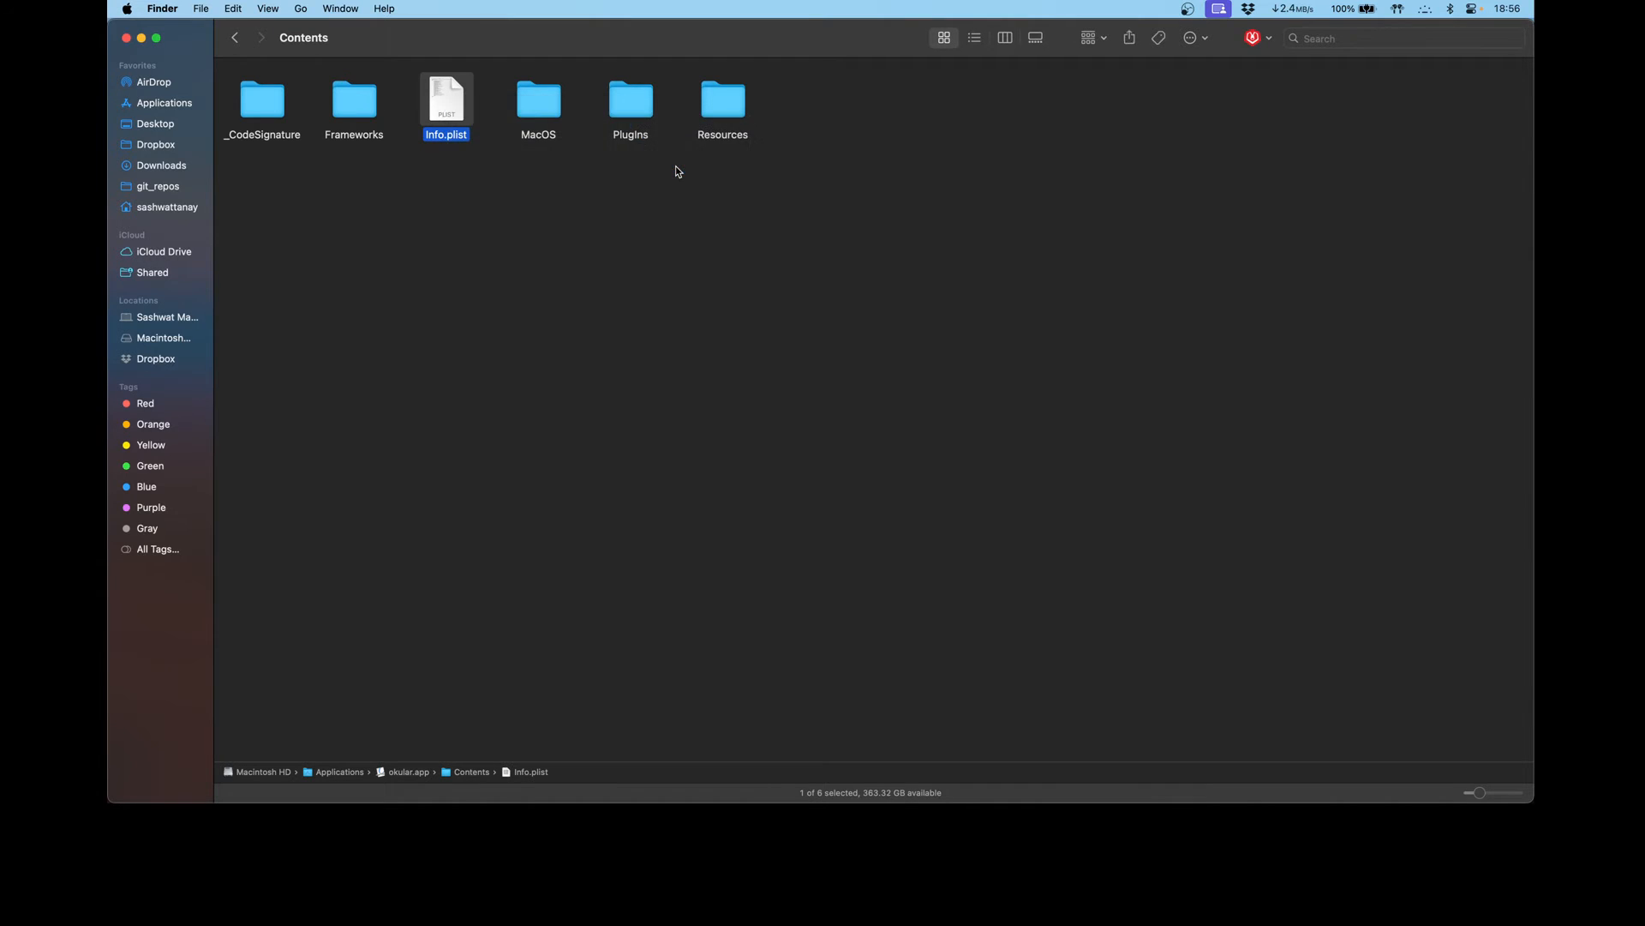
double_click(446, 99)
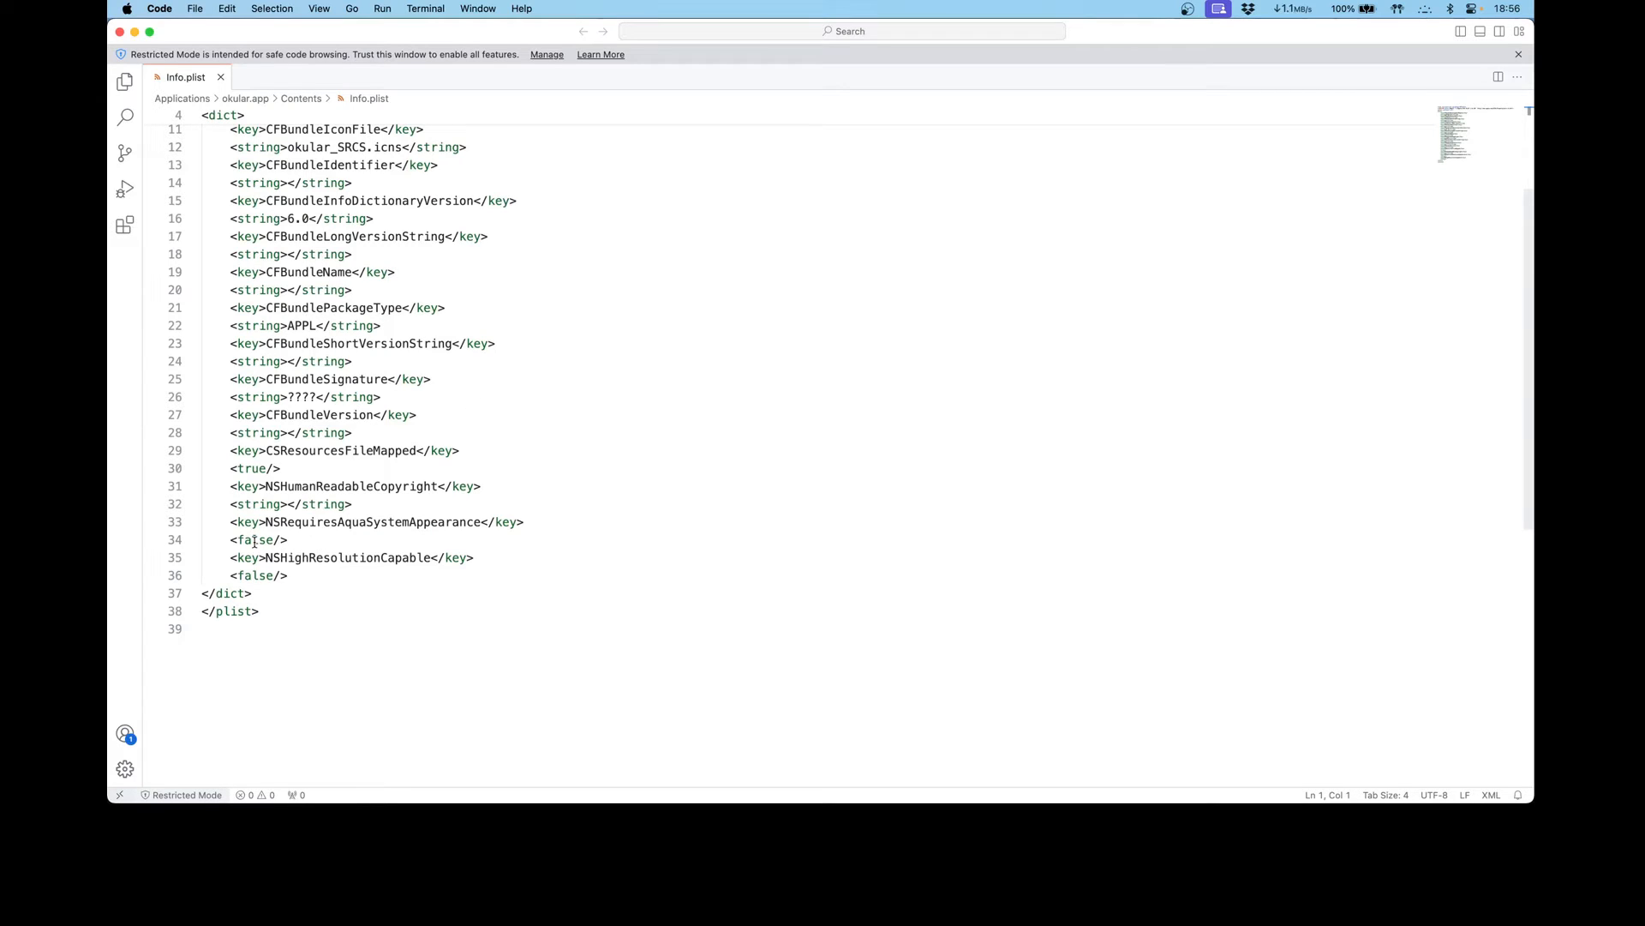
- Change both false values to true in info.plist, save with Cmd+S, and close VS Code
double_click(255, 540)
type("tru")
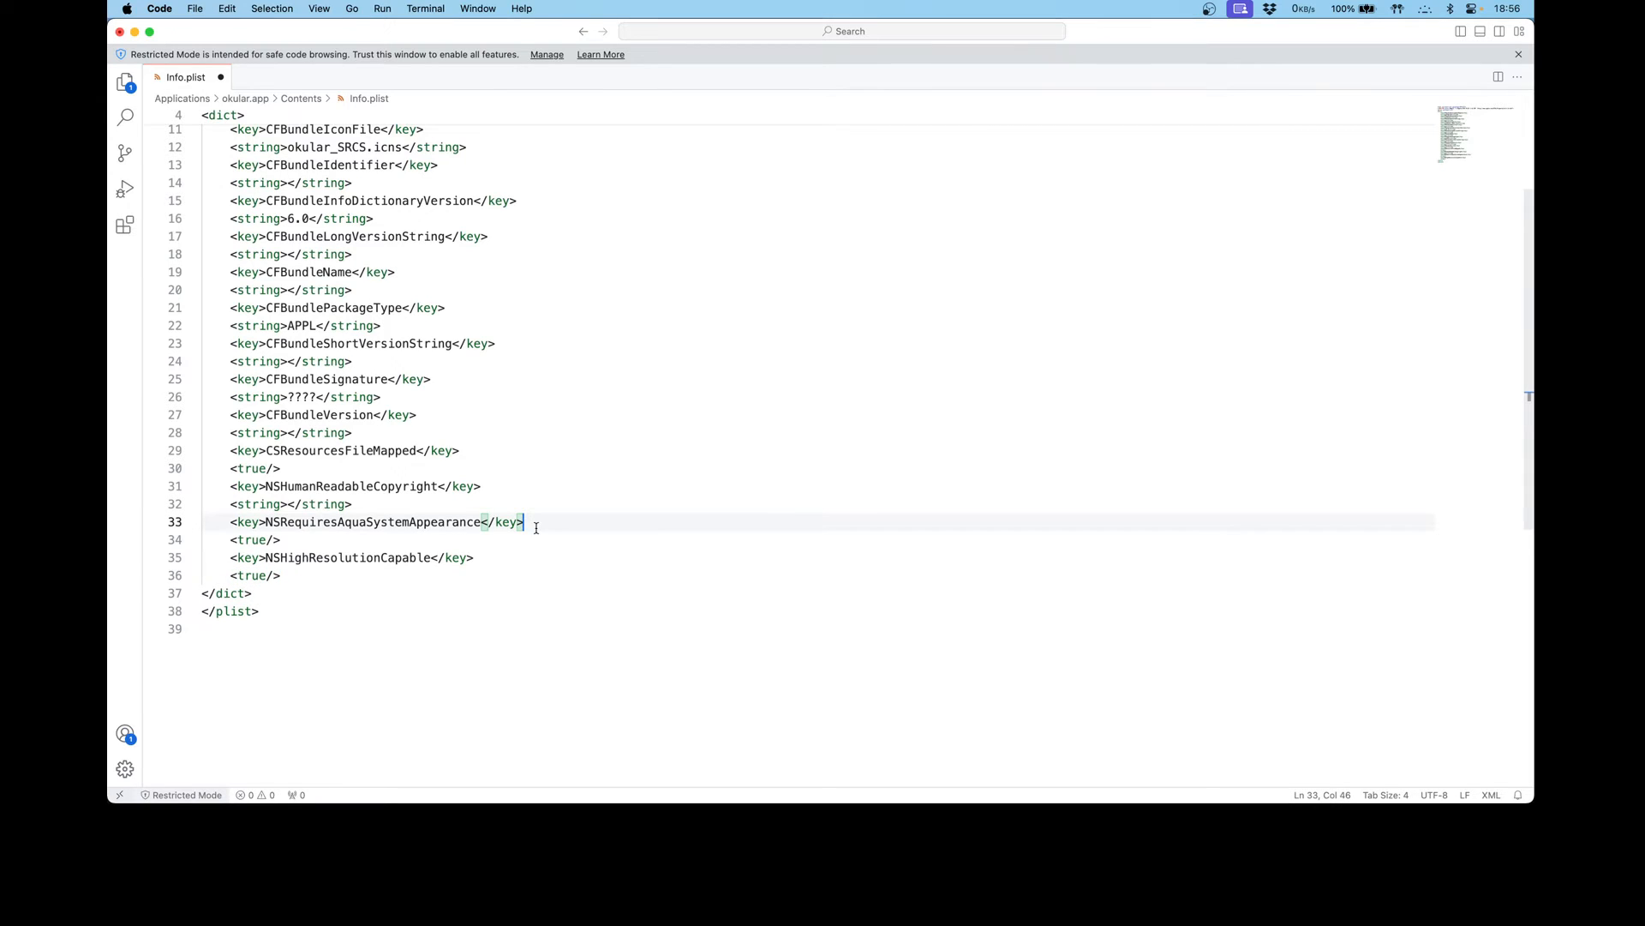
key("Cmd+S")
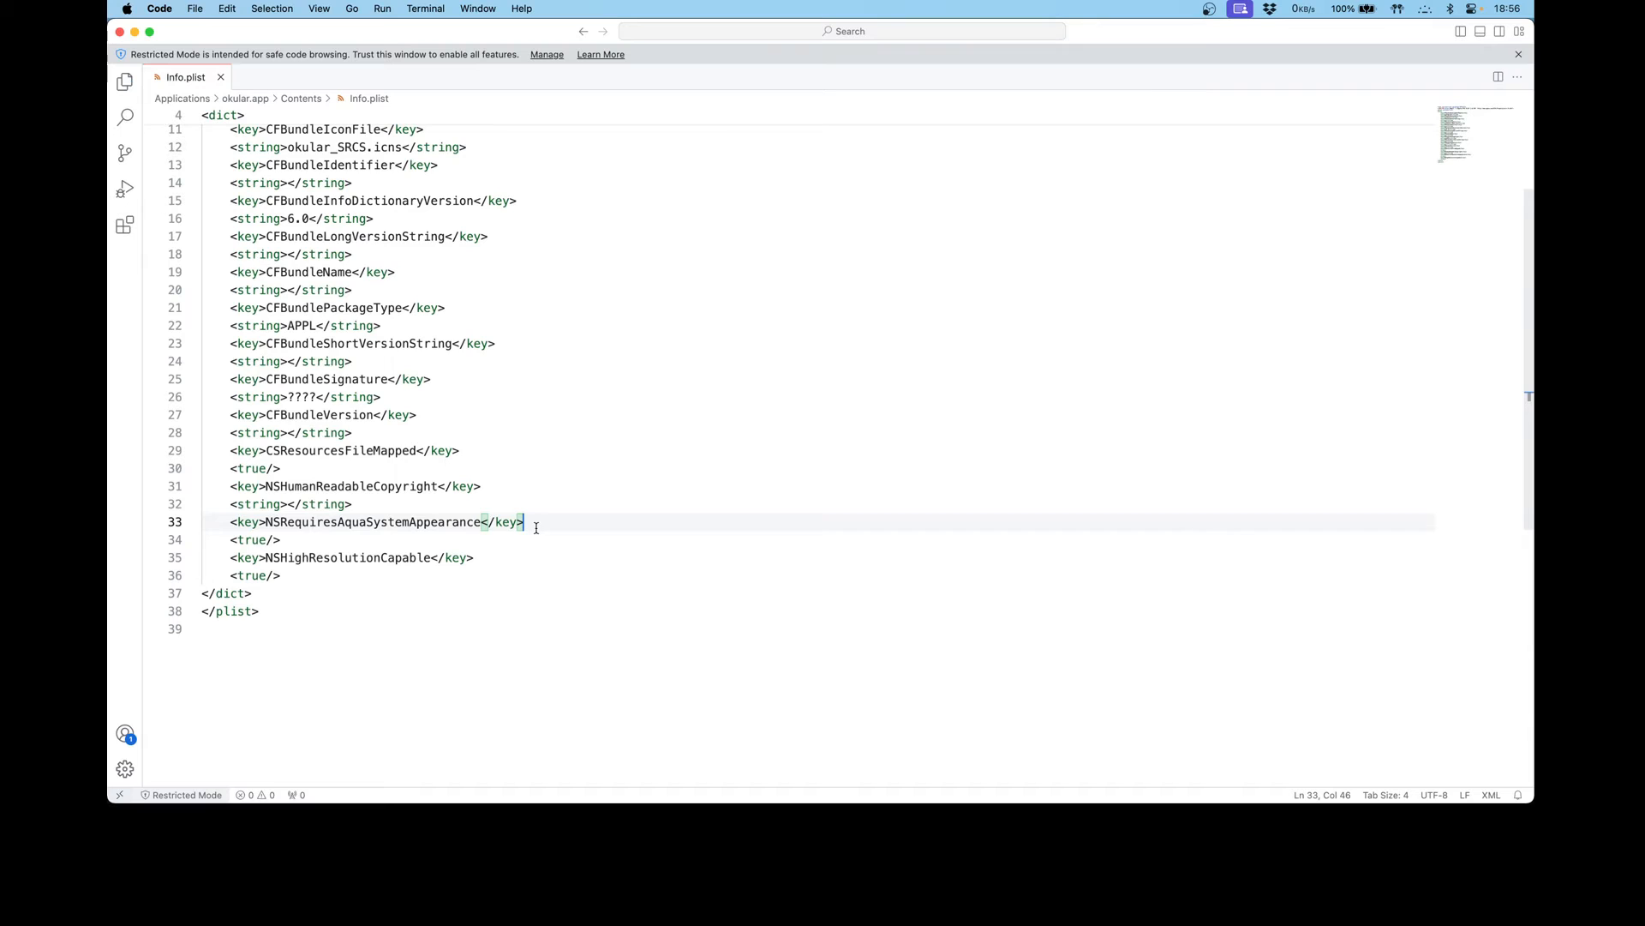
left_click(212, 76)
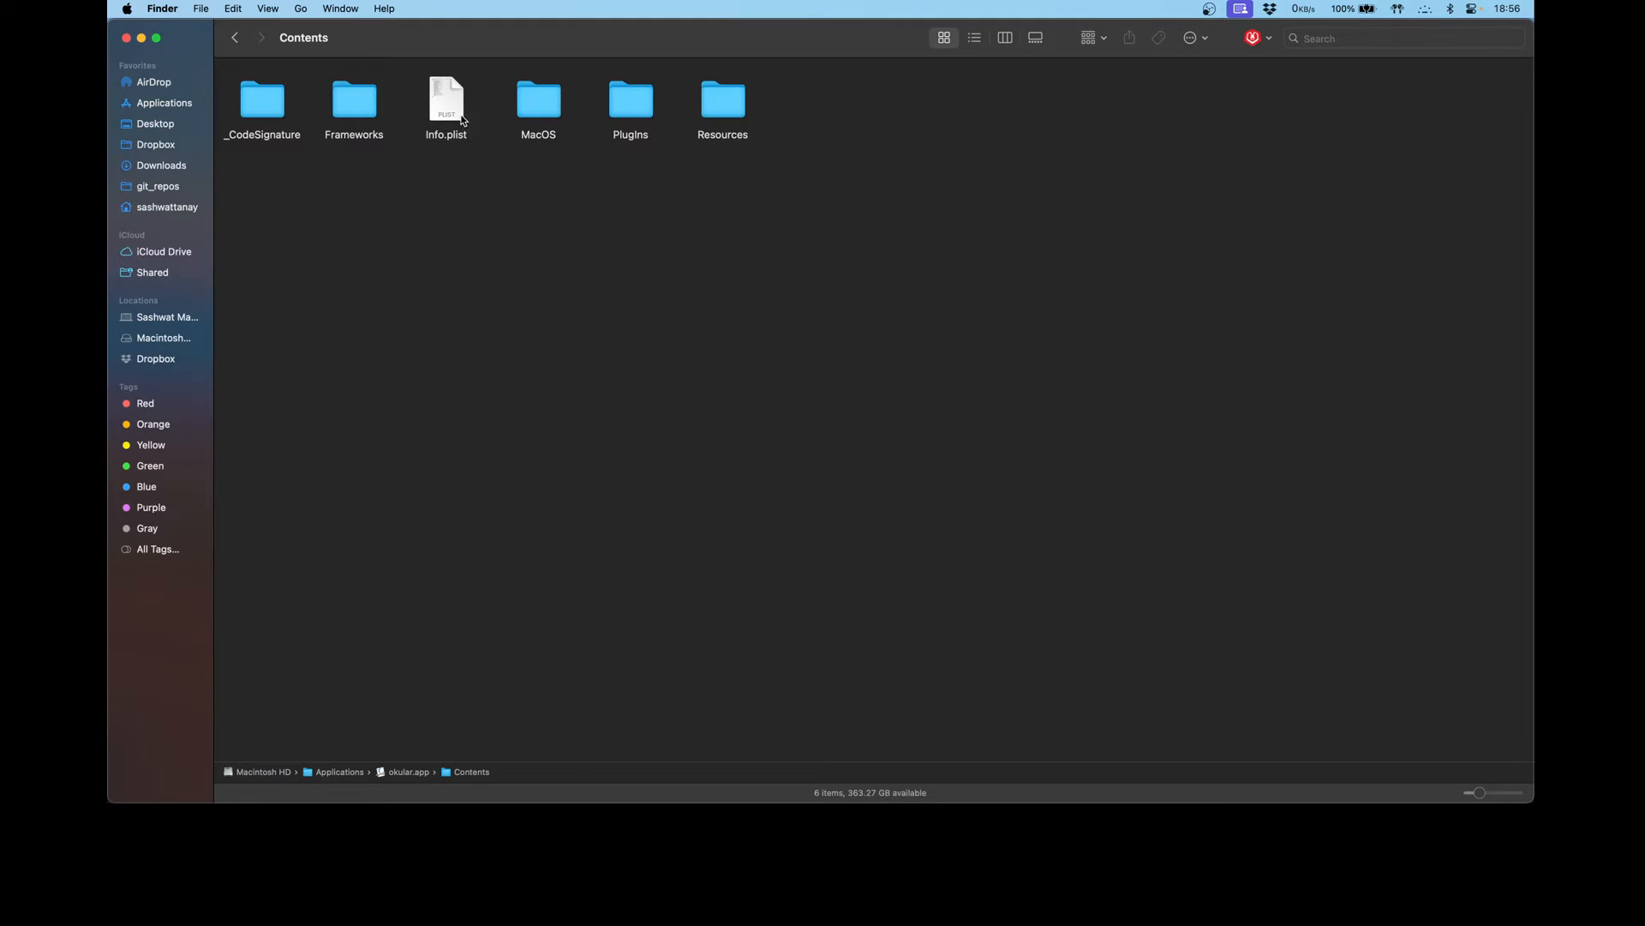
- Reopen info.plist to confirm both keys read YES, then relaunch Okular
right_click(446, 99)
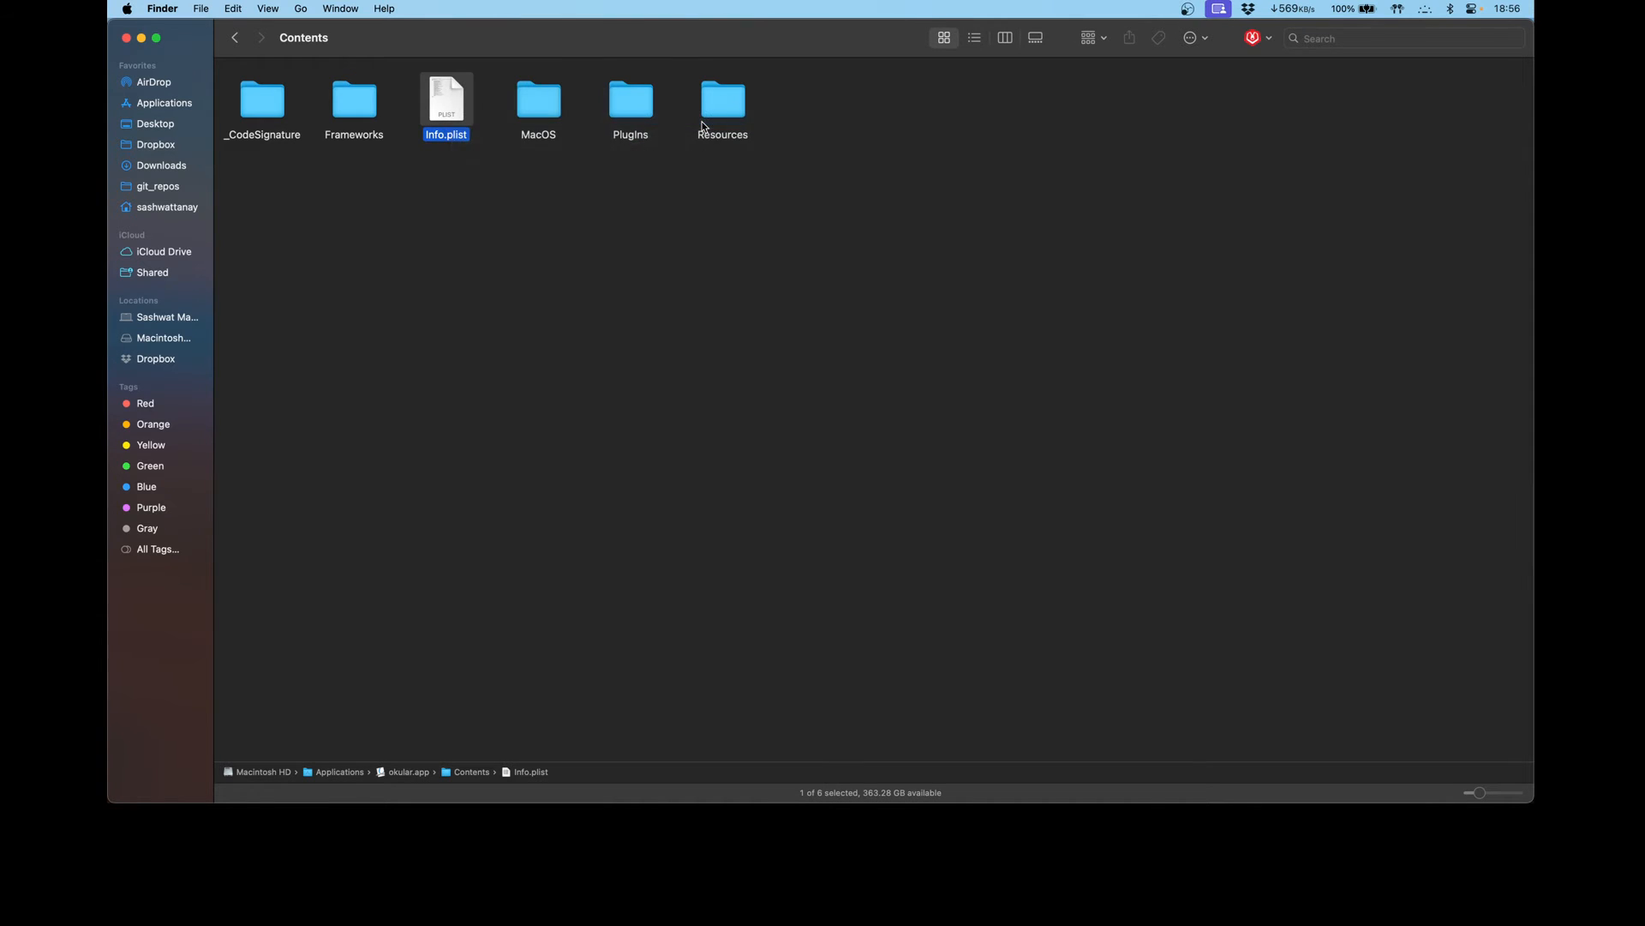
double_click(446, 98)
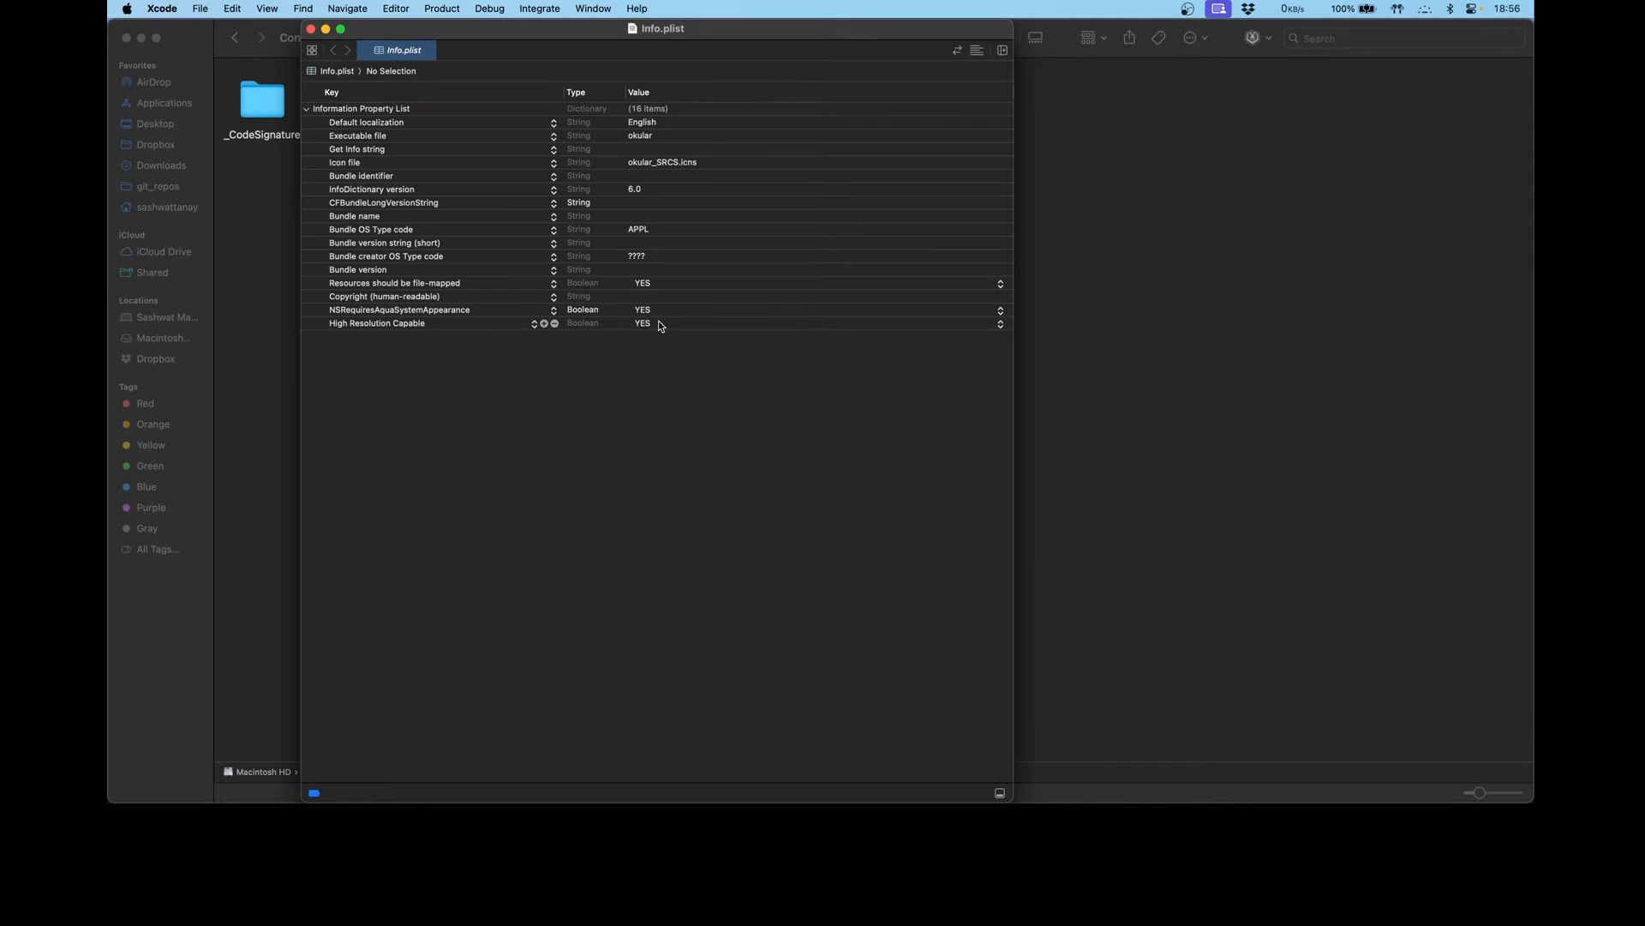
mouse_move(652, 328)
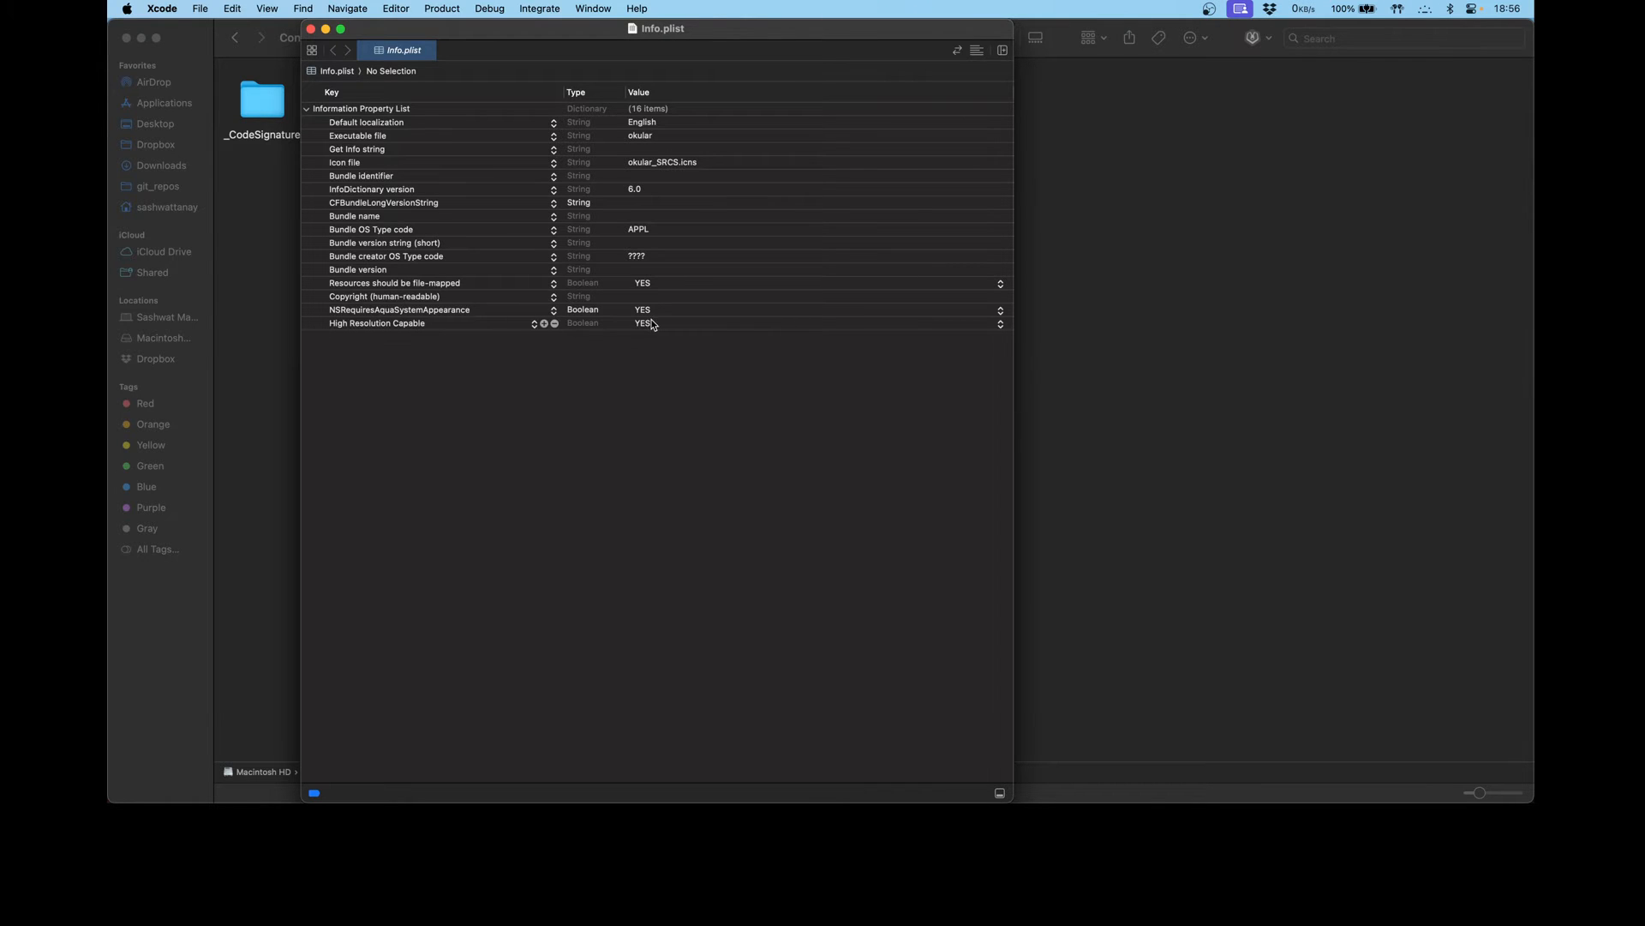
mouse_move(633, 414)
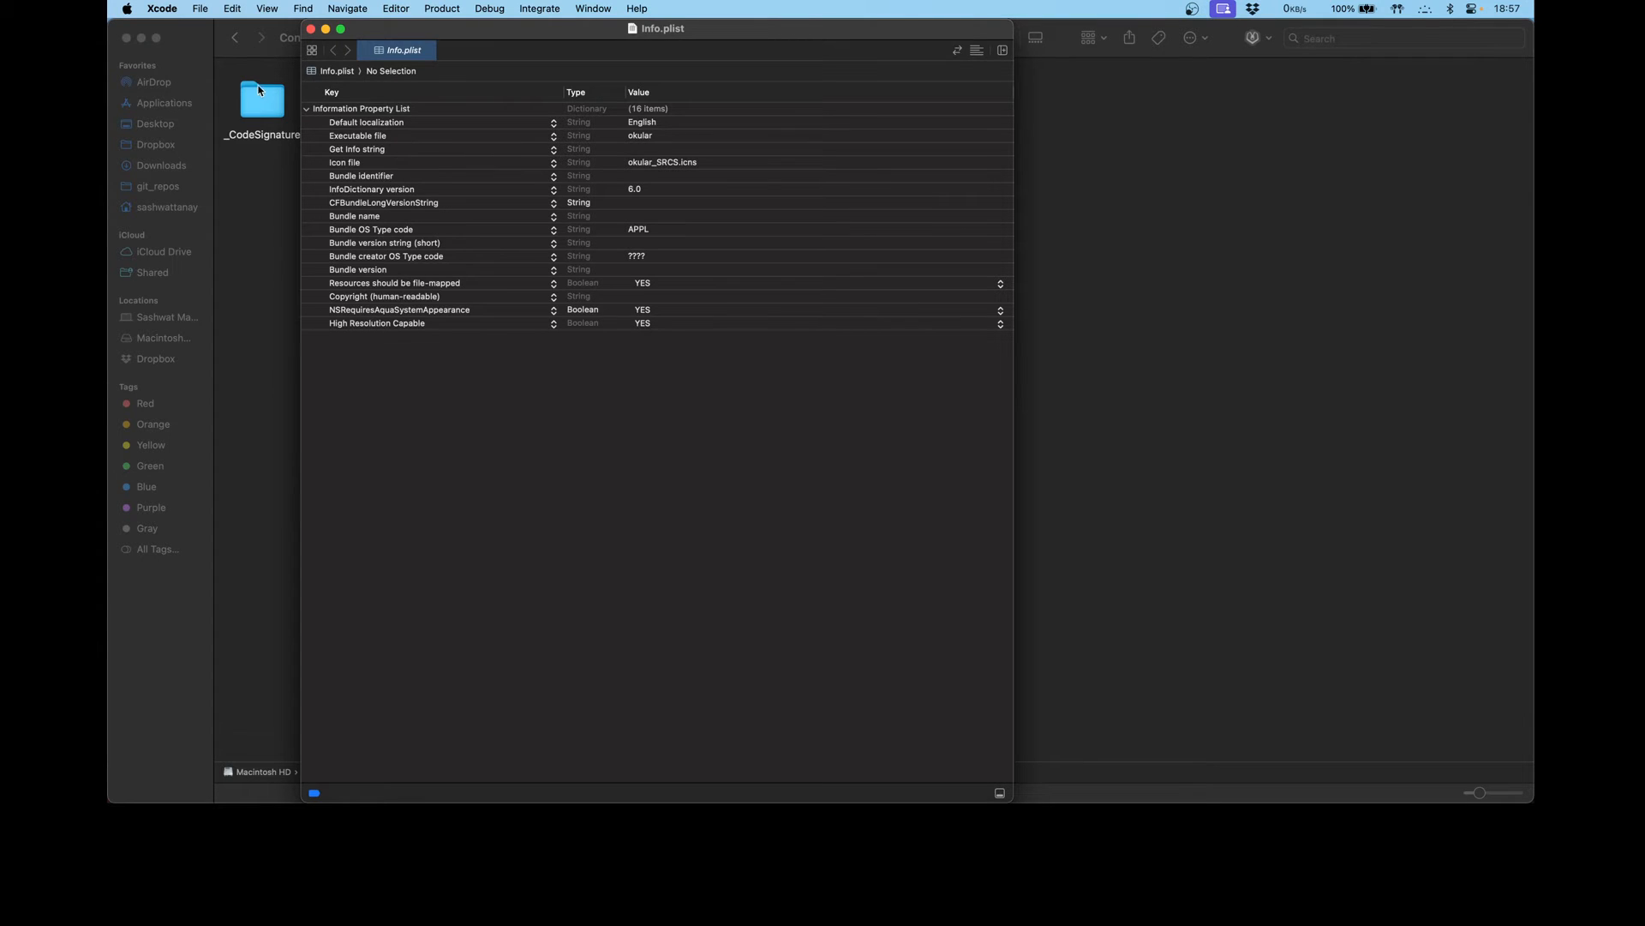
left_click(311, 29)
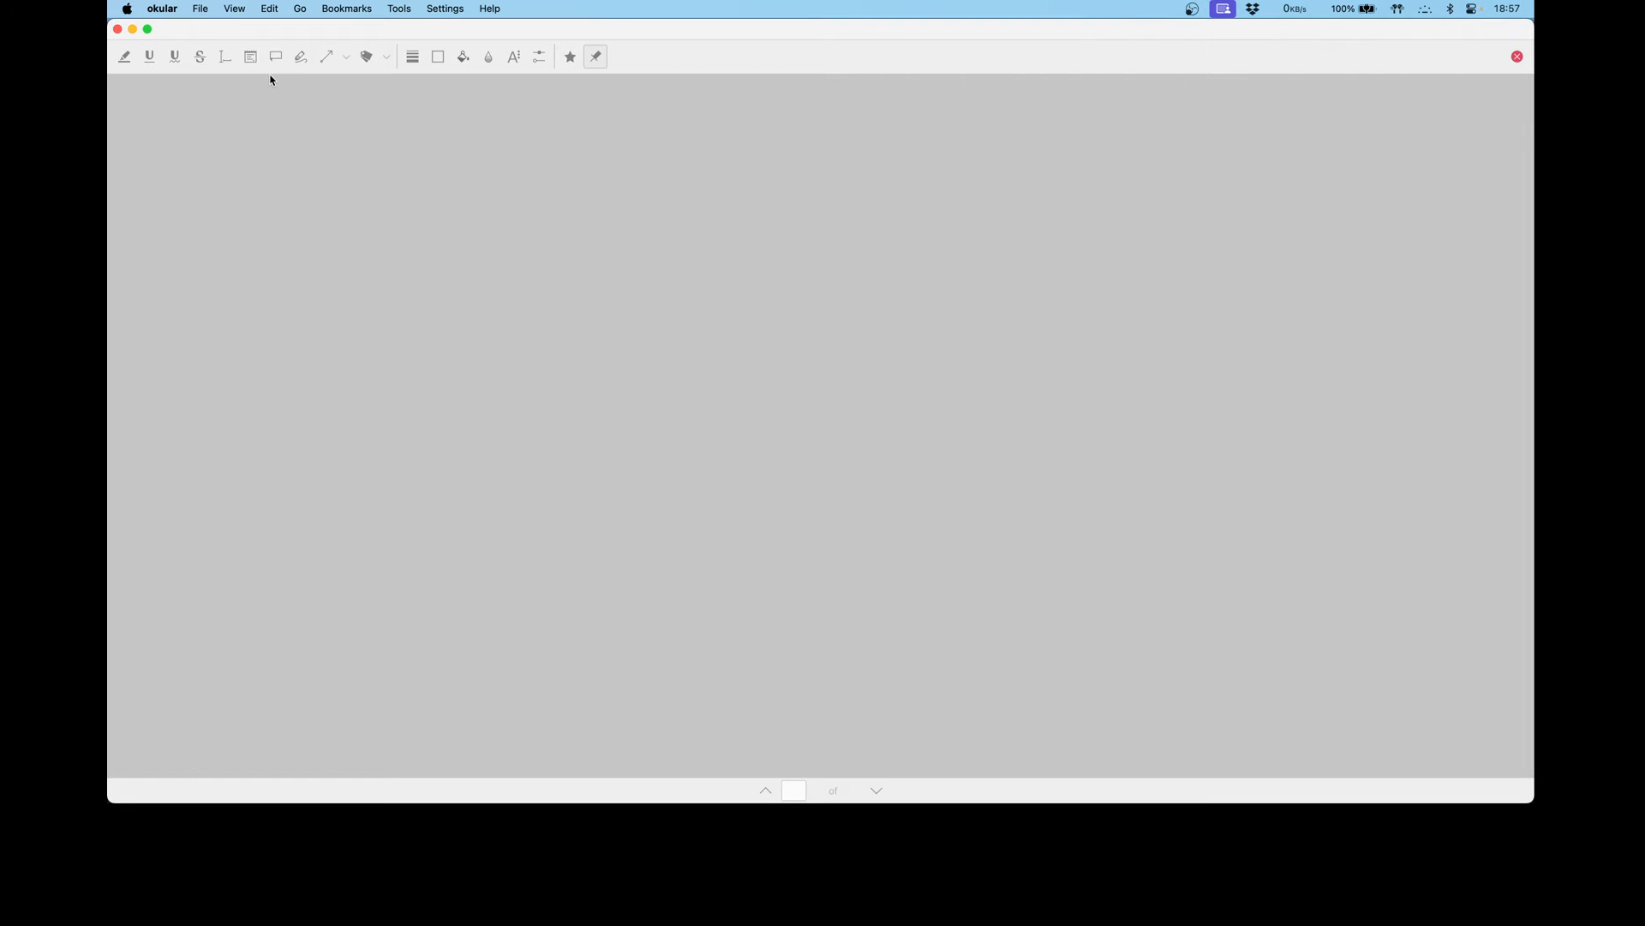
mouse_move(298, 140)
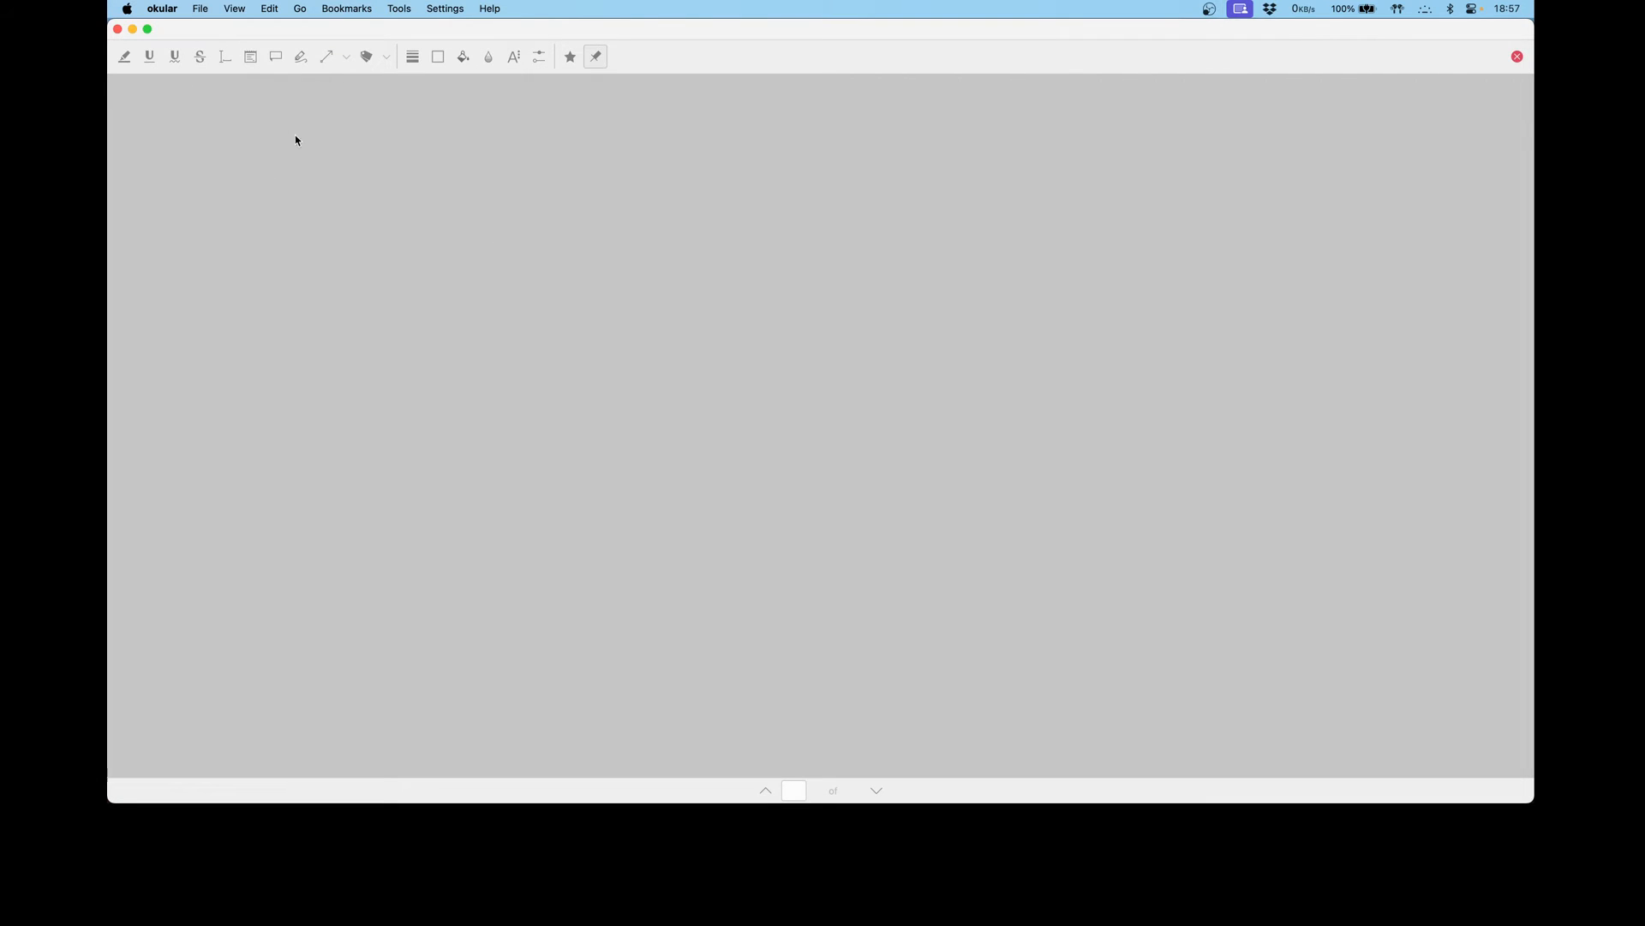
mouse_move(388, 57)
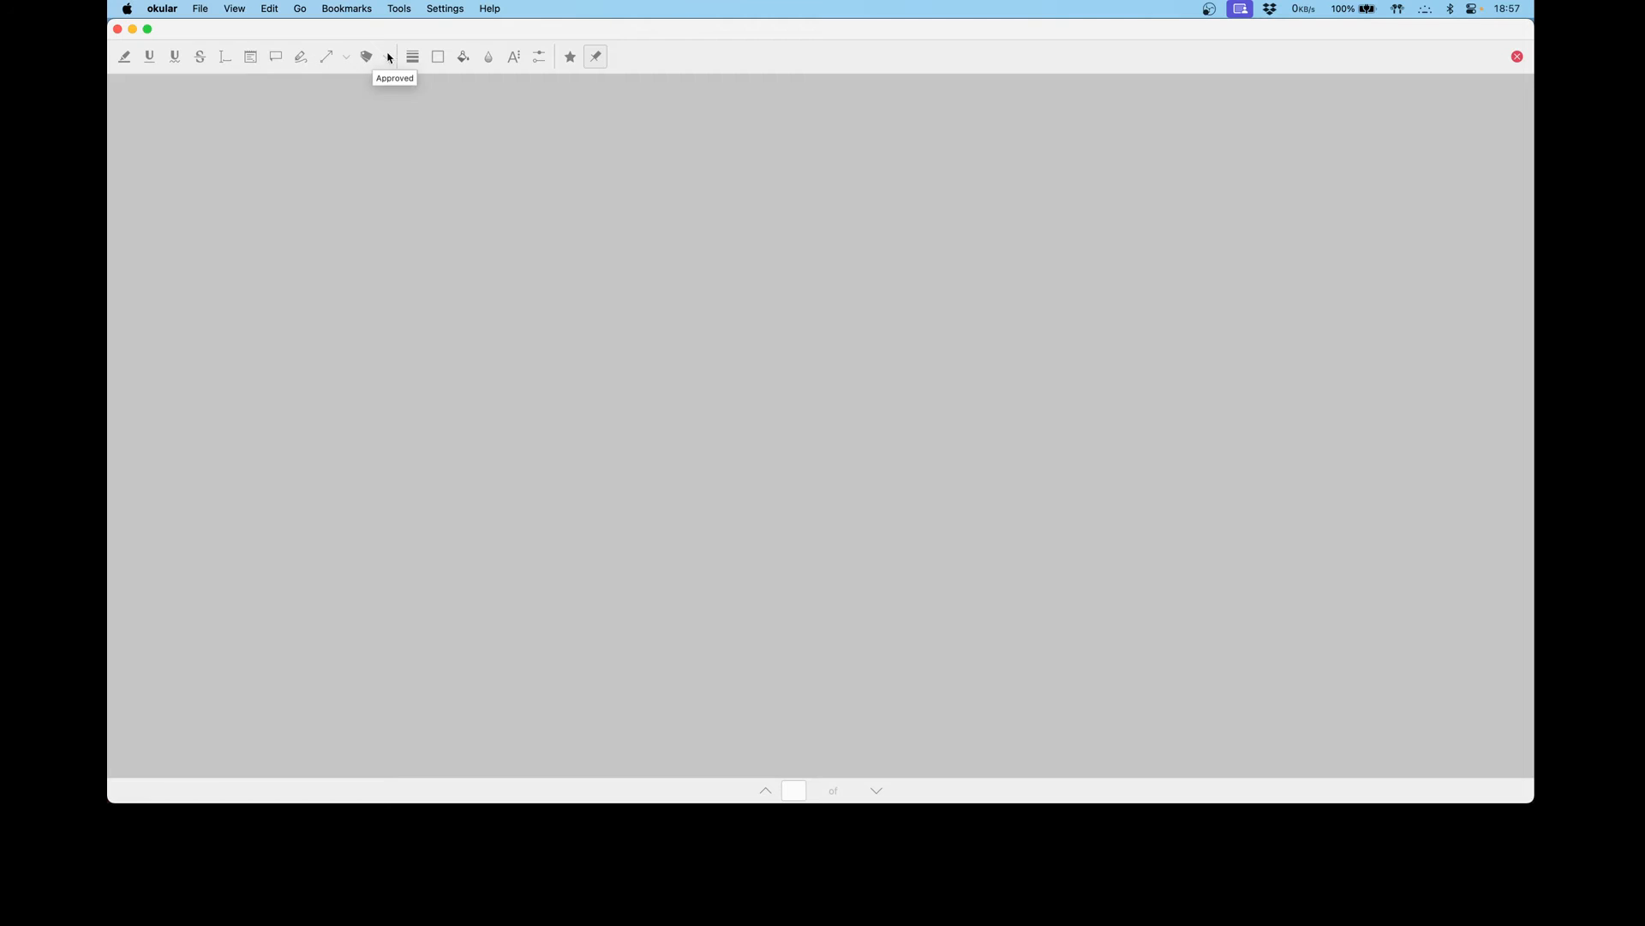
mouse_move(492, 227)
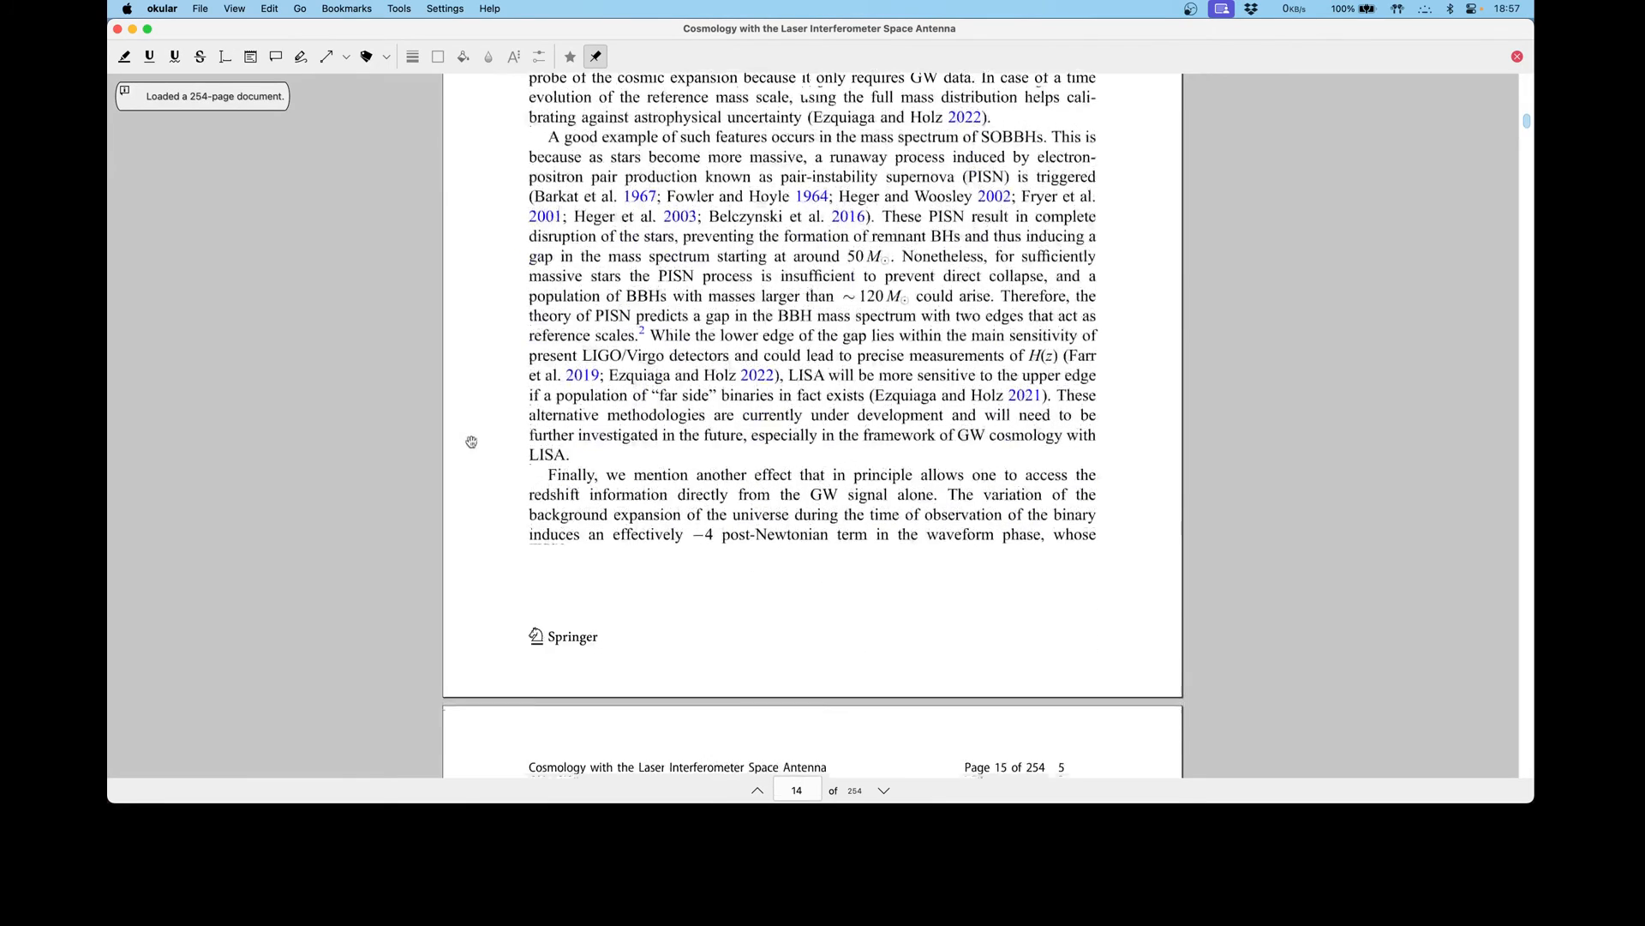
- Scroll the reopened LISA paper from page 14 to 16 to check rendering sharpness
scroll("down", 3)
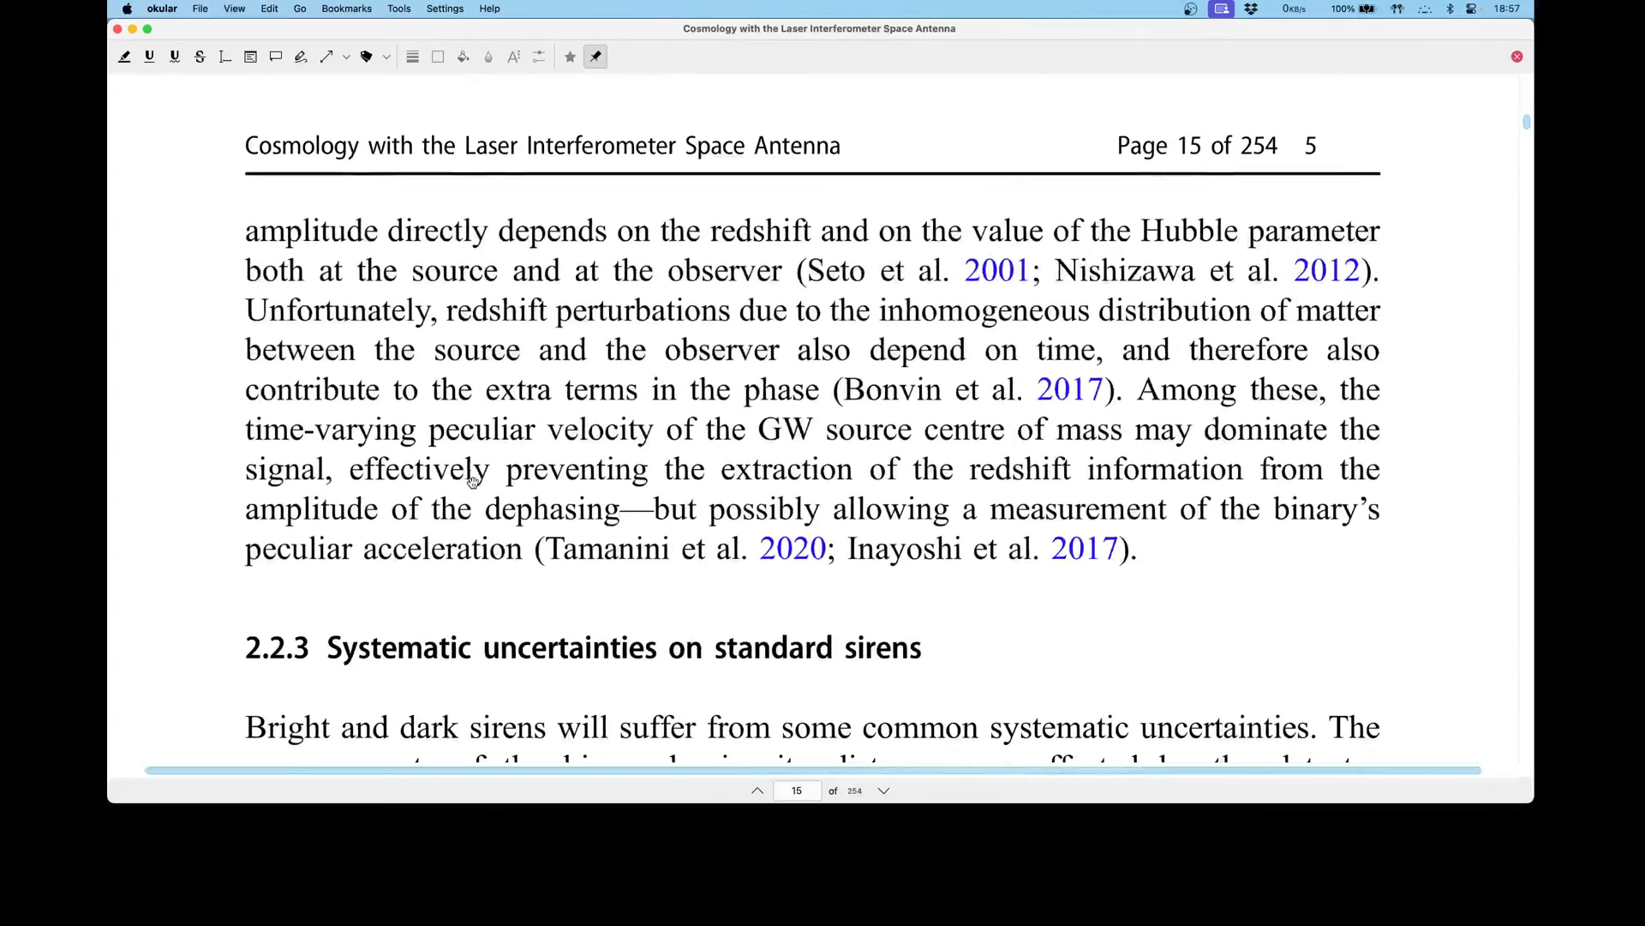
scroll("down", 3)
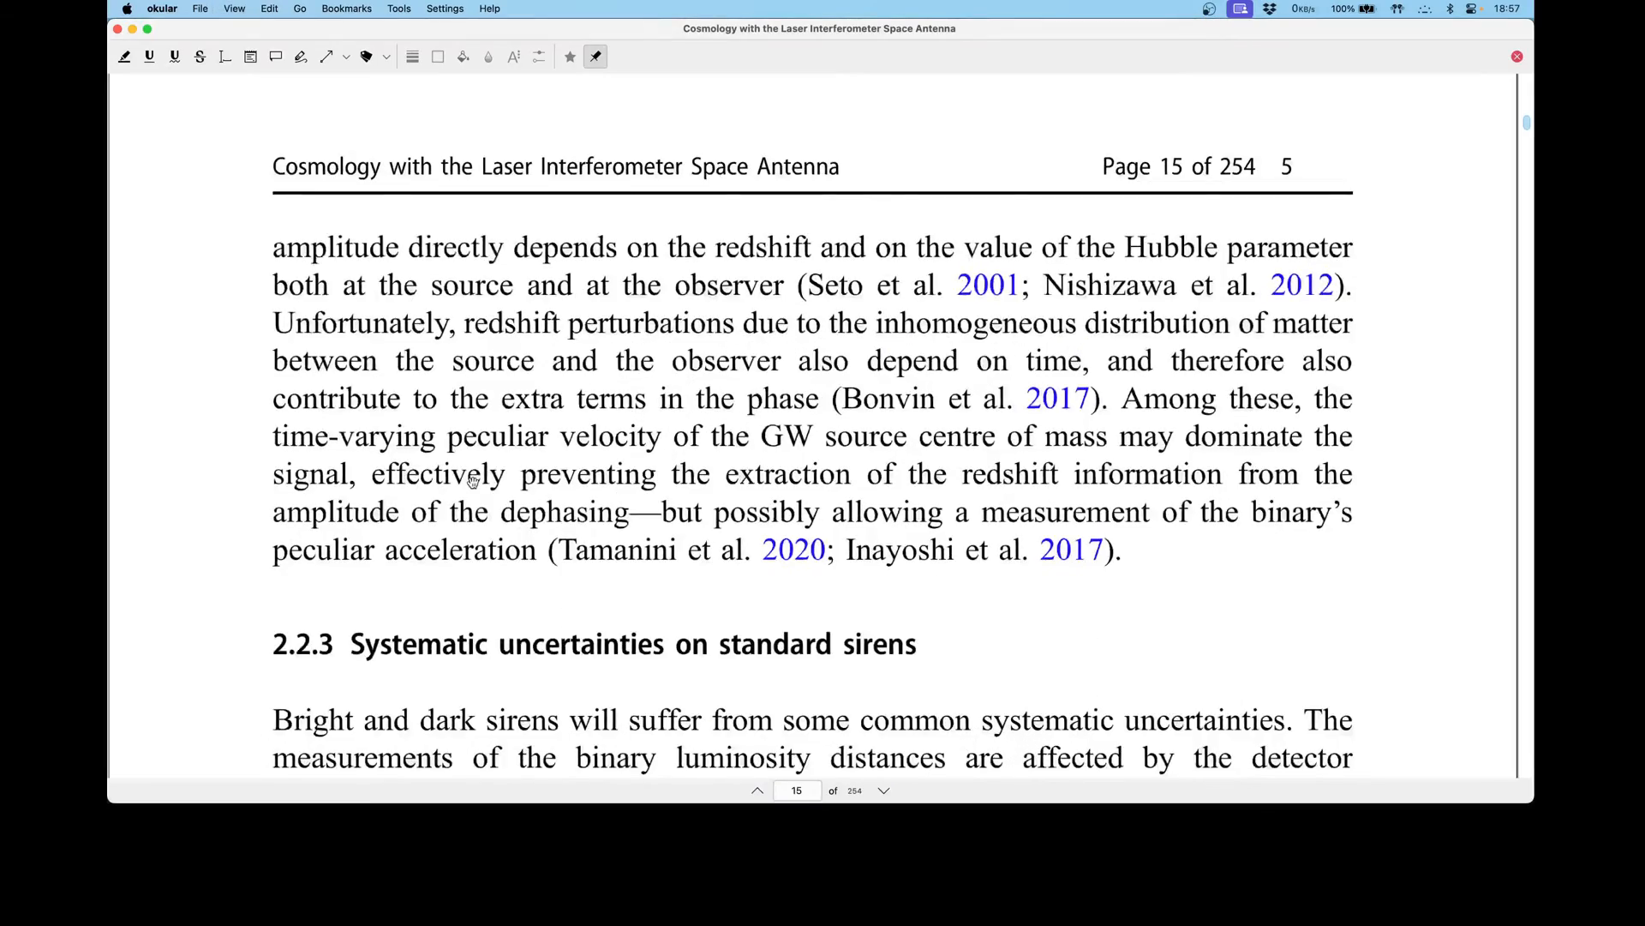
scroll("down", 3)
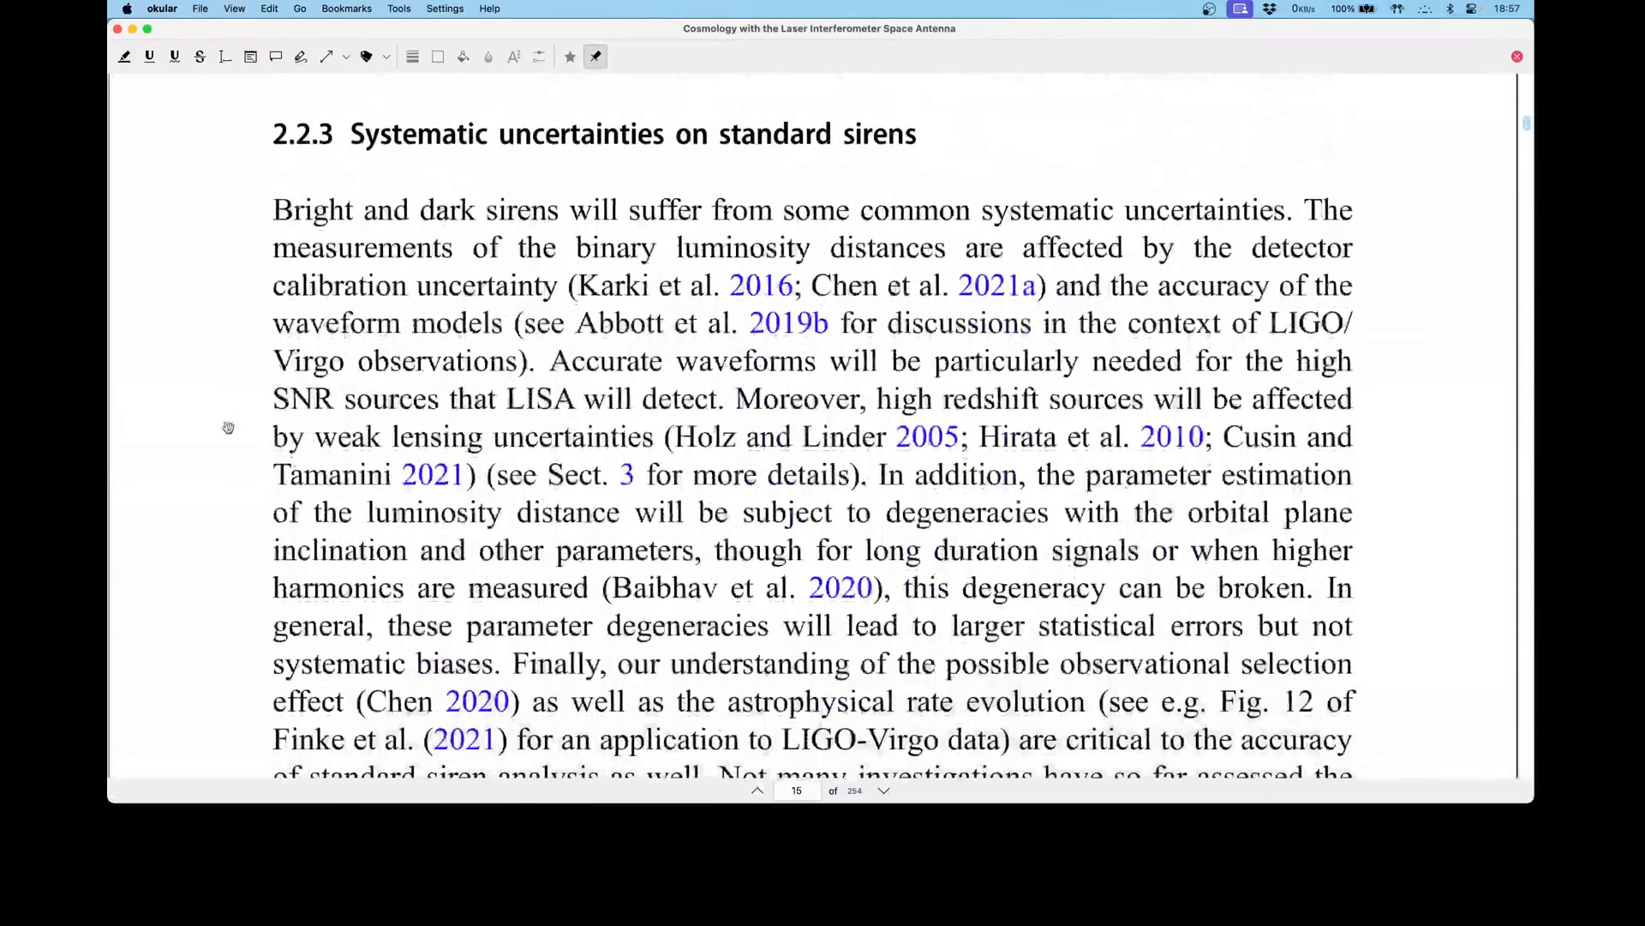
scroll("down", 3)
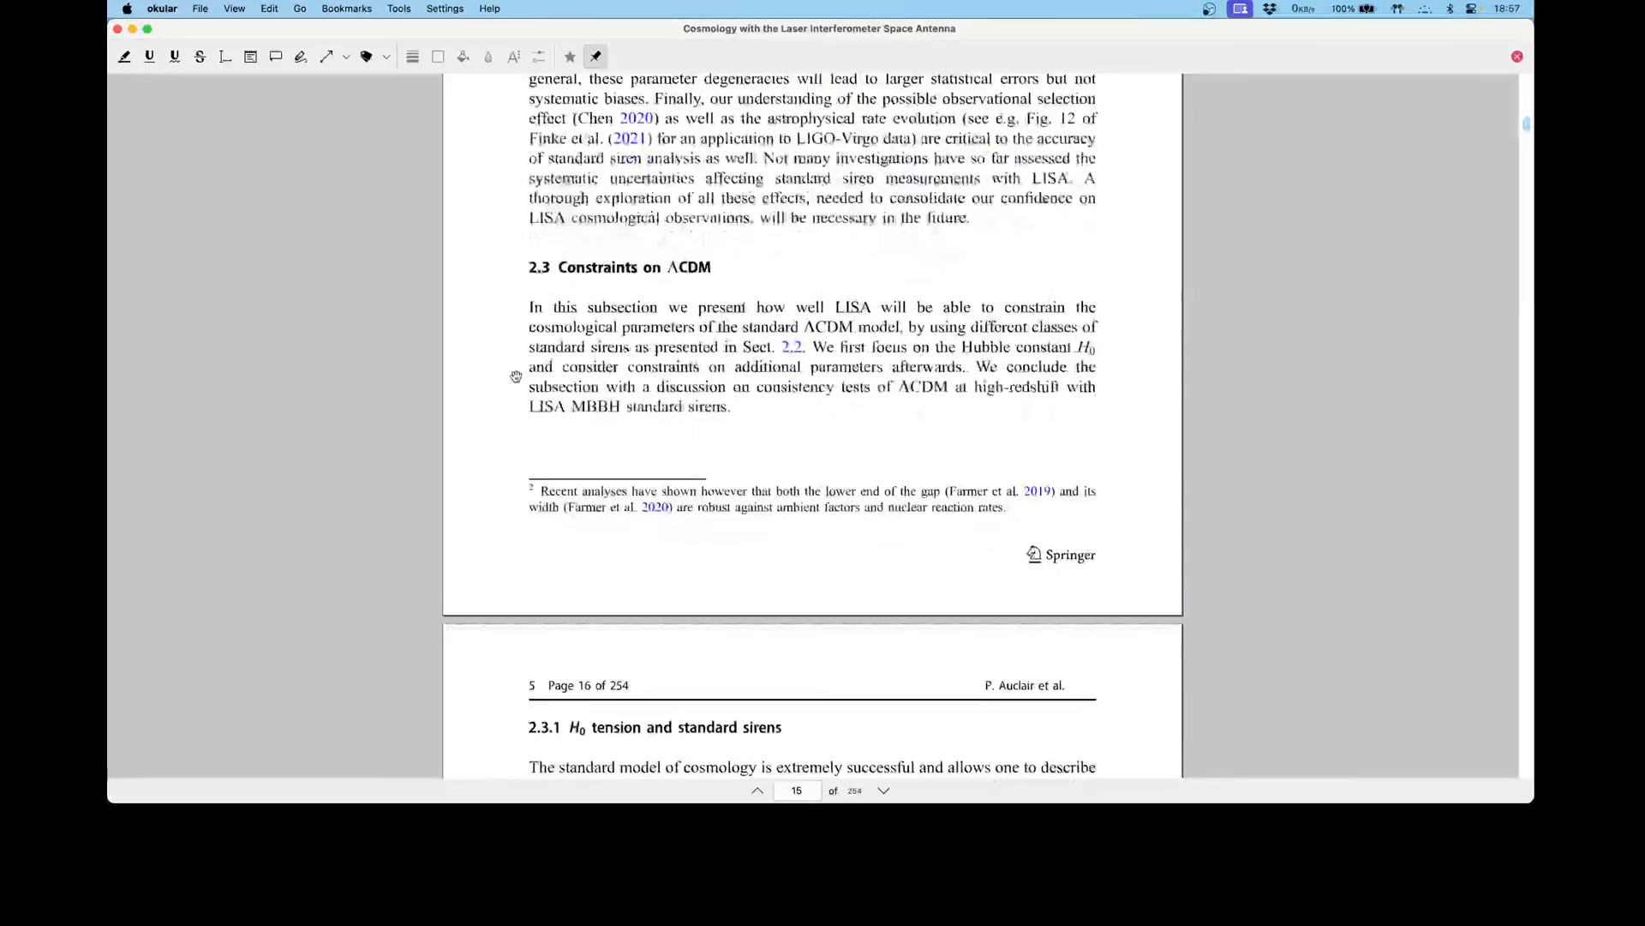
scroll("down", 3)
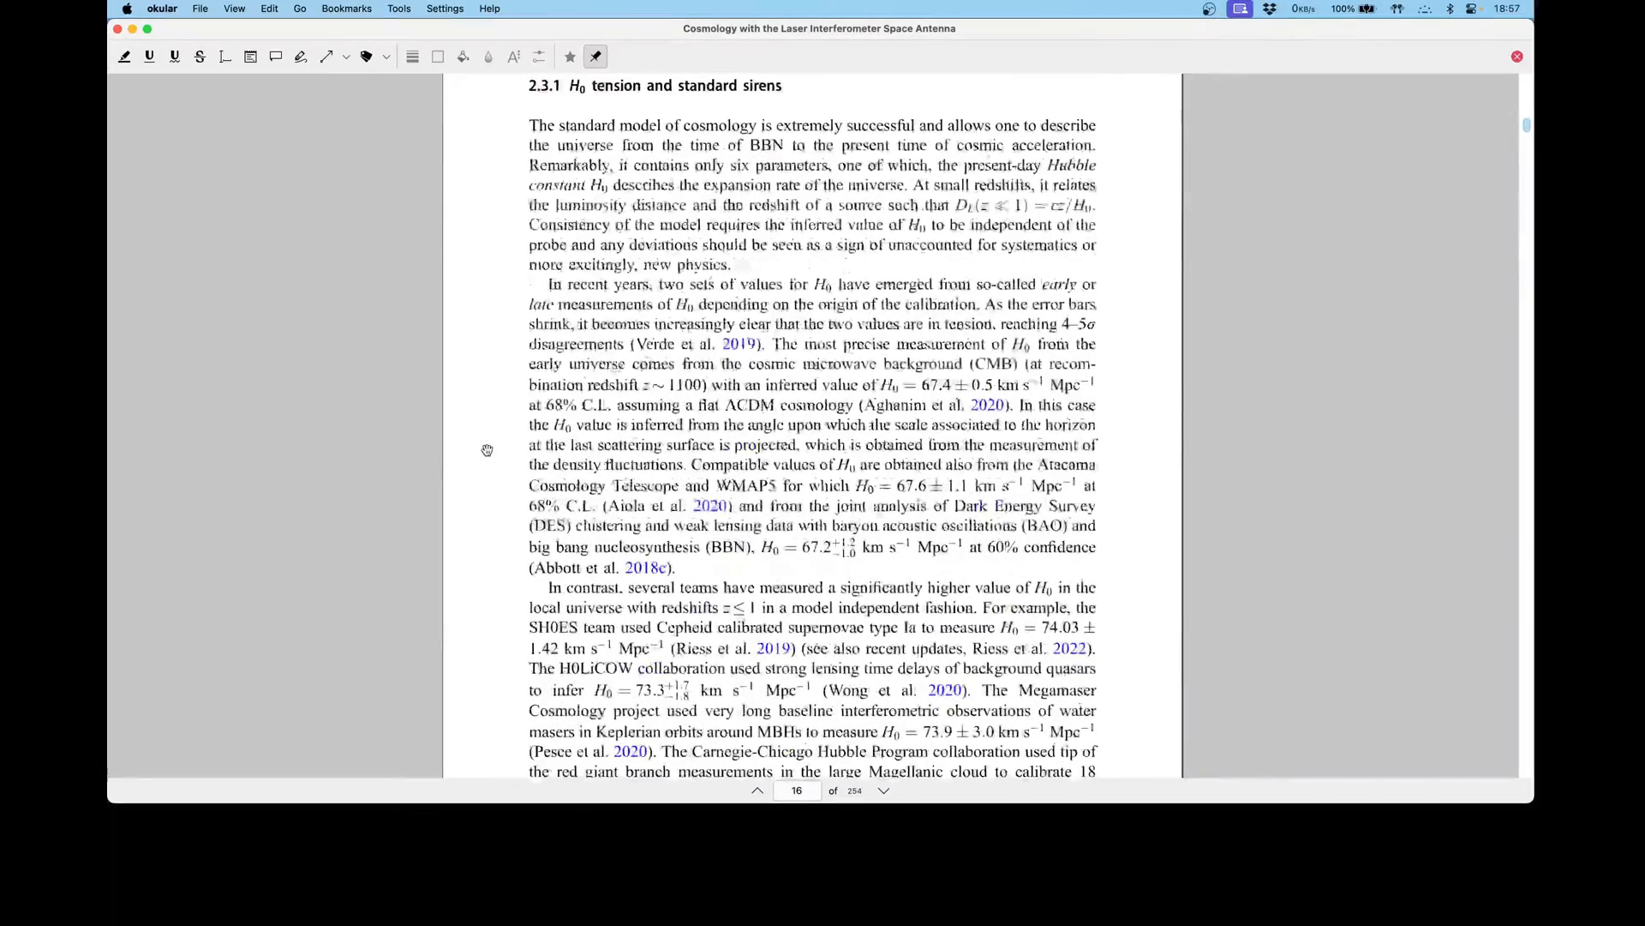
scroll("down", 3)
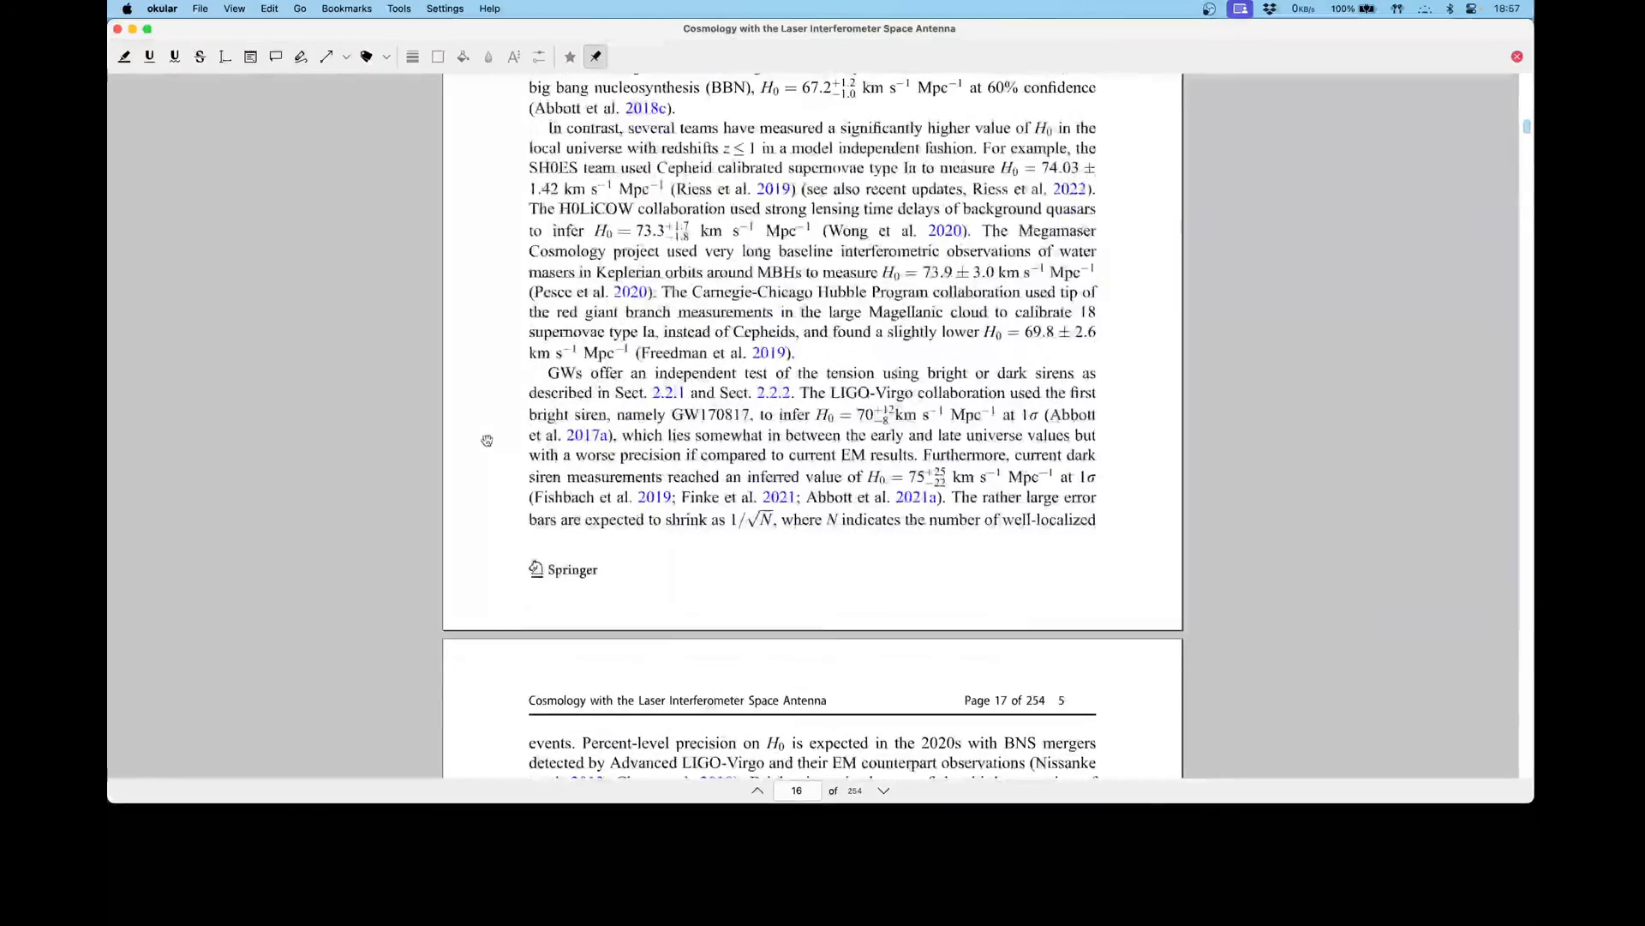
scroll("down", 3)
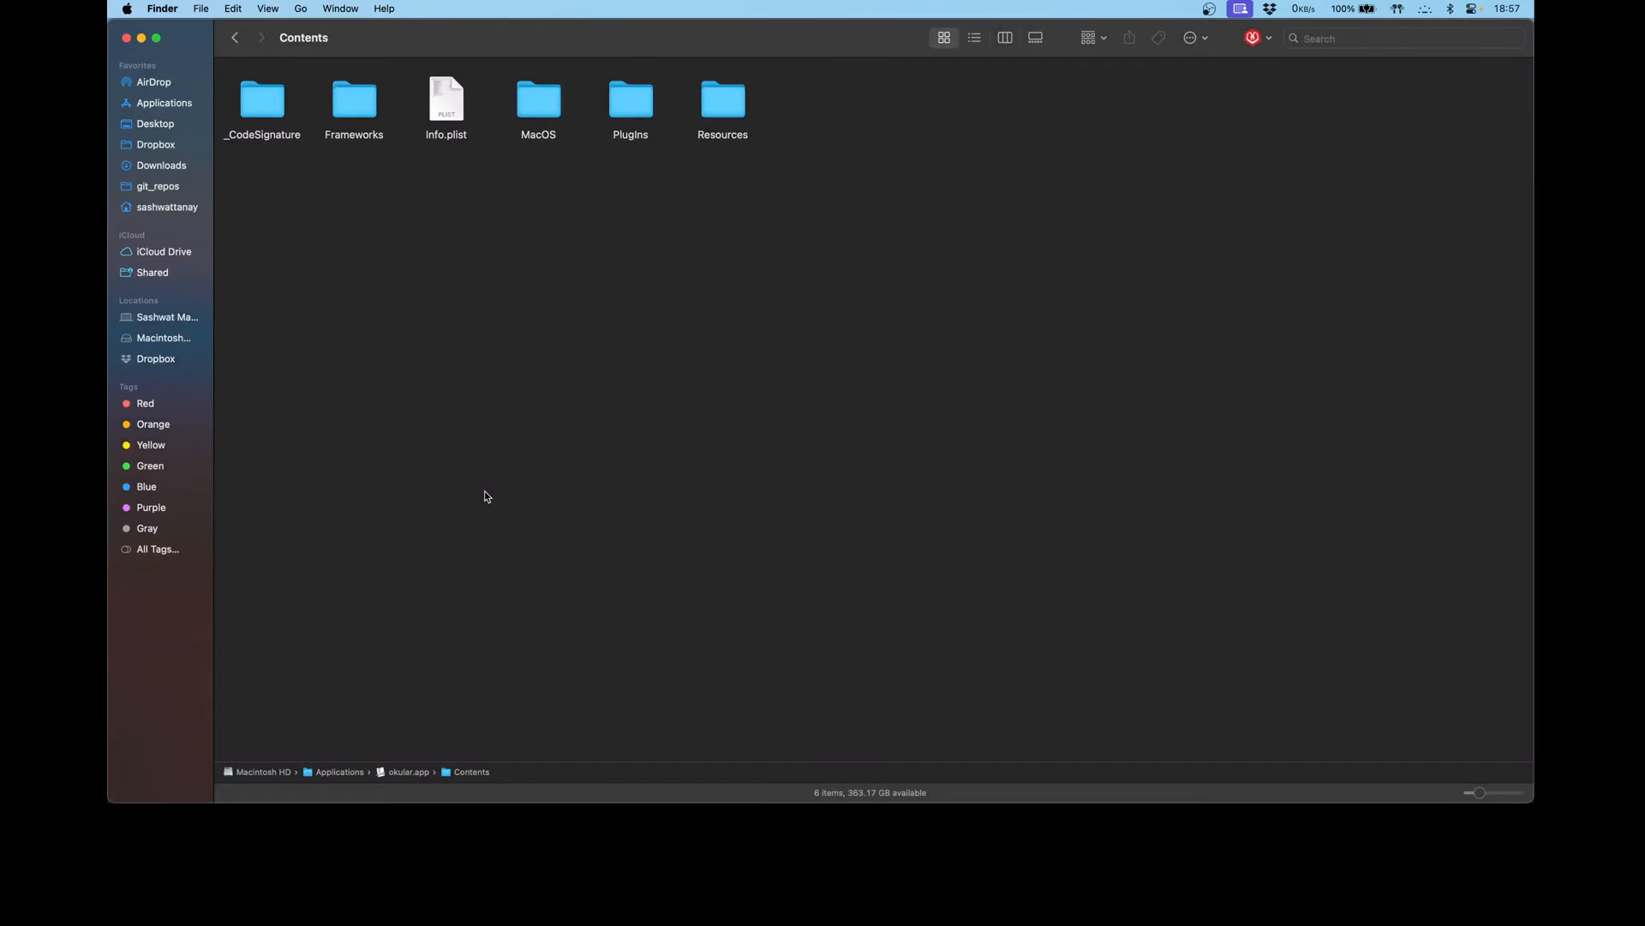
mouse_move(488, 296)
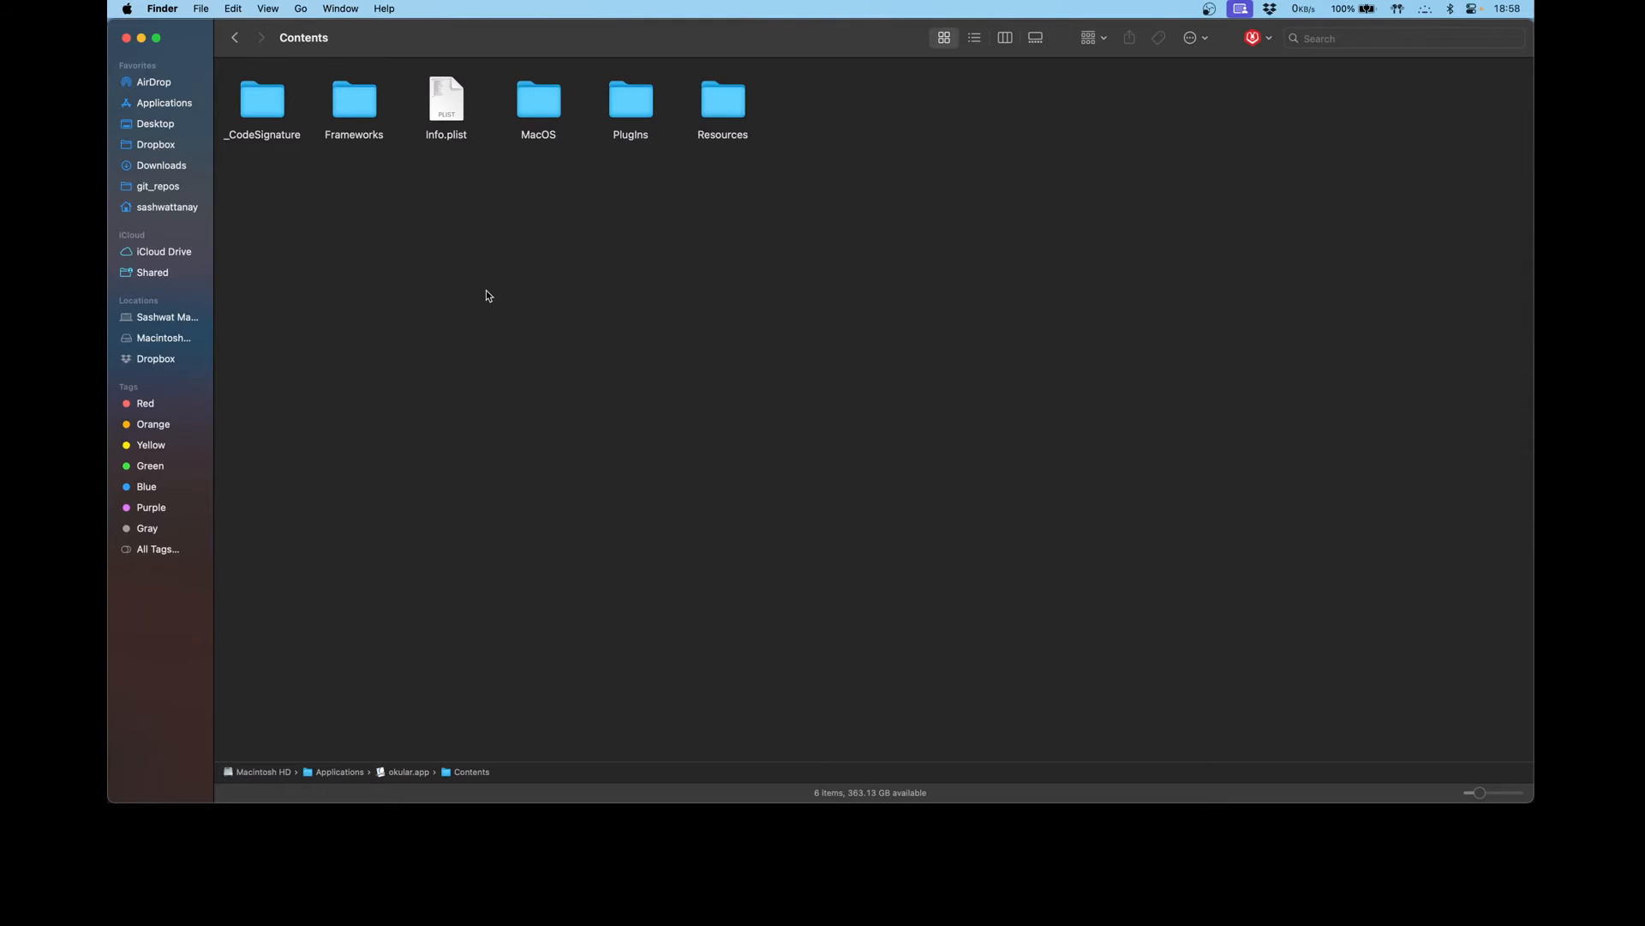
- Go back from okular.app's Contents folder to the Applications folder
left_click(126, 38)
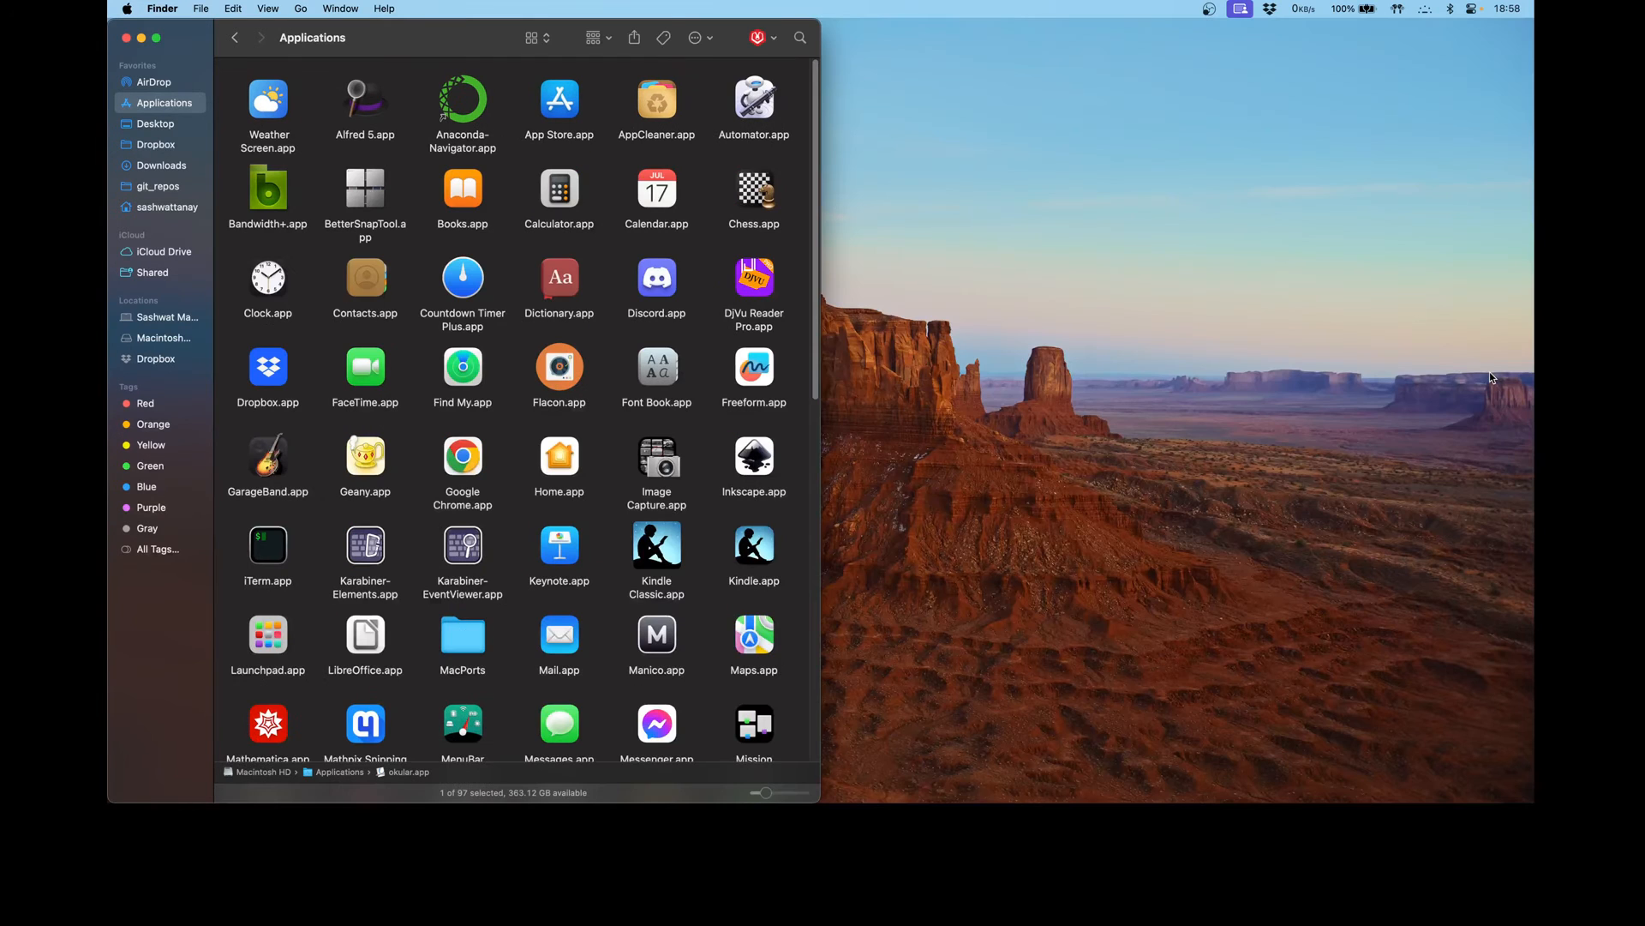
mouse_move(1007, 439)
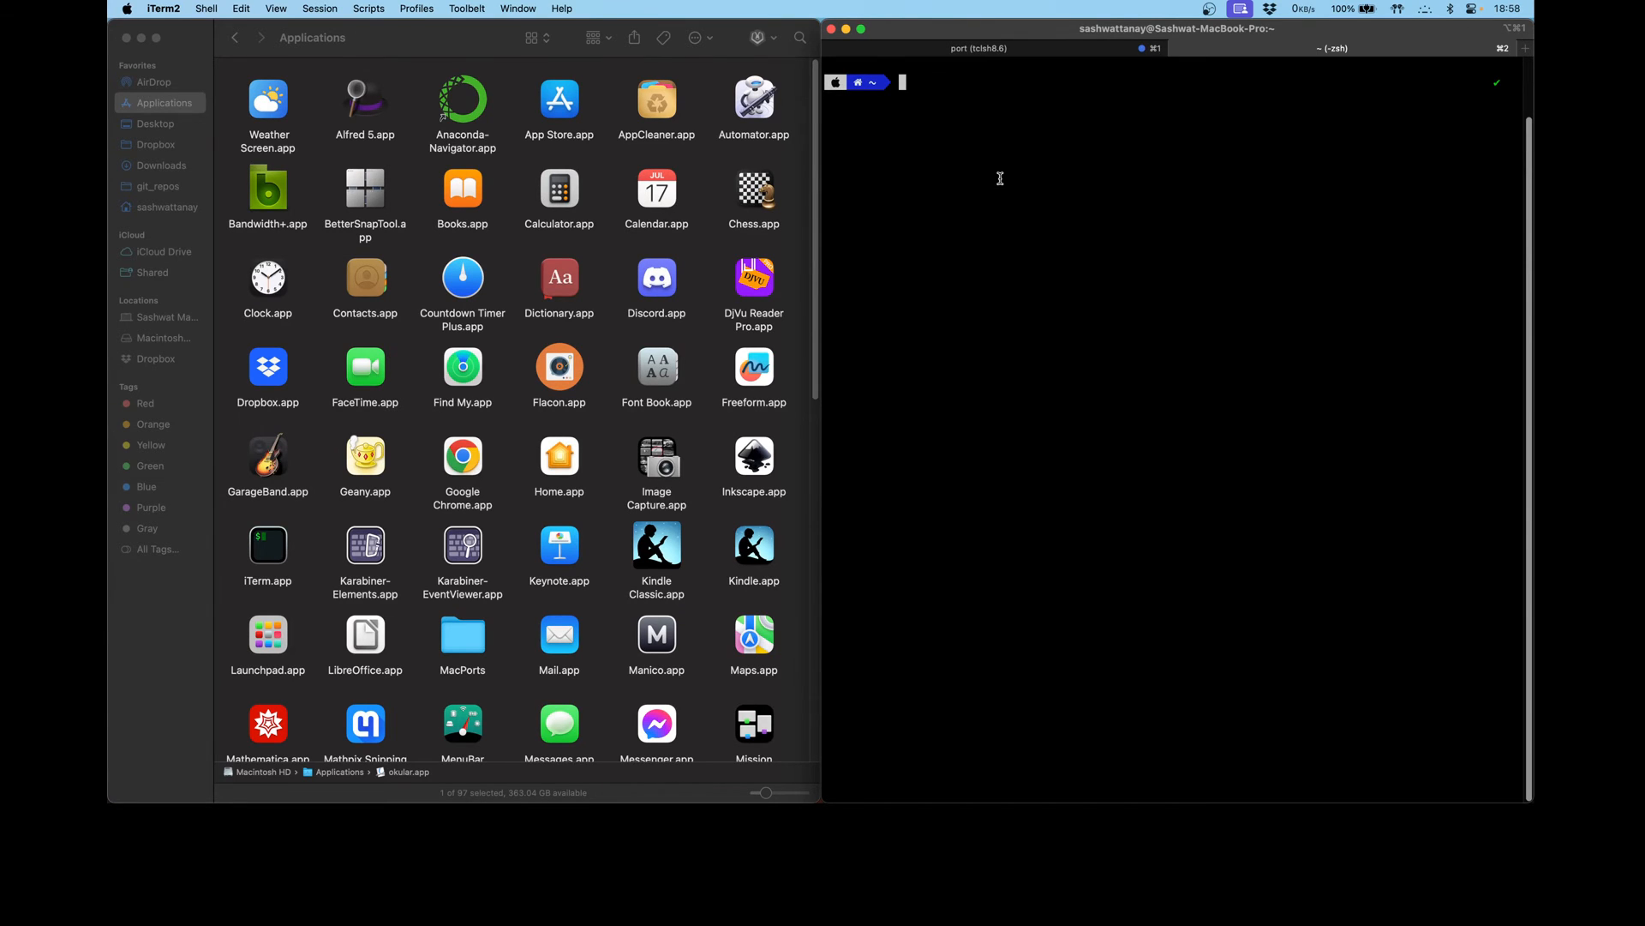
mouse_move(1054, 188)
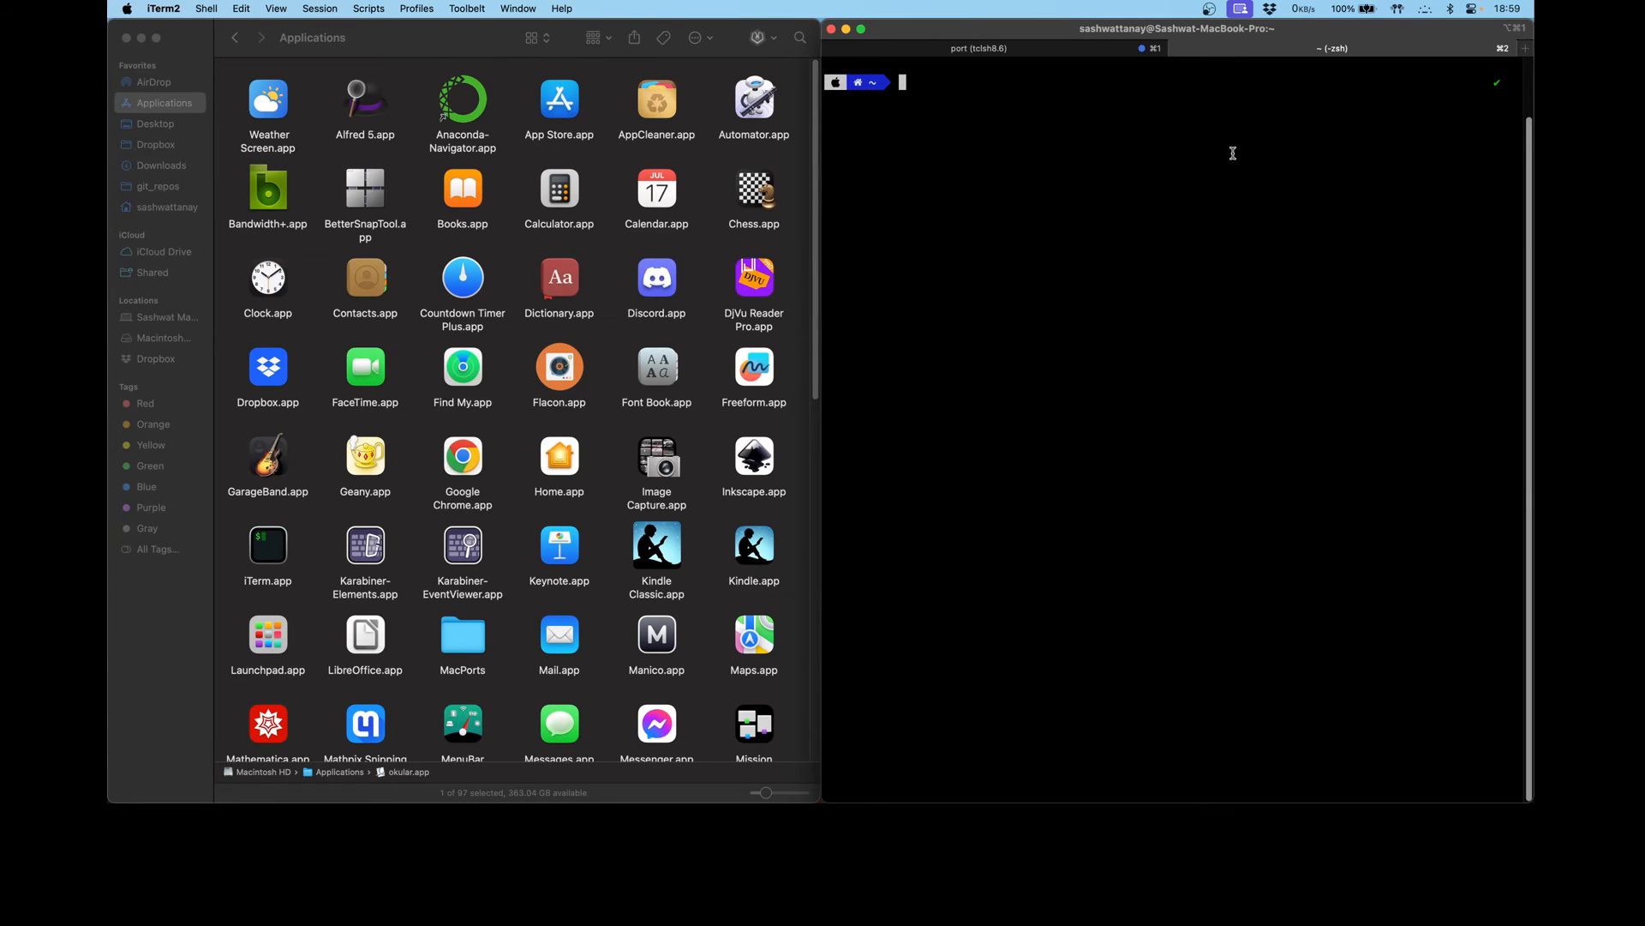
mouse_move(768, 299)
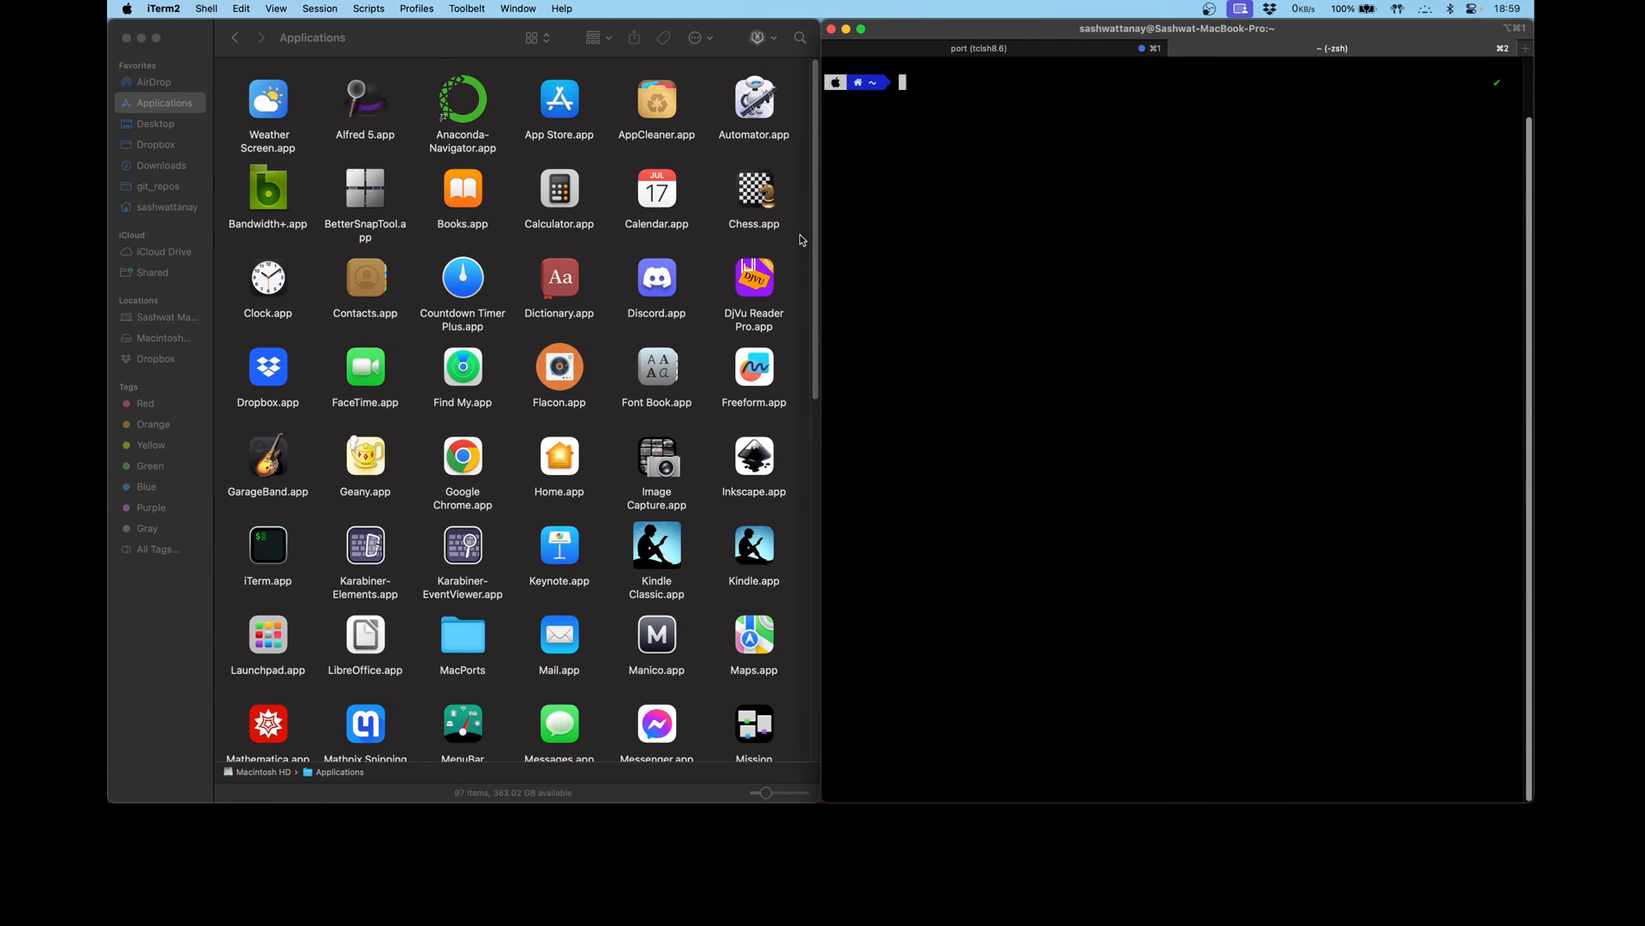
mouse_move(613, 535)
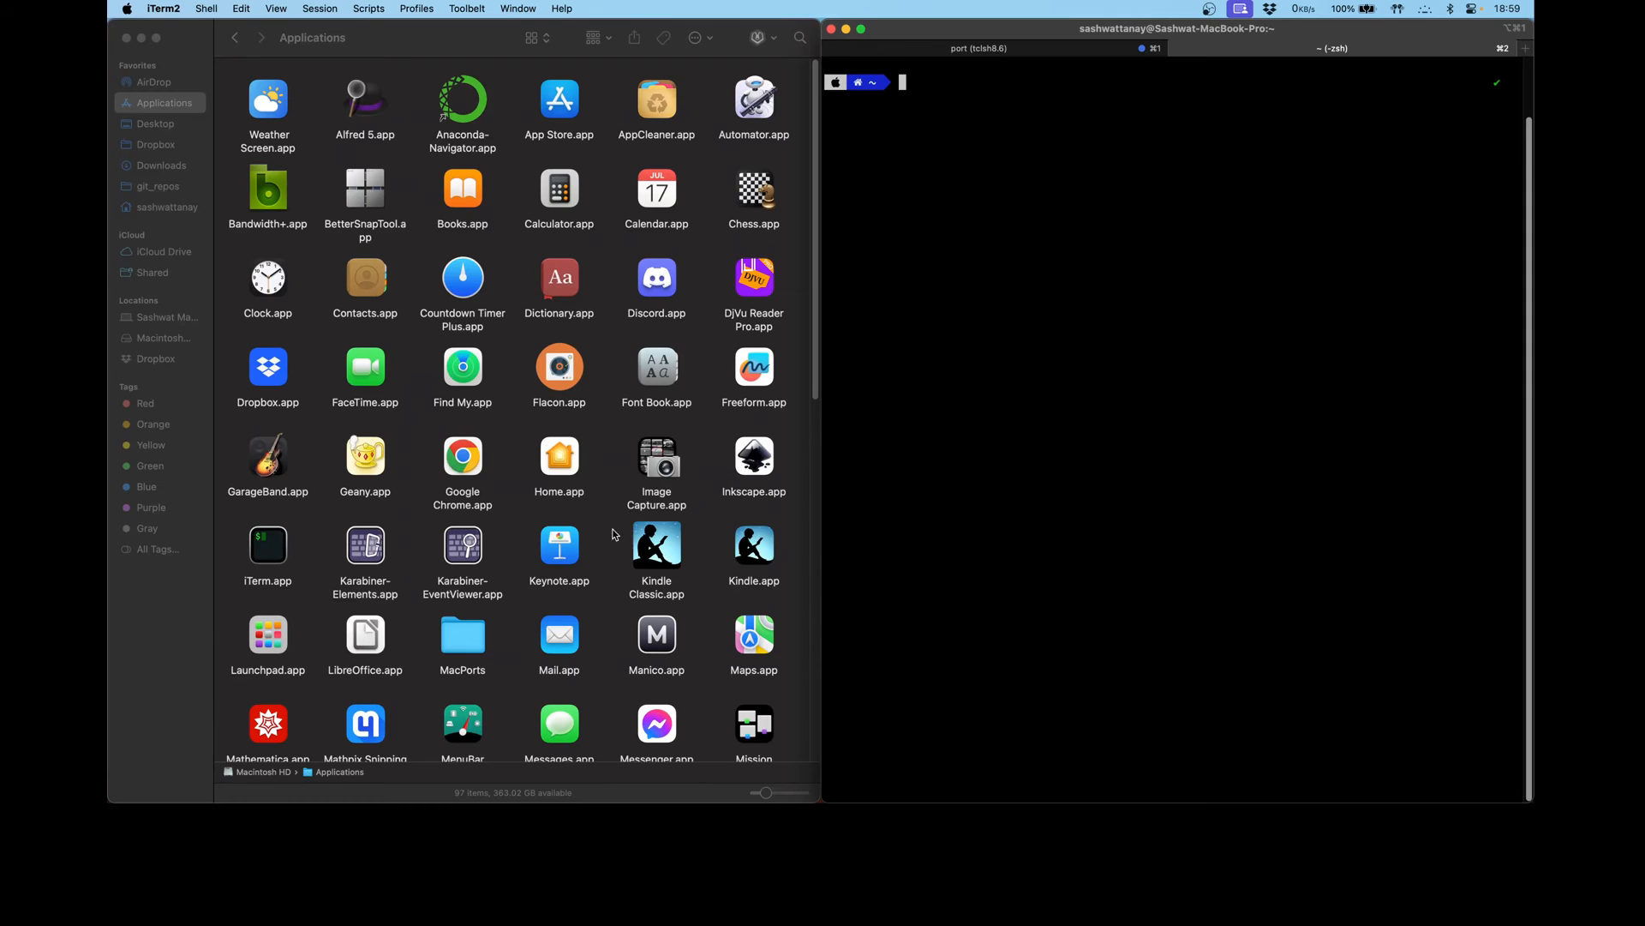
- Scroll the Applications folder down to bring okular.app into view
scroll("down", 3)
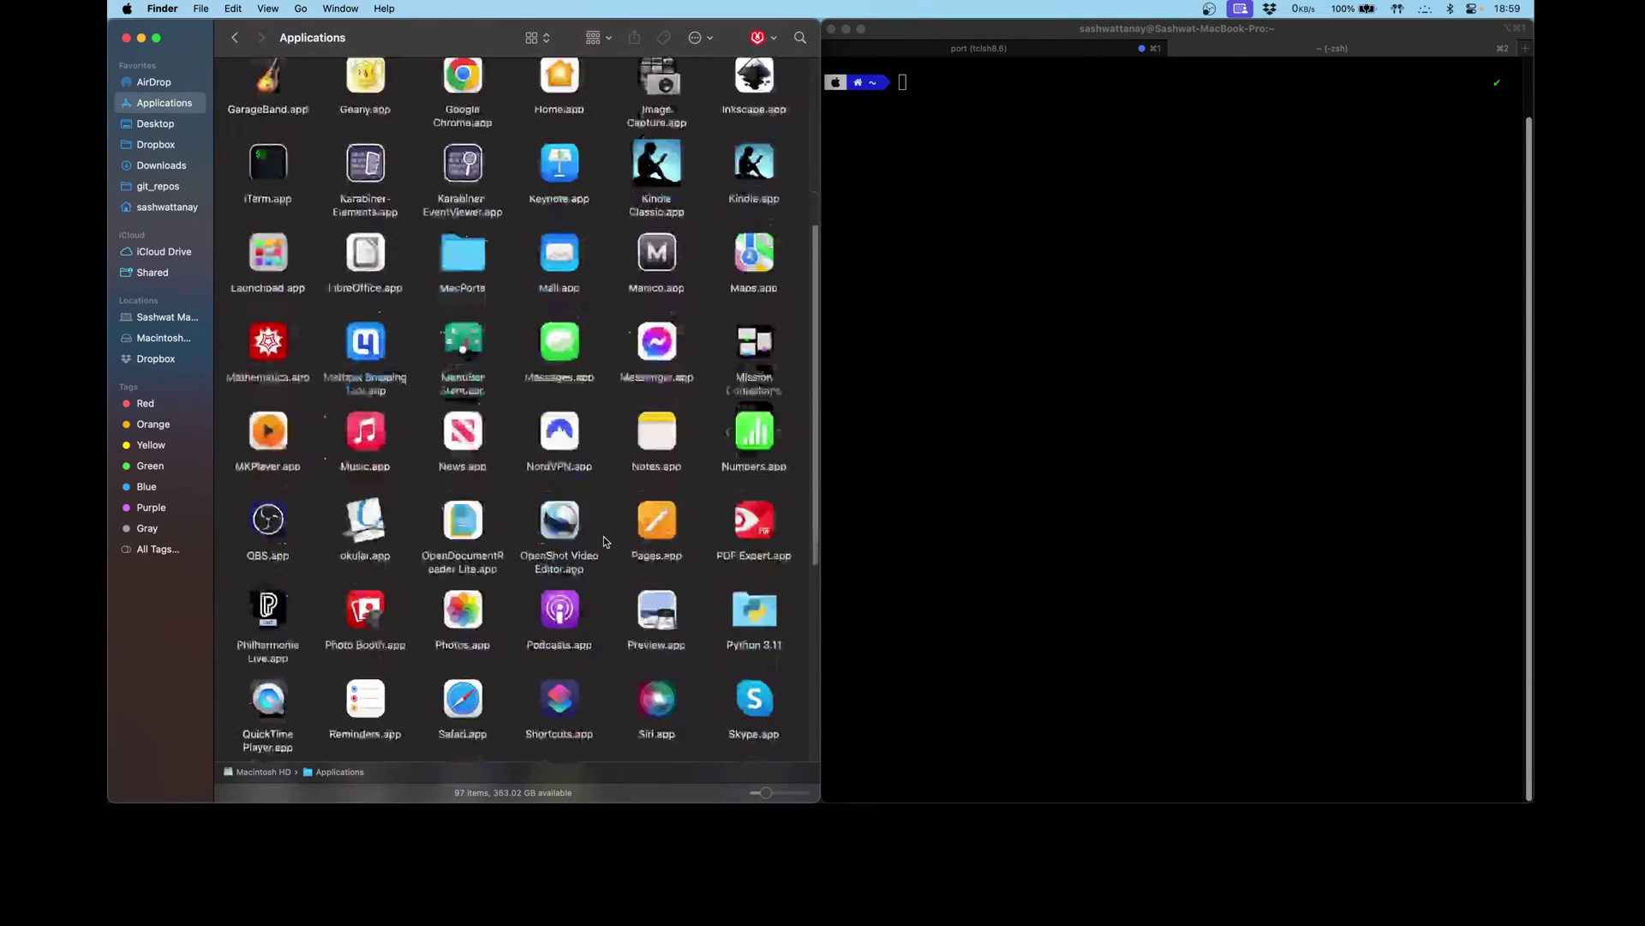
scroll("down", 3)
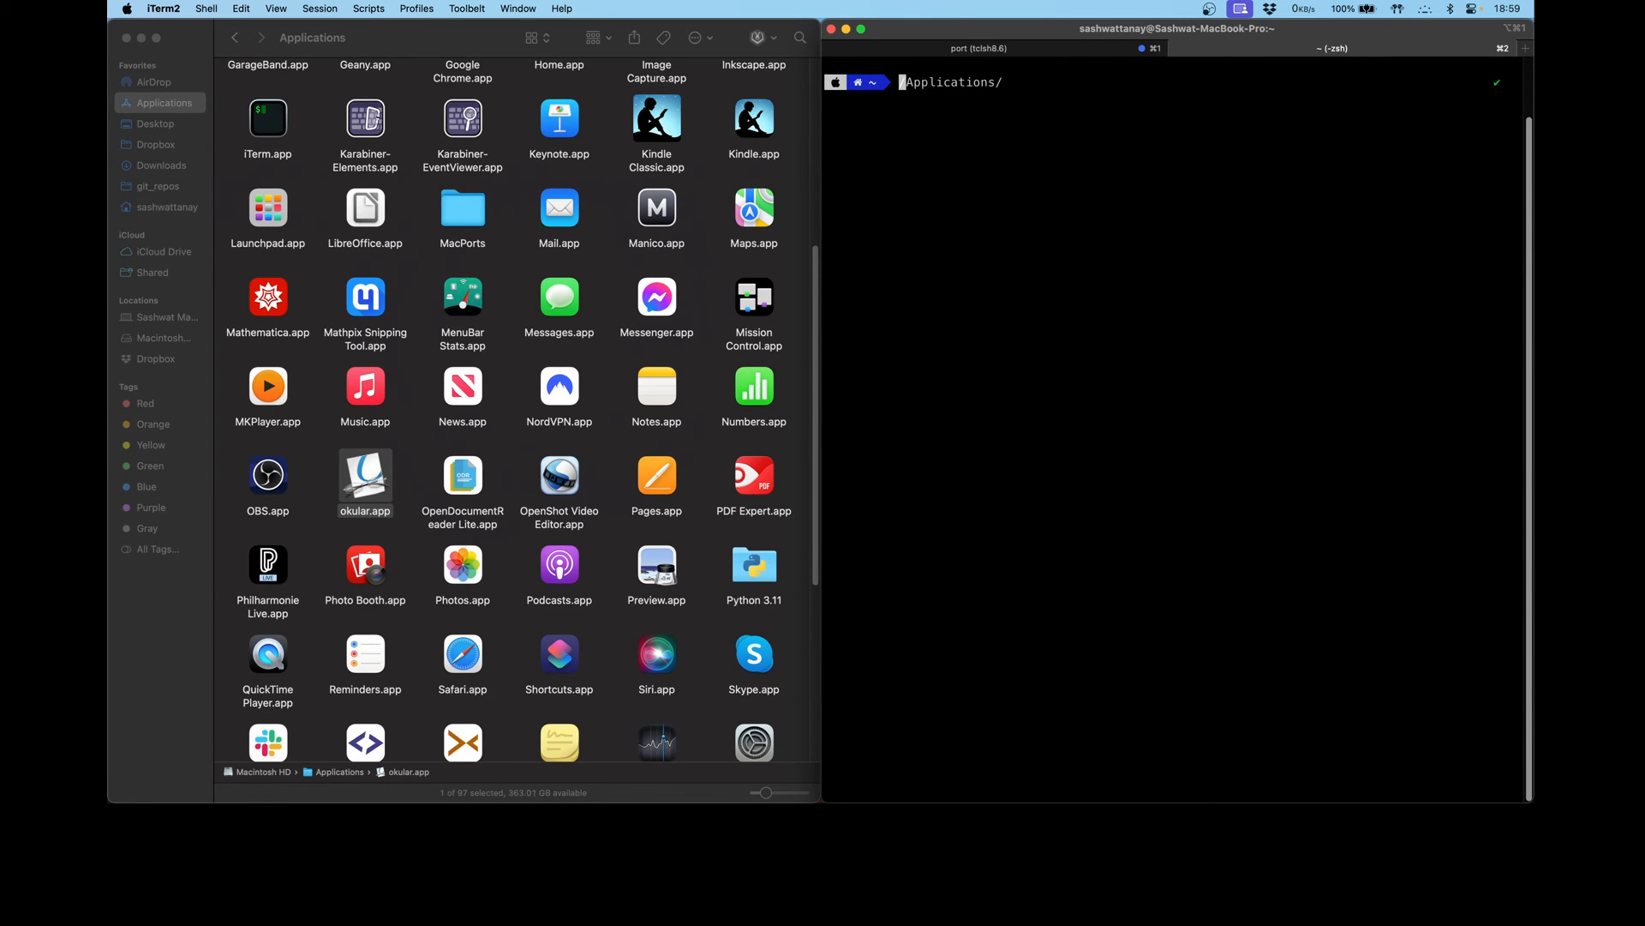
- Change to /Applications, then enter 'codesign --remove-signature /Applications/okular.app'
type("cd")
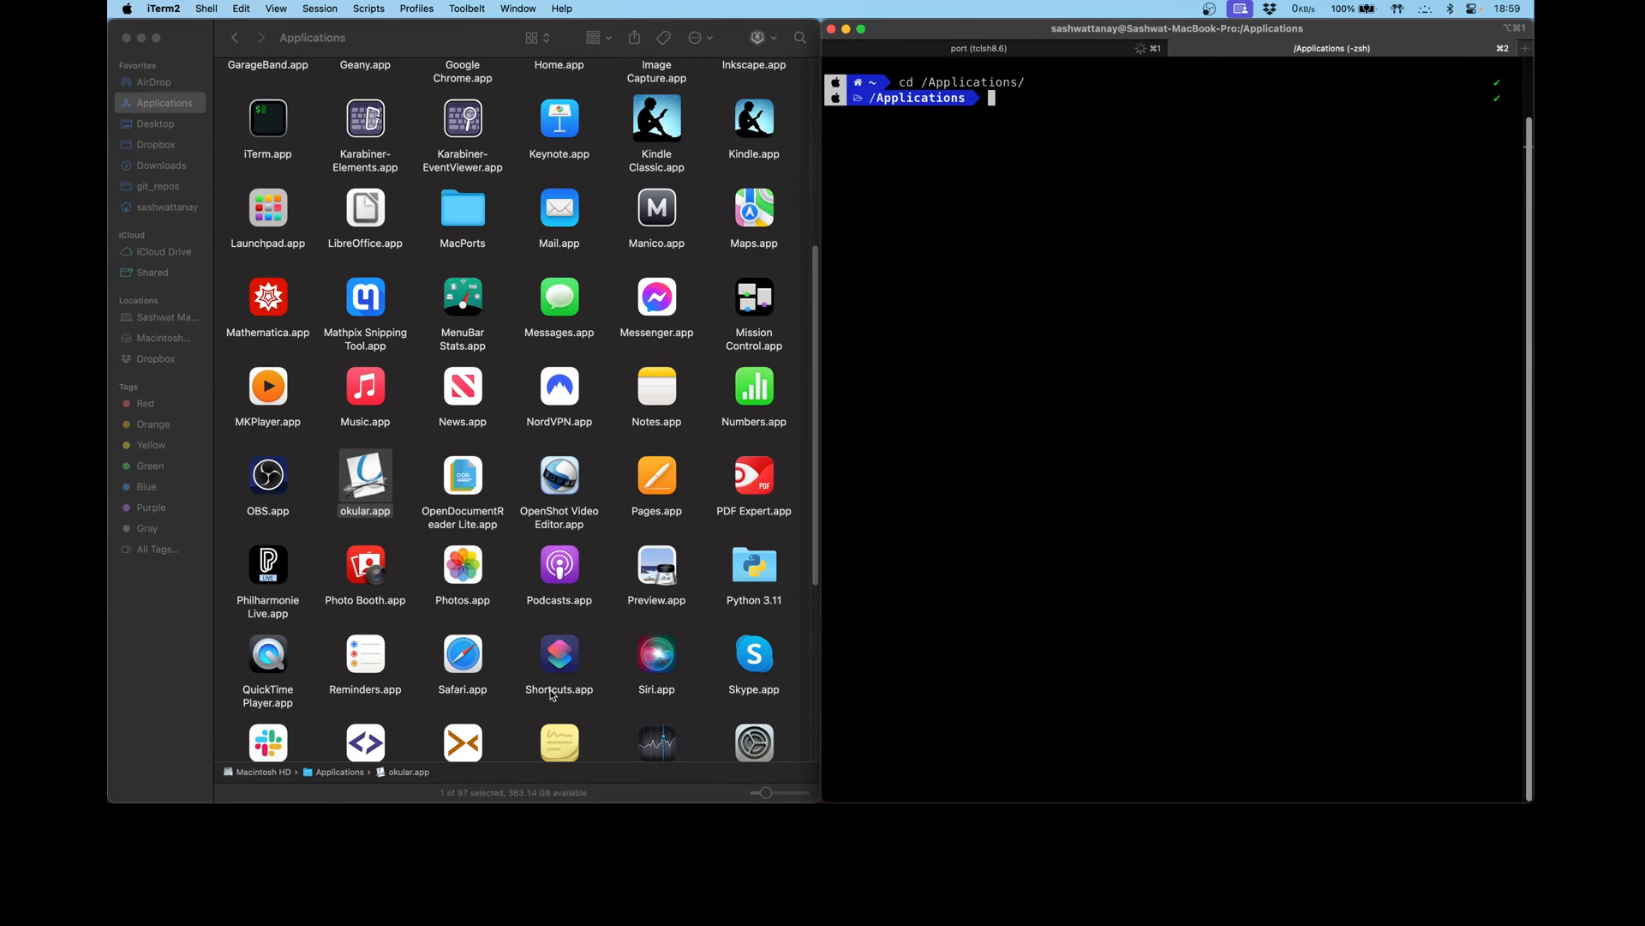
mouse_move(1015, 218)
type("ls")
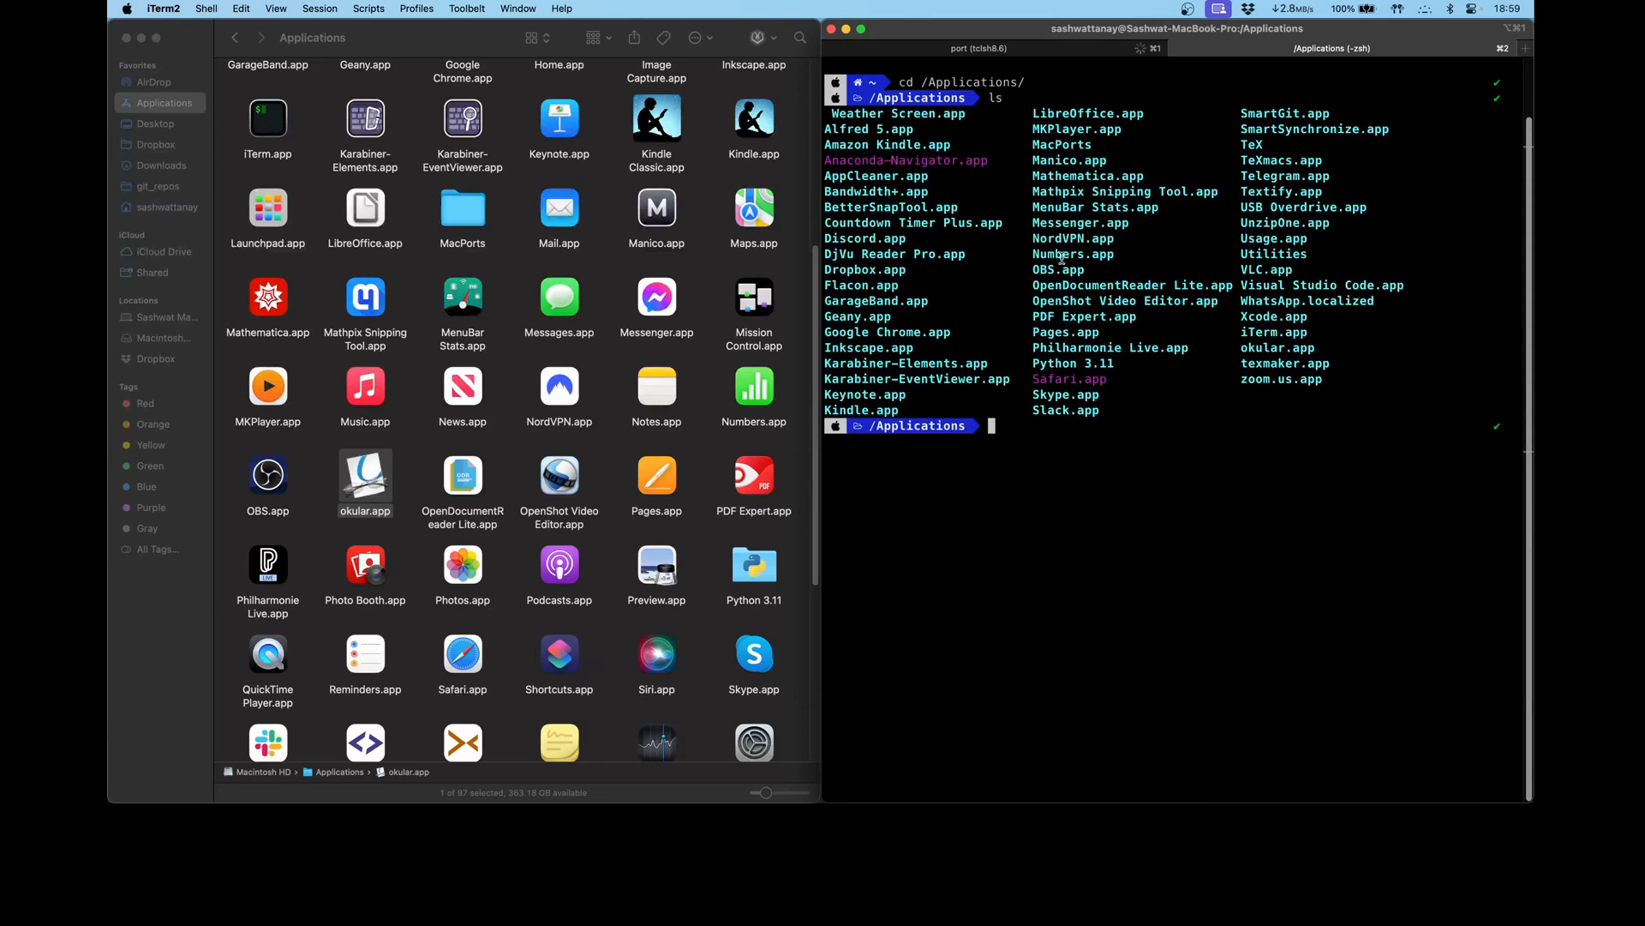
mouse_move(1183, 176)
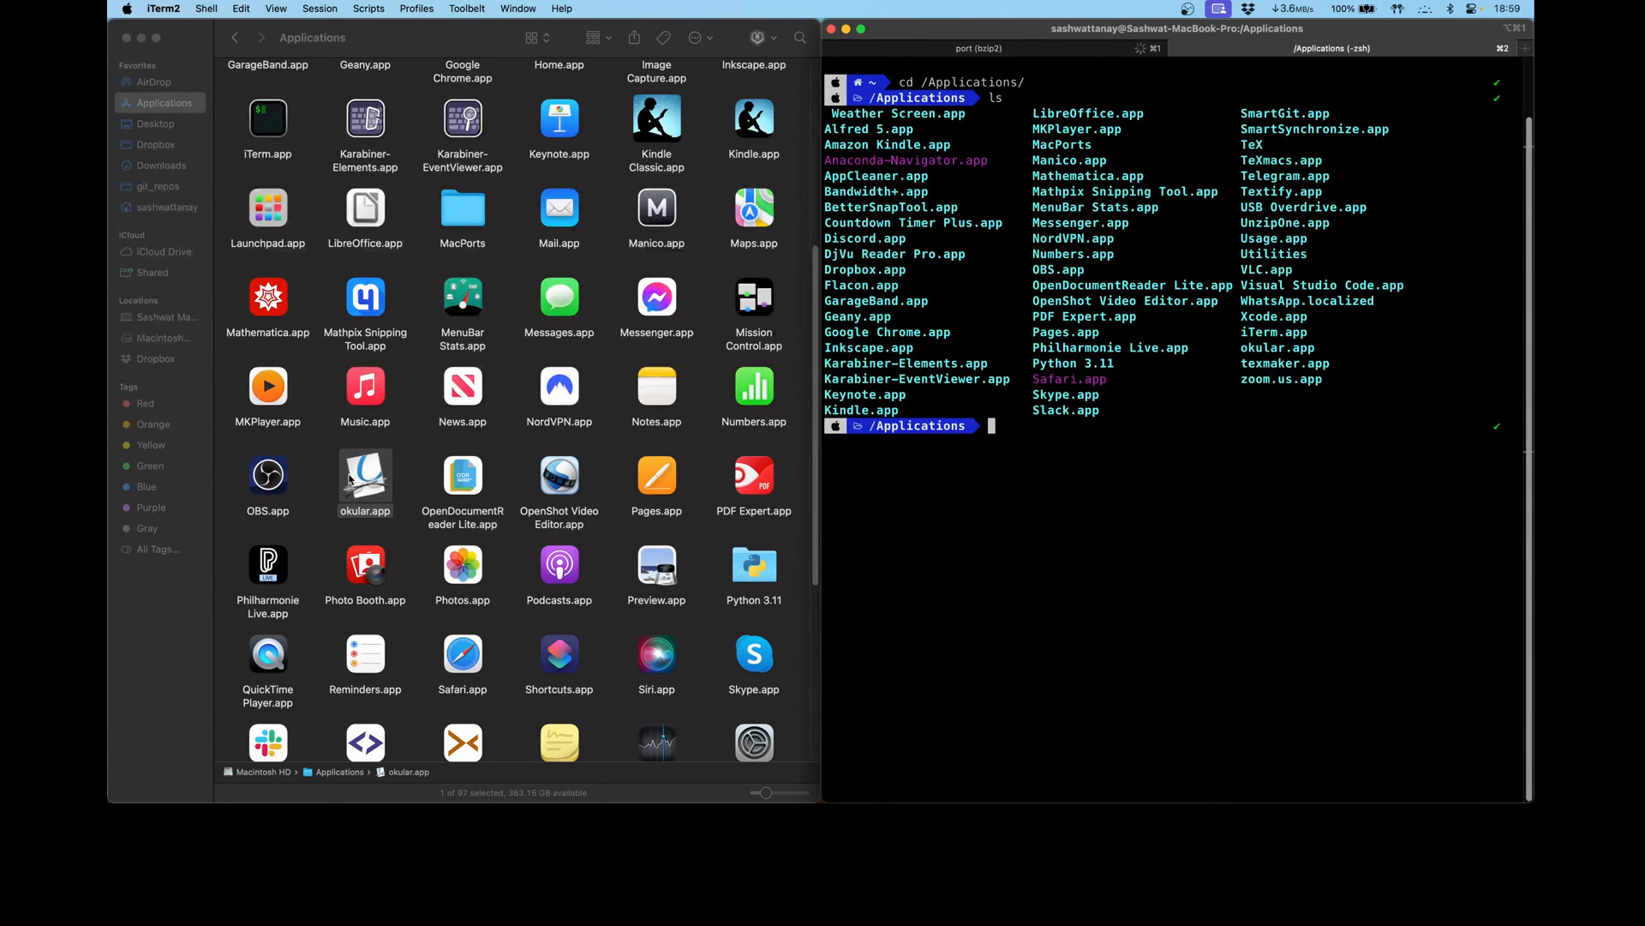
left_click(366, 476)
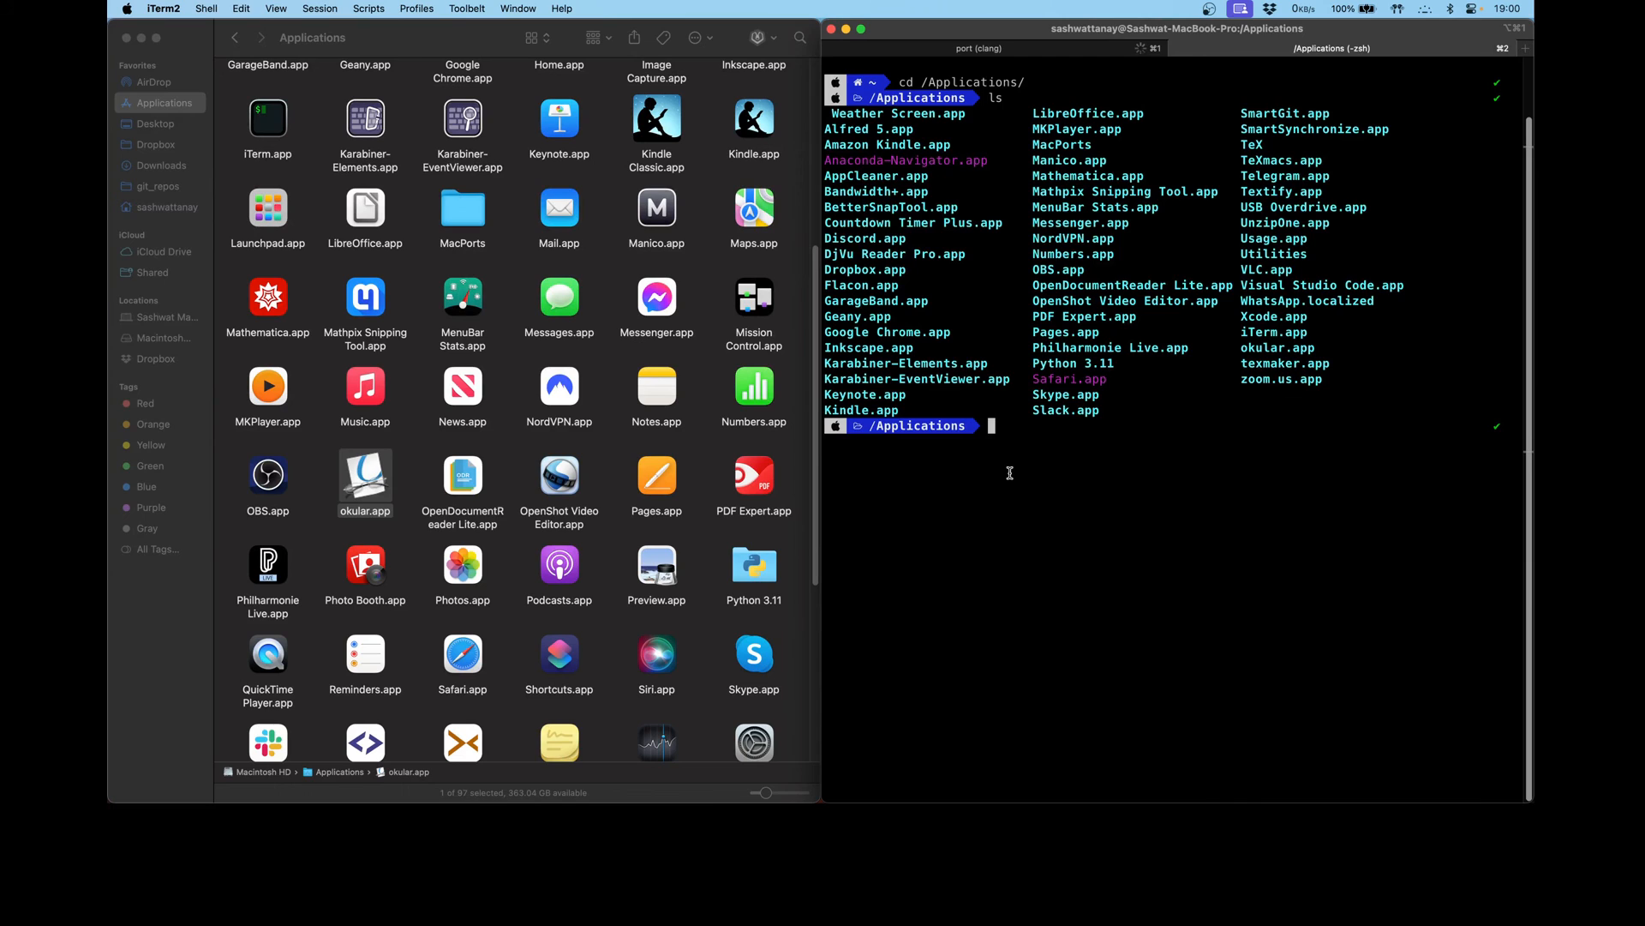
type("codesign --remove-signature /Applications/okular.app")
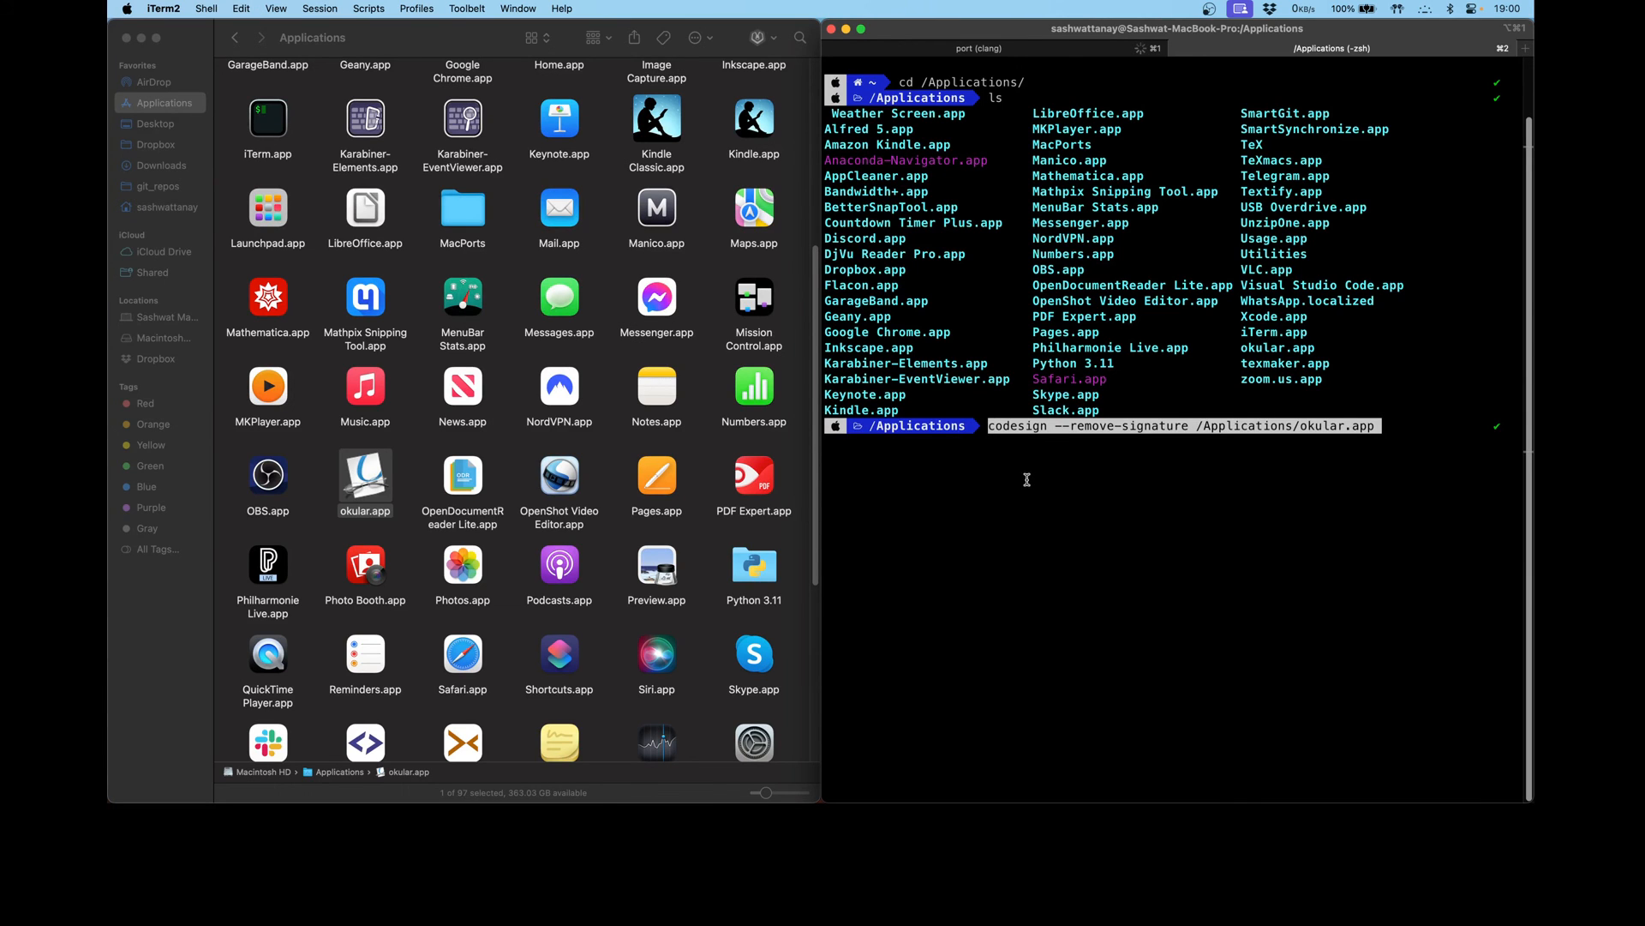